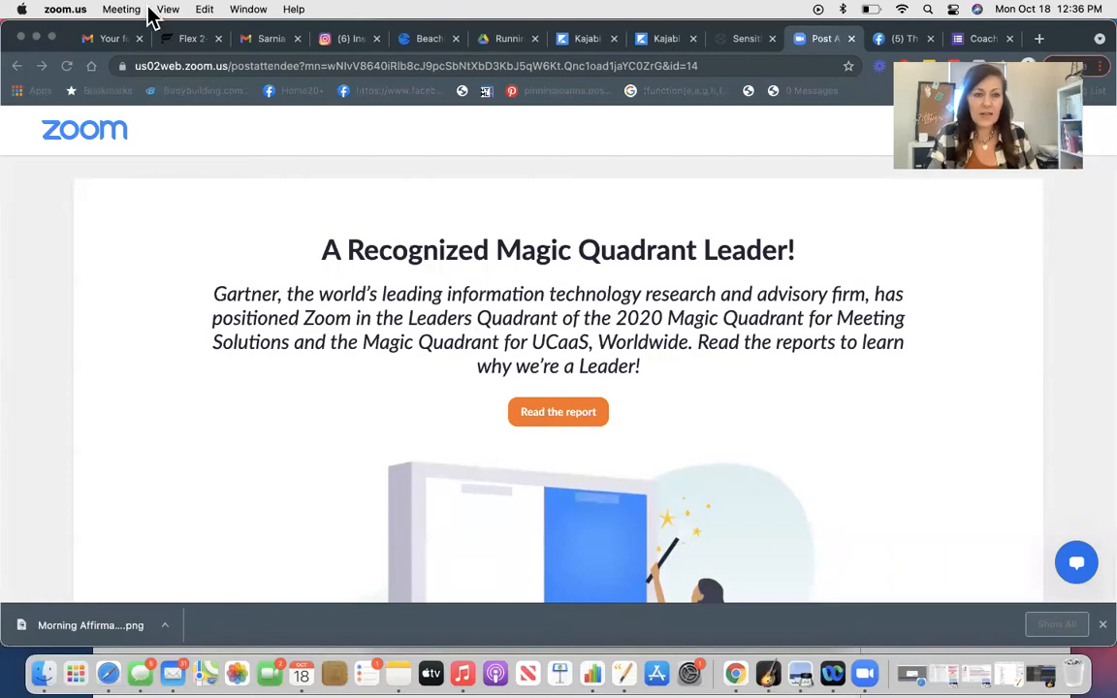
{"action": "mouse_move", "coordinate": [426, 49]}
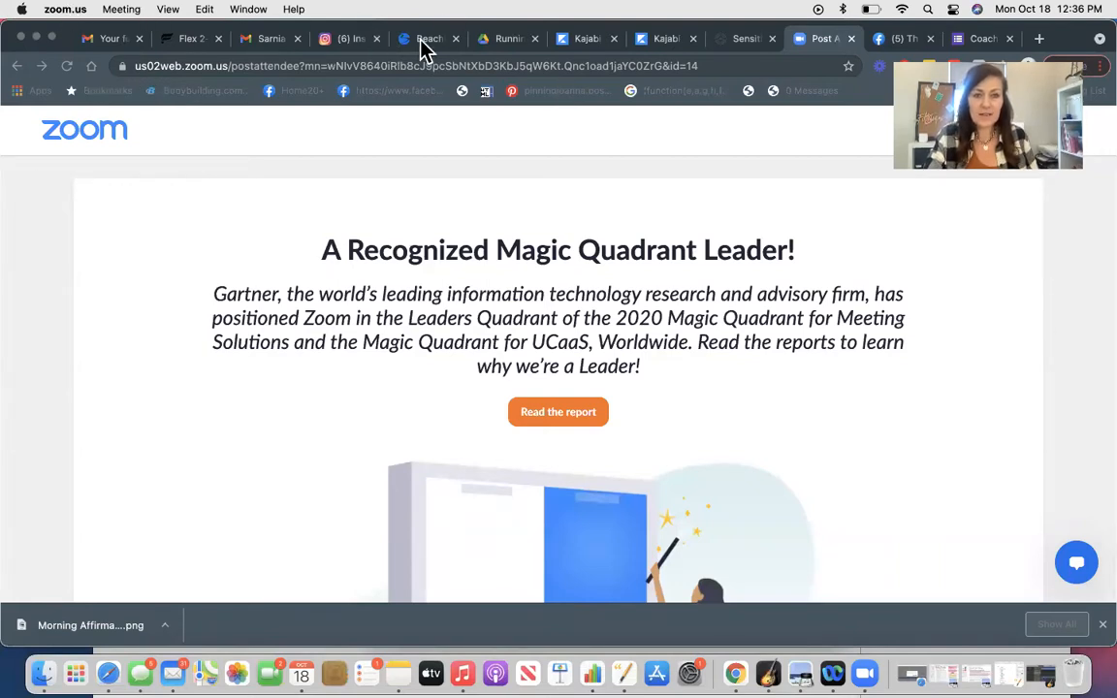
Switch from the Zoom tab to the Beachbody On Demand home page.
{"action": "left_click", "coordinate": [427, 38]}
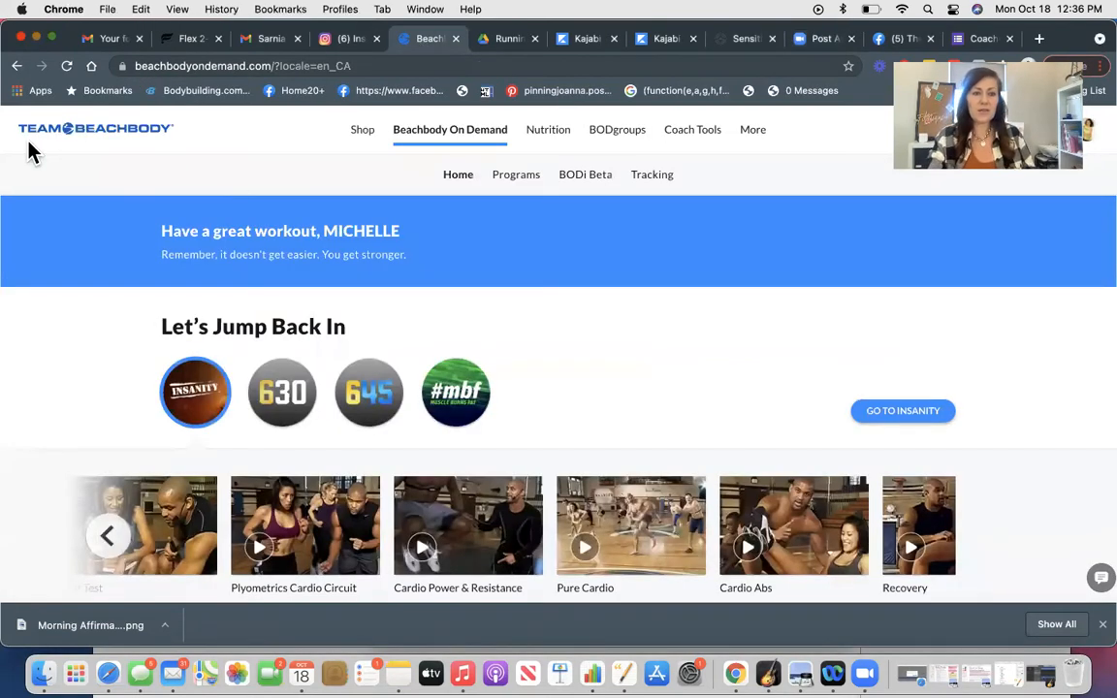
{"action": "mouse_move", "coordinate": [347, 290]}
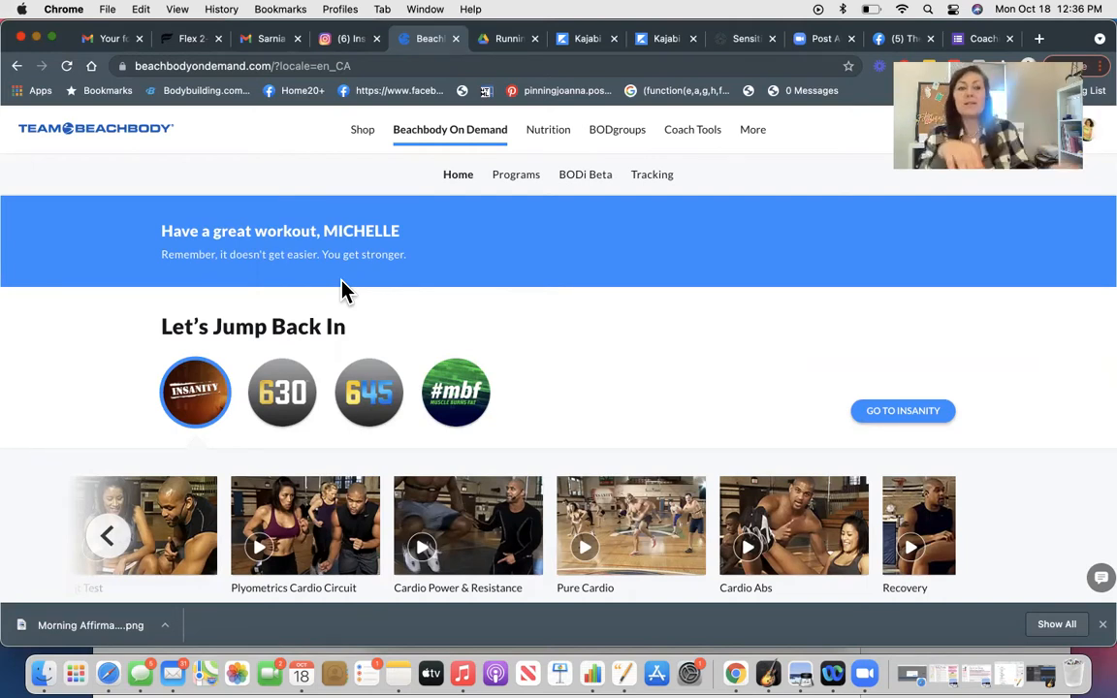
{"action": "mouse_move", "coordinate": [475, 295]}
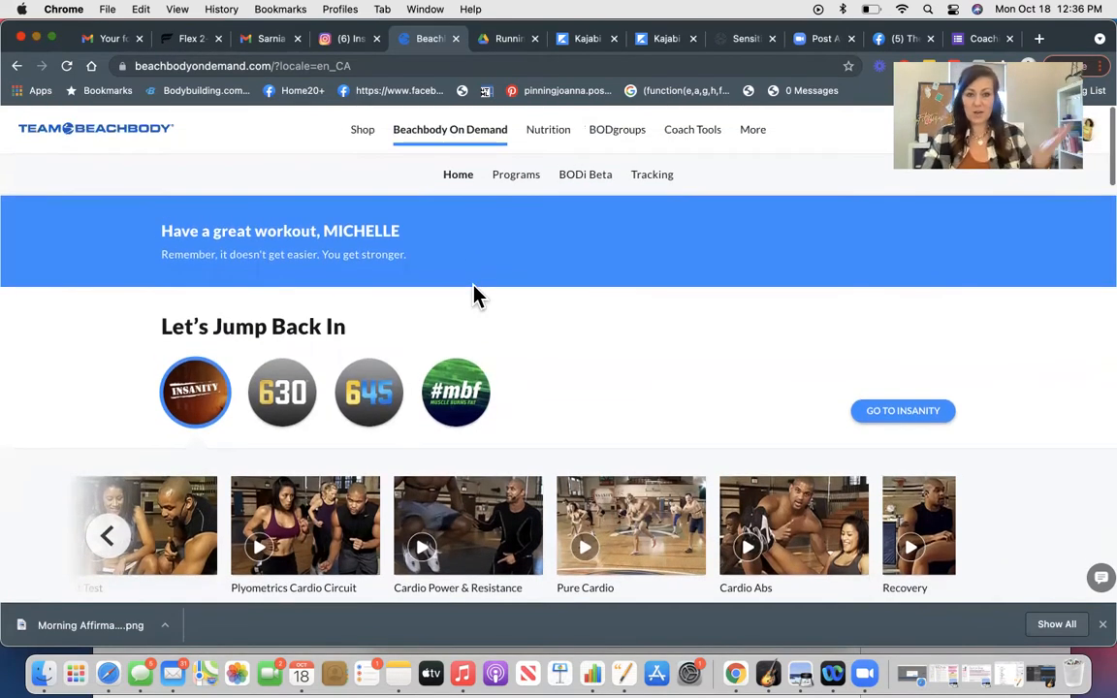
{"action": "mouse_move", "coordinate": [547, 129]}
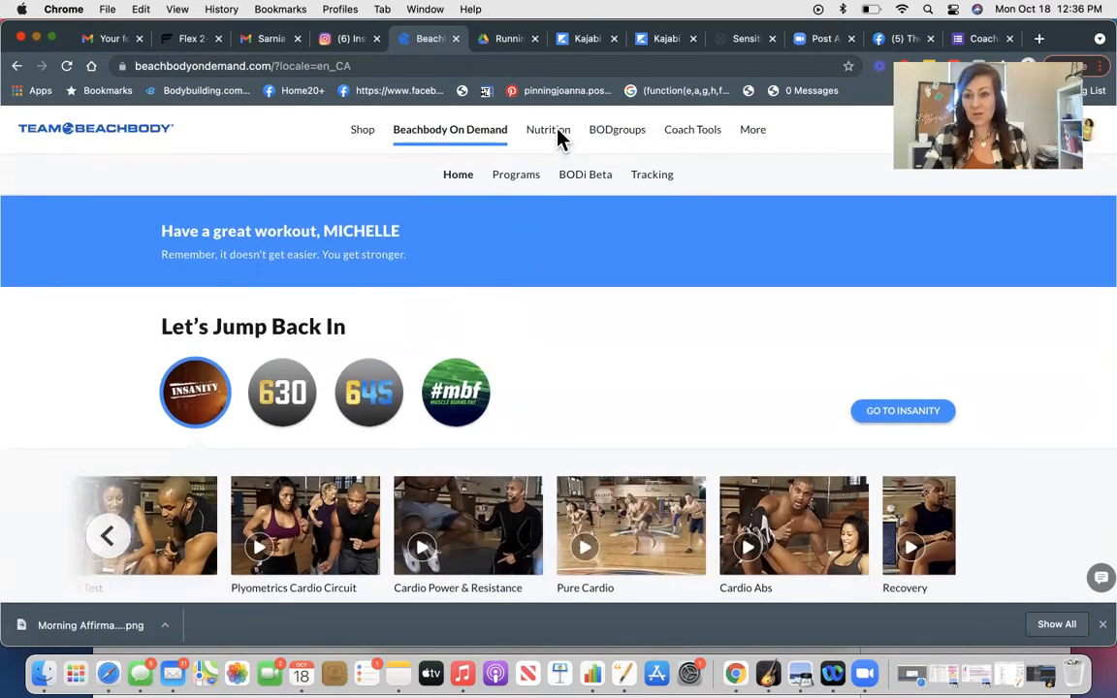
Open the 2B Mindset nutrition program and view its Learn the Program videos.
{"action": "left_click", "coordinate": [548, 129]}
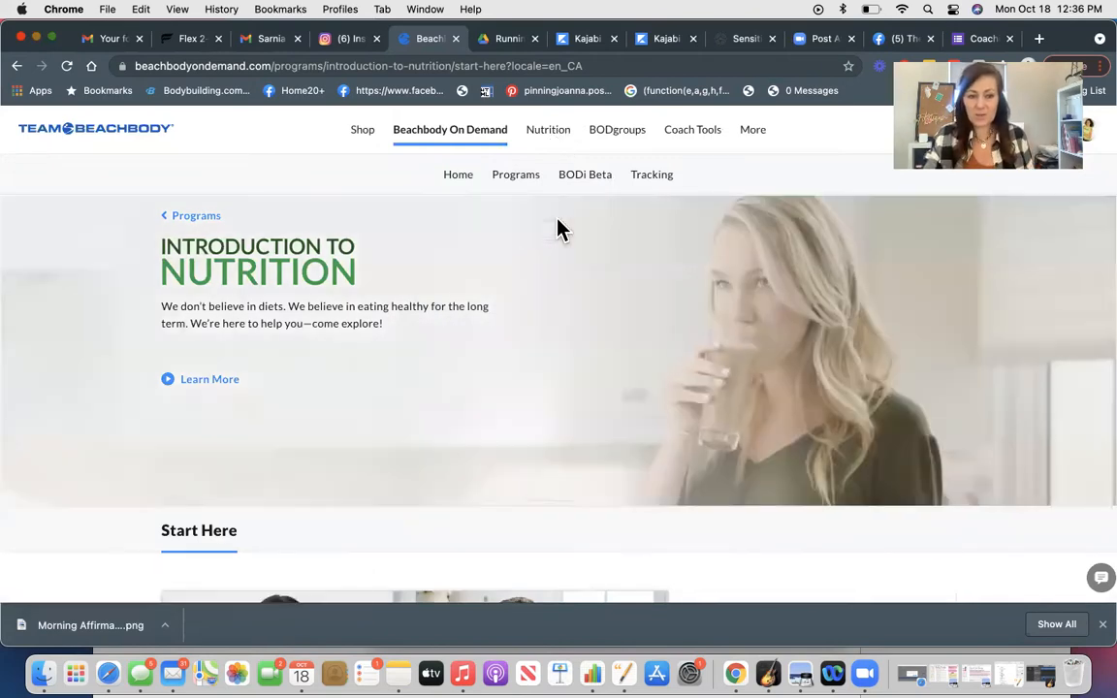
{"action": "scroll", "scroll_direction": "down", "scroll_amount": 3}
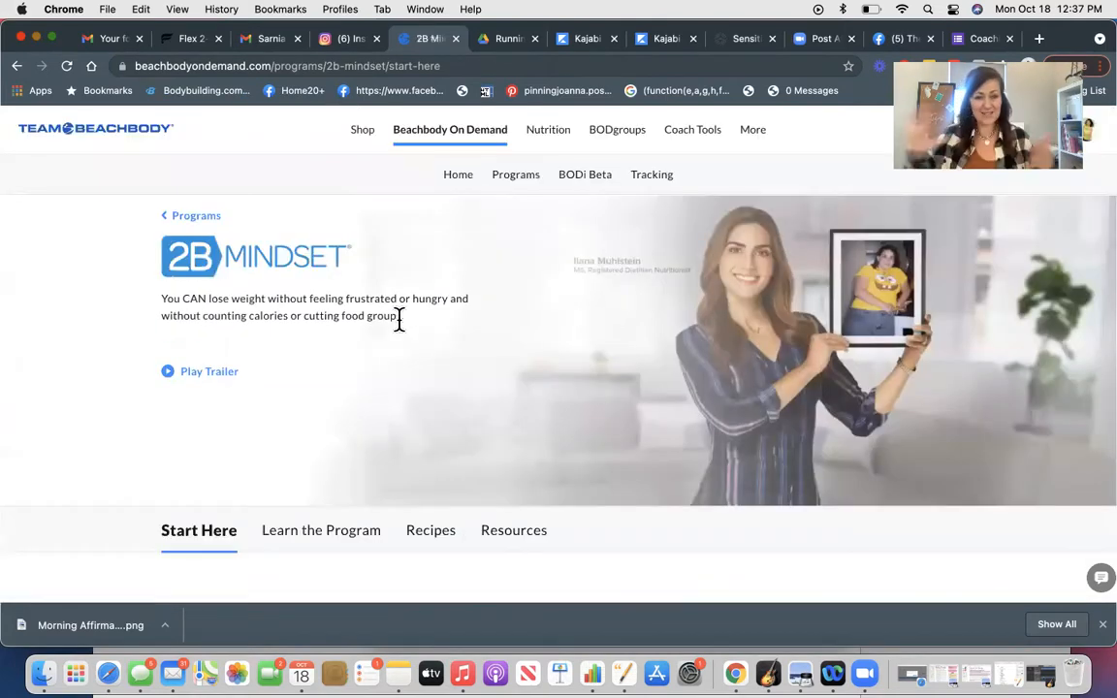
{"action": "scroll", "scroll_direction": "down", "scroll_amount": 3}
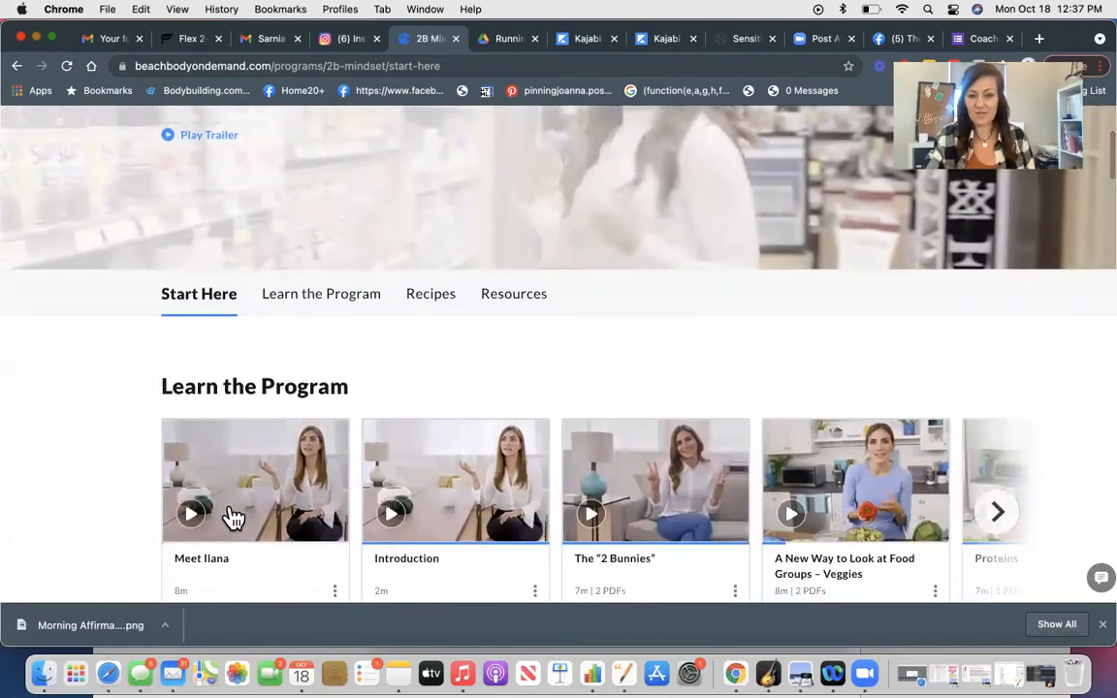
{"action": "left_click", "coordinate": [997, 512]}
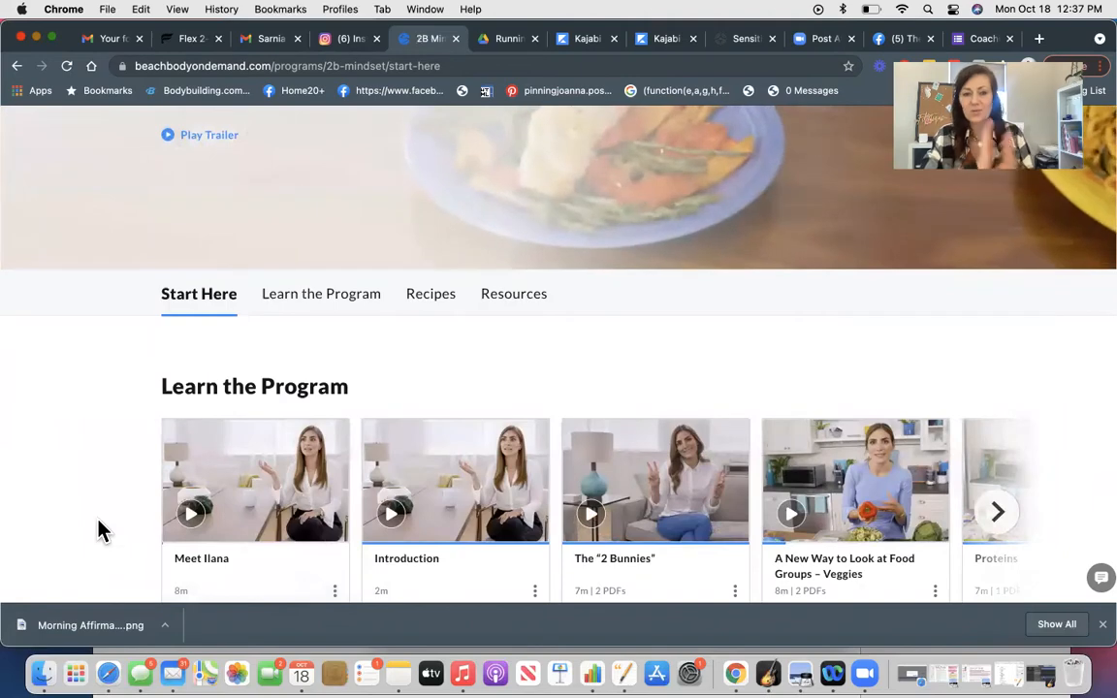
{"action": "scroll", "scroll_direction": "up", "scroll_amount": 3}
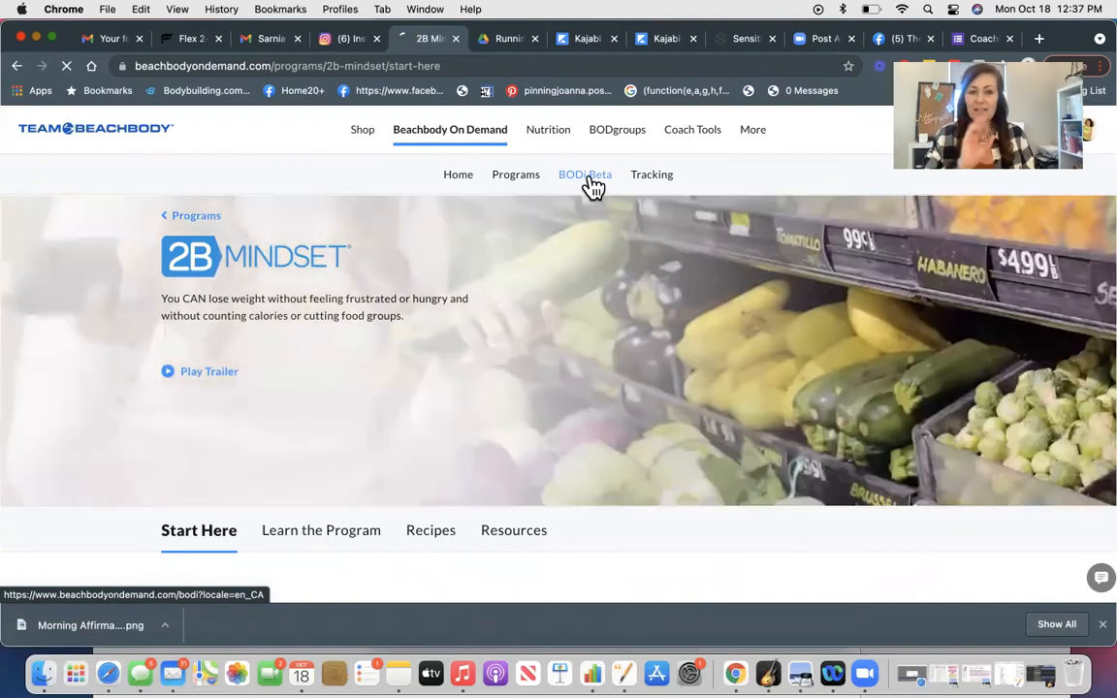
Open BODi Beta and page the class schedule to the 18:00 HIIT & Core class.
{"action": "left_click", "coordinate": [585, 174]}
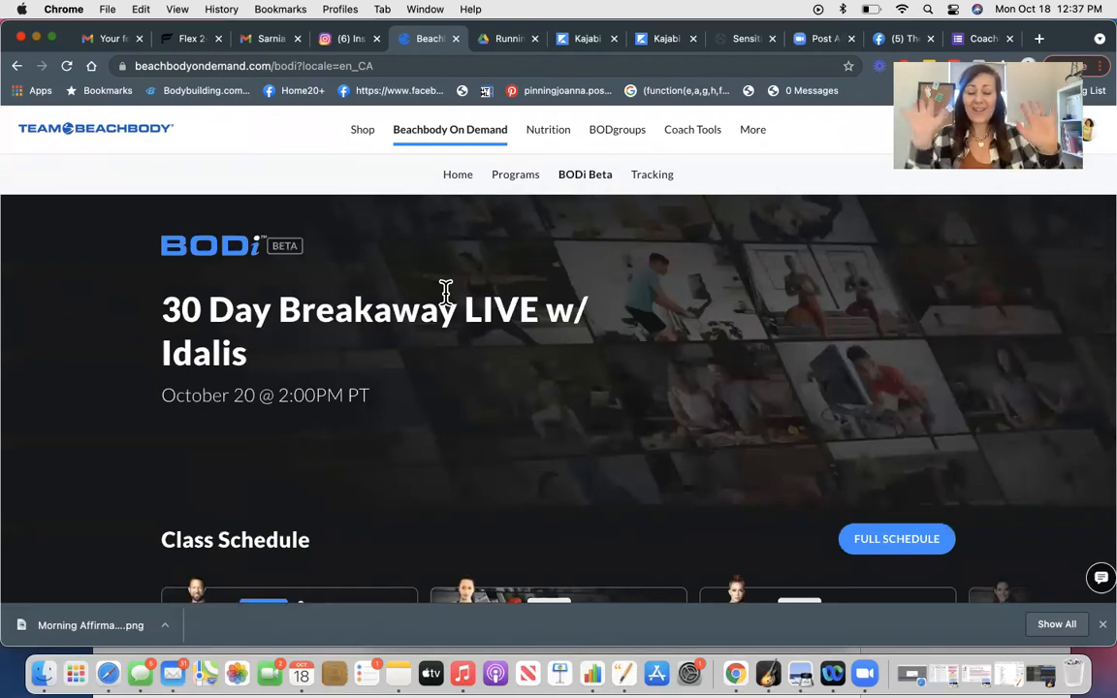
{"action": "mouse_move", "coordinate": [499, 443]}
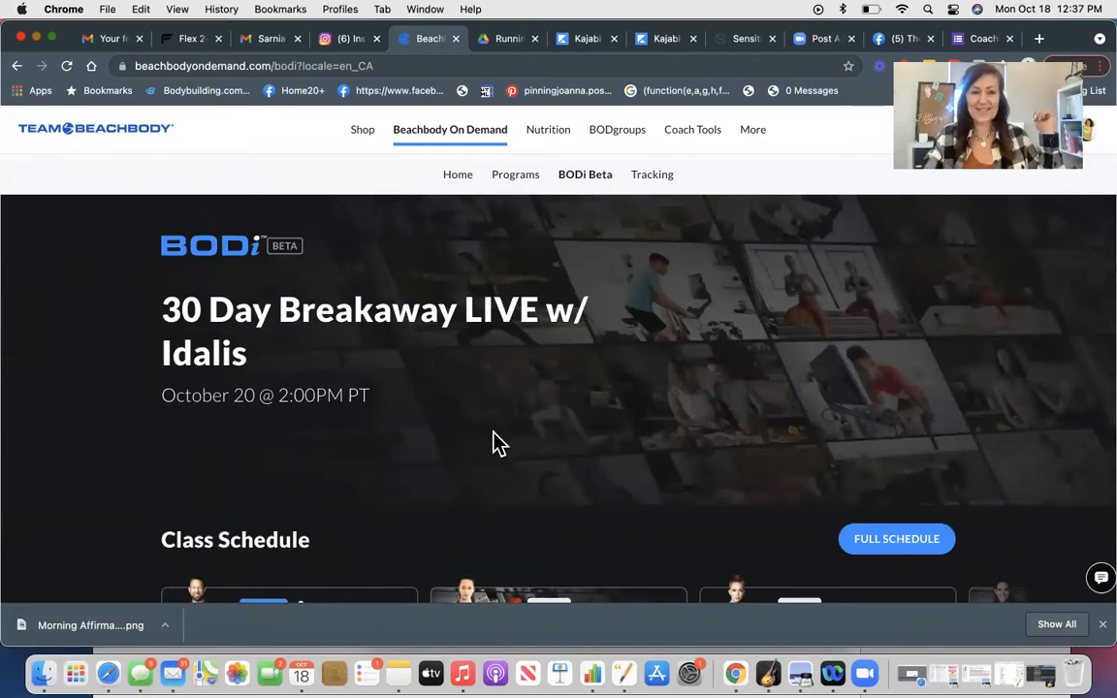
{"action": "scroll", "scroll_direction": "down", "scroll_amount": 3}
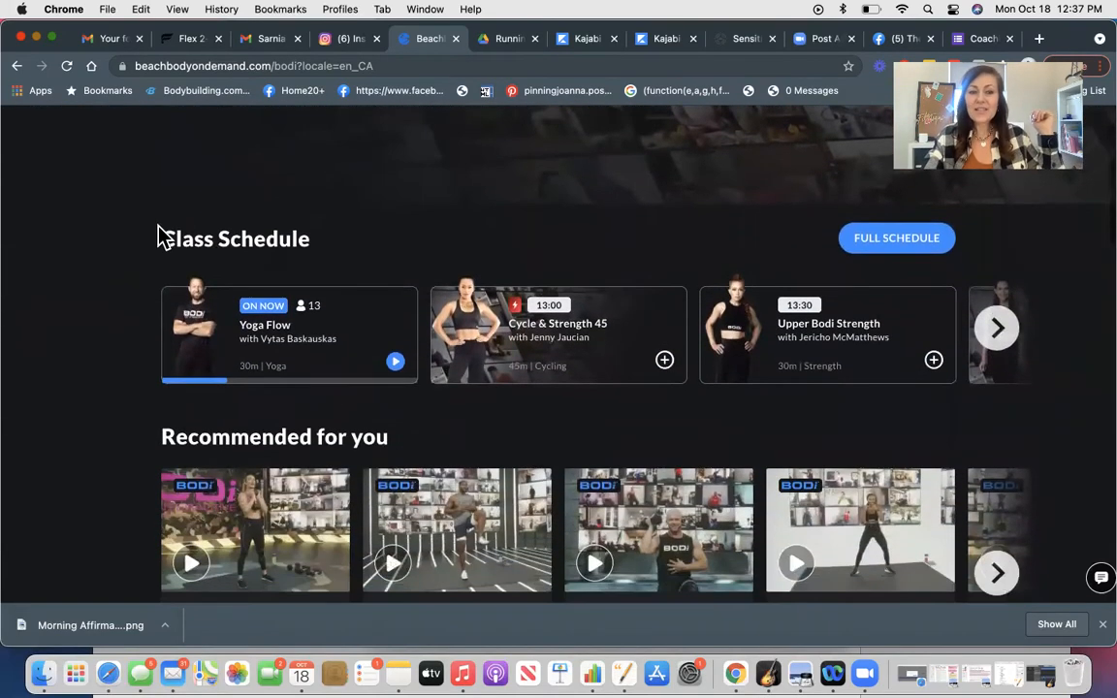
{"action": "left_click", "coordinate": [996, 328]}
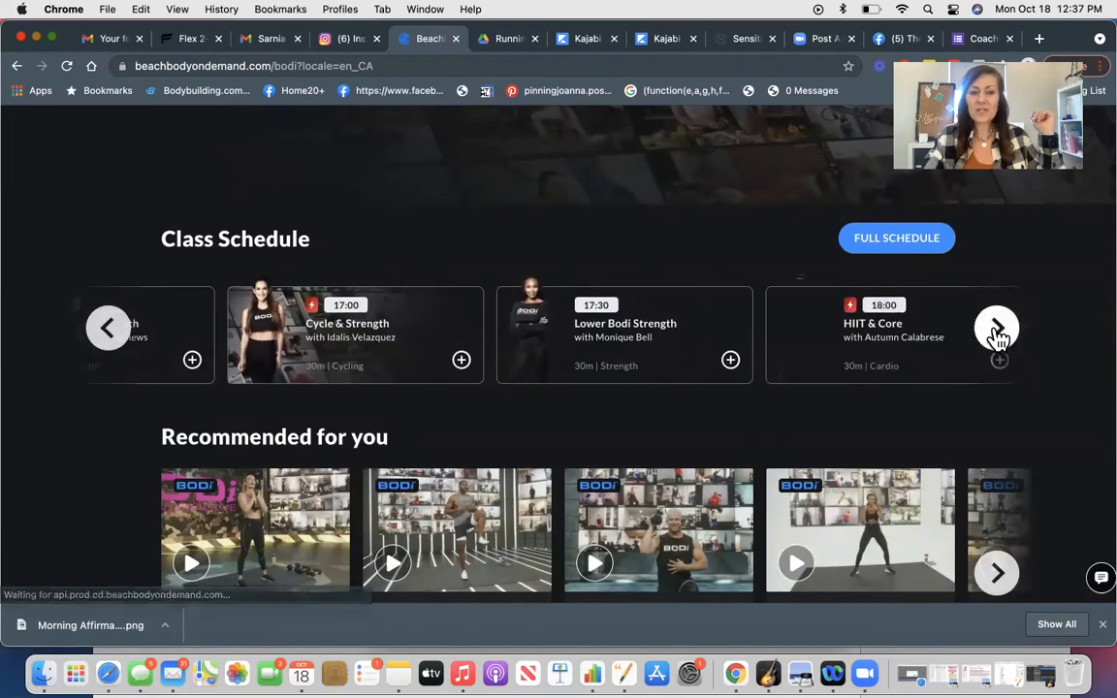
{"action": "left_click", "coordinate": [996, 328]}
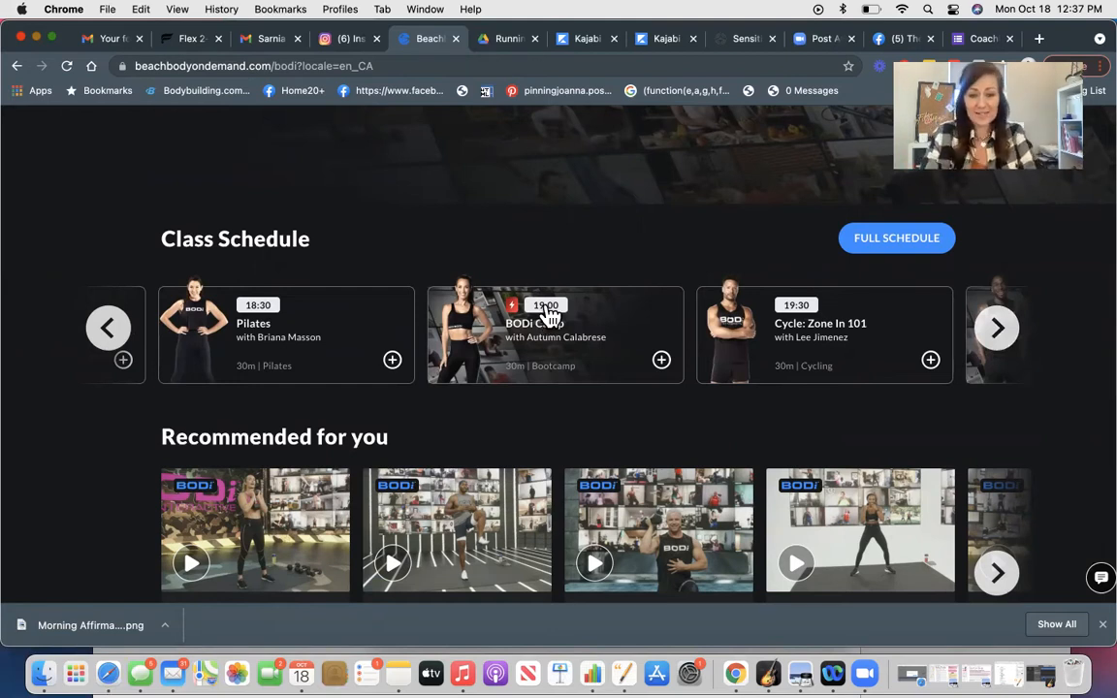
{"action": "mouse_move", "coordinate": [509, 316]}
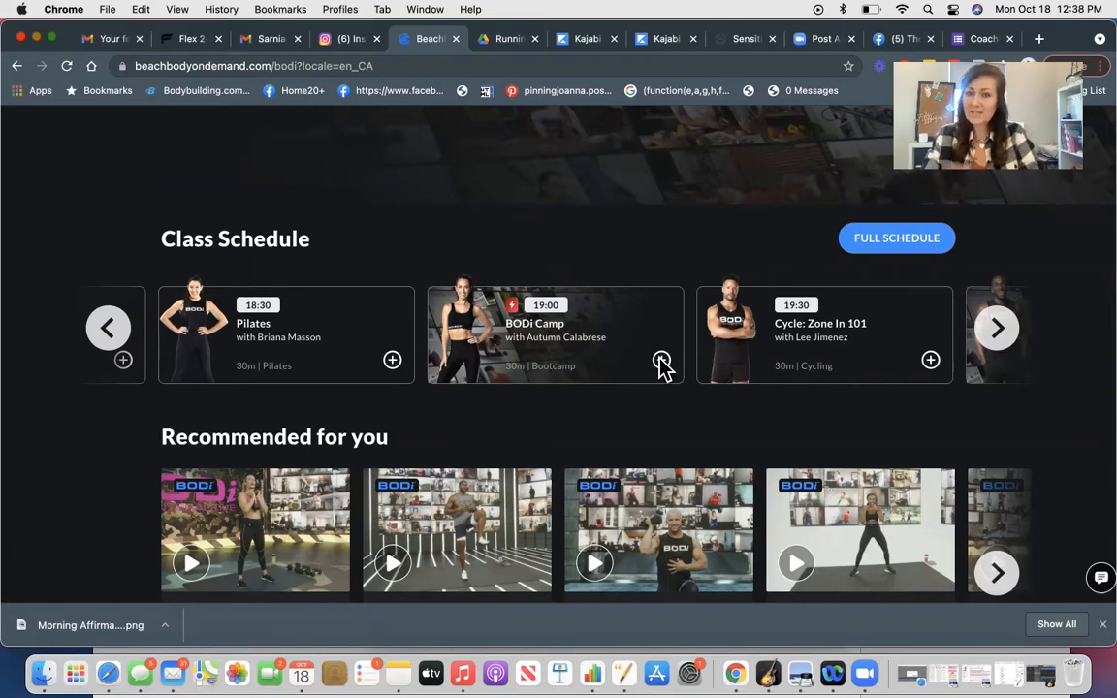
{"action": "left_click", "coordinate": [996, 328]}
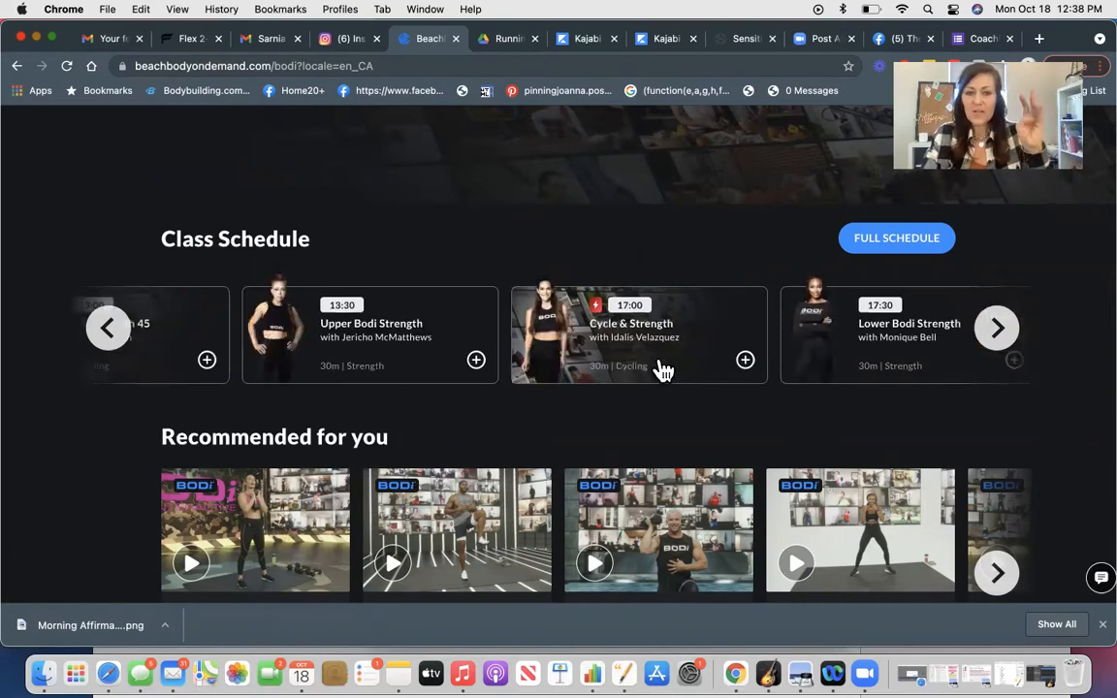
{"action": "left_click", "coordinate": [997, 328]}
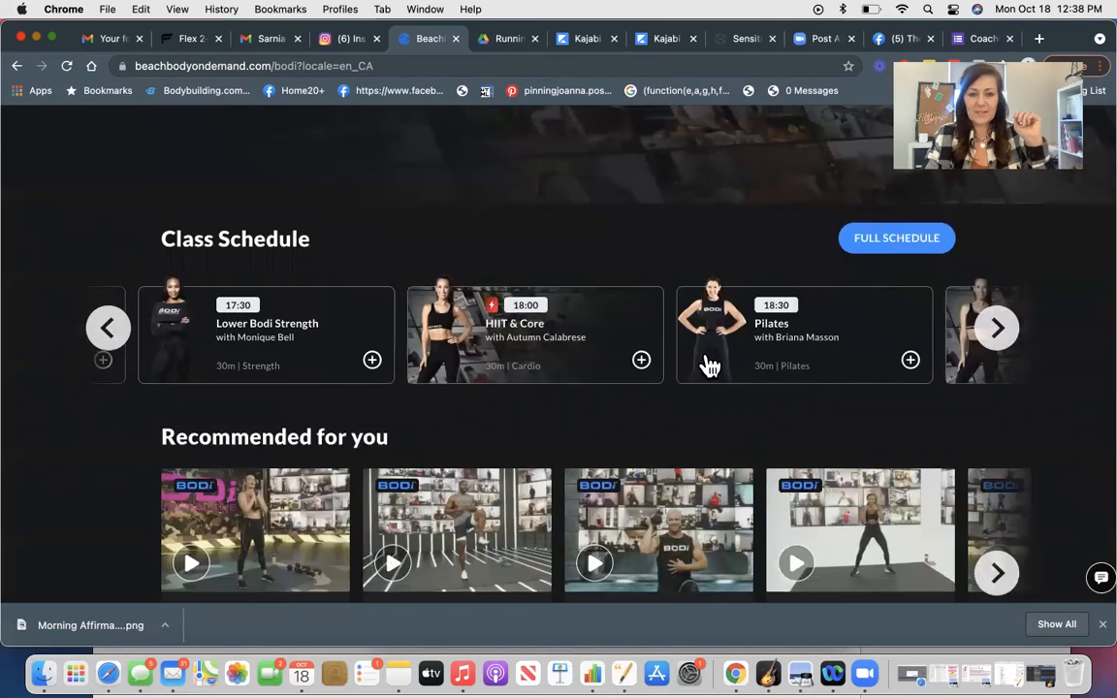
{"action": "mouse_move", "coordinate": [643, 369]}
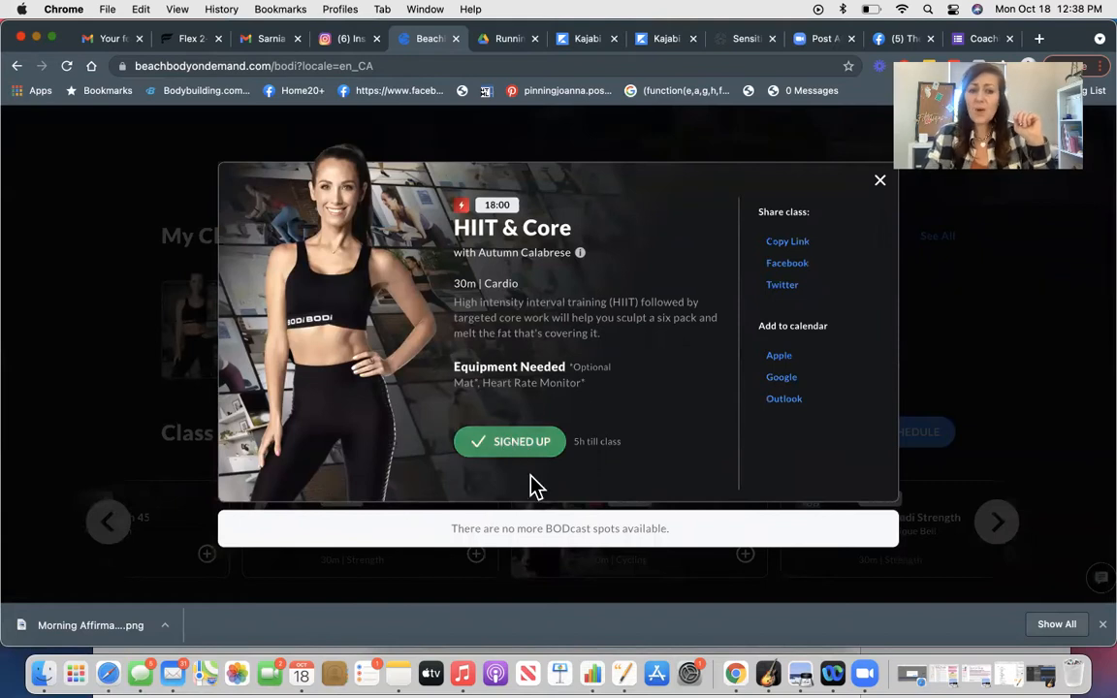
{"action": "mouse_move", "coordinate": [498, 465]}
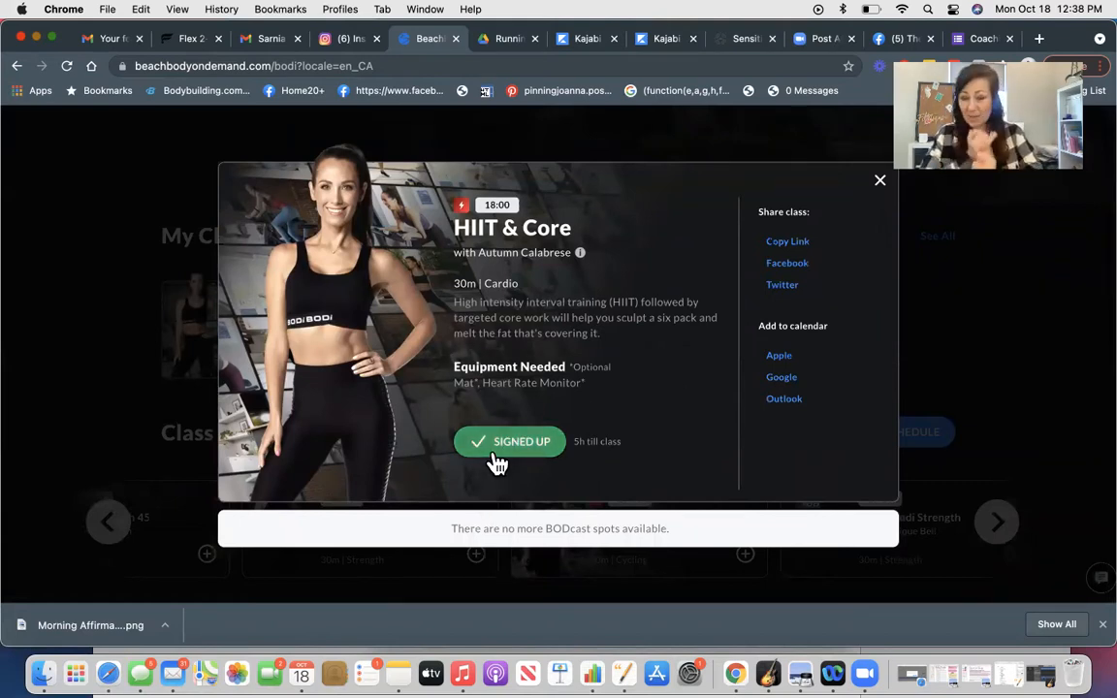
{"action": "mouse_move", "coordinate": [790, 252]}
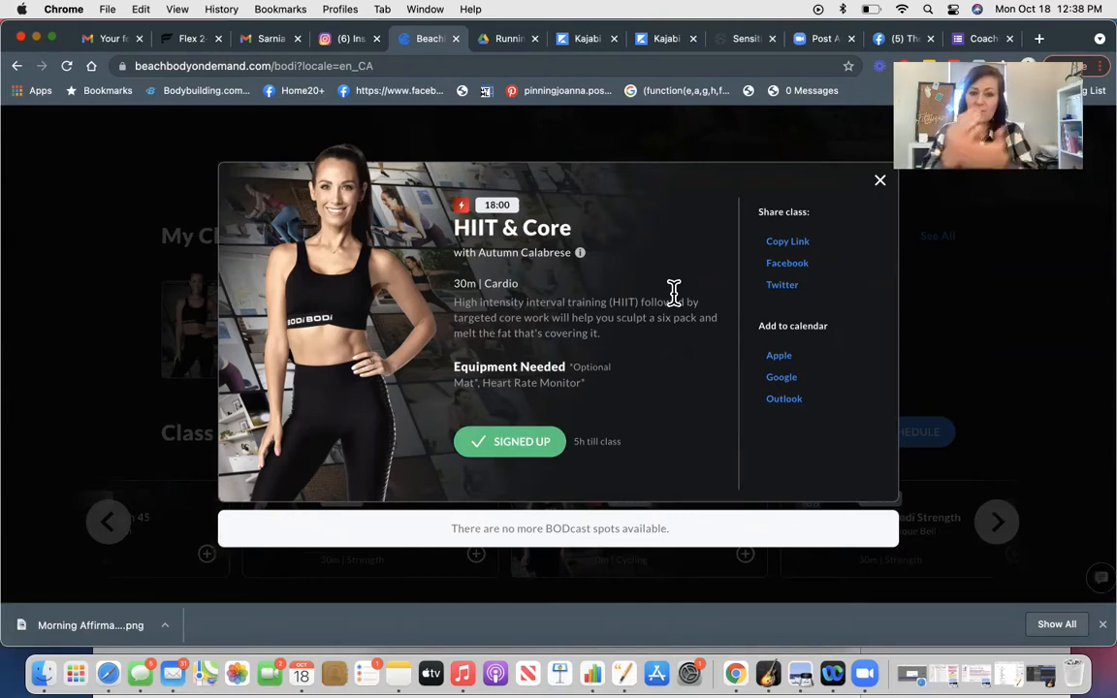
{"action": "mouse_move", "coordinate": [466, 562]}
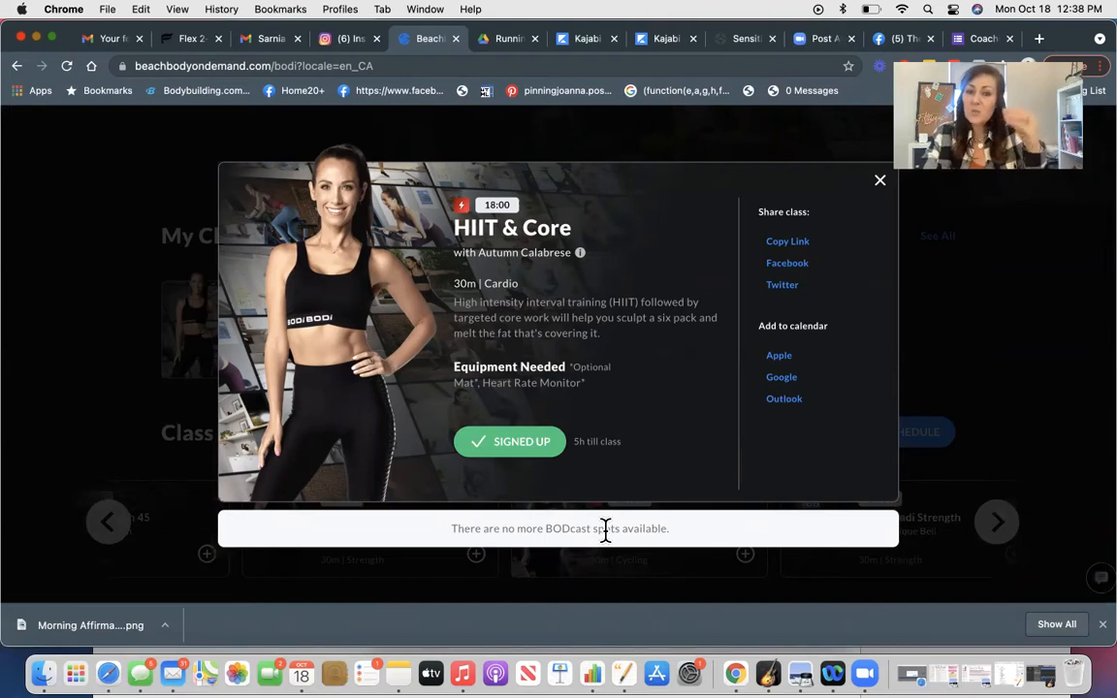
{"action": "mouse_move", "coordinate": [591, 554]}
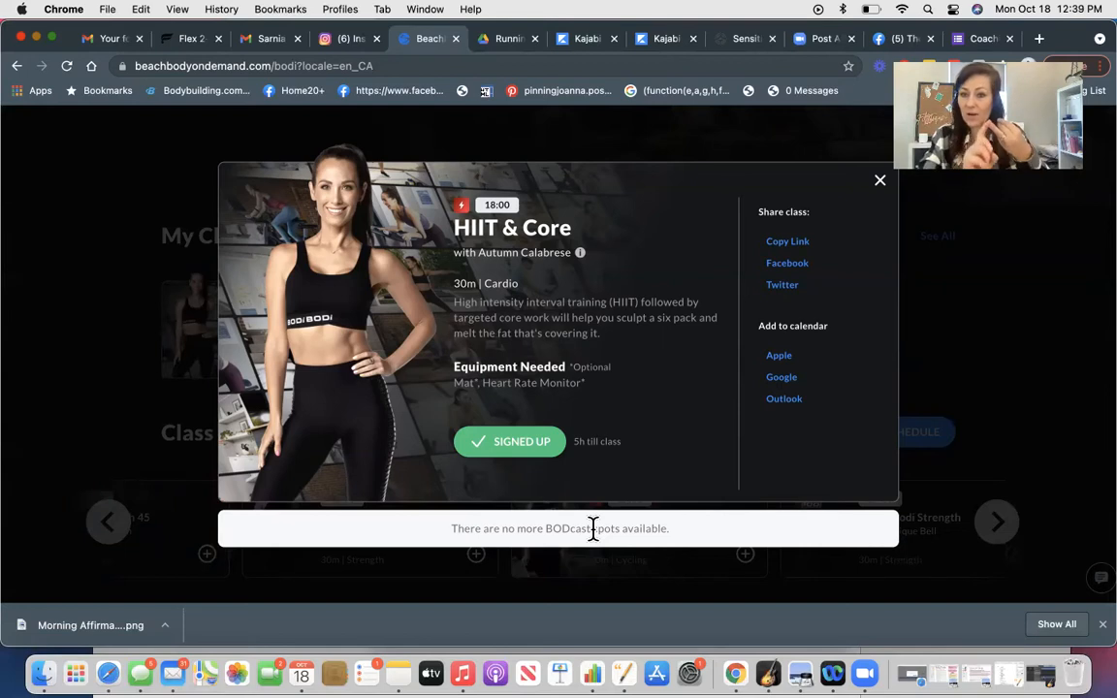
{"action": "mouse_move", "coordinate": [611, 437]}
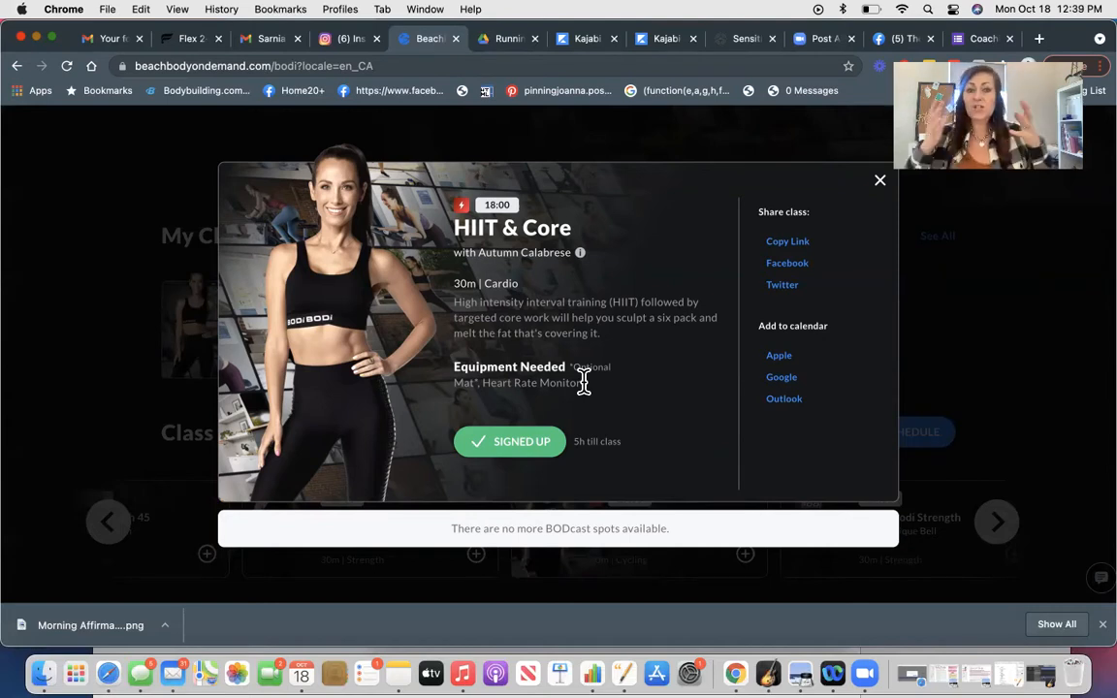
{"action": "mouse_move", "coordinate": [539, 192]}
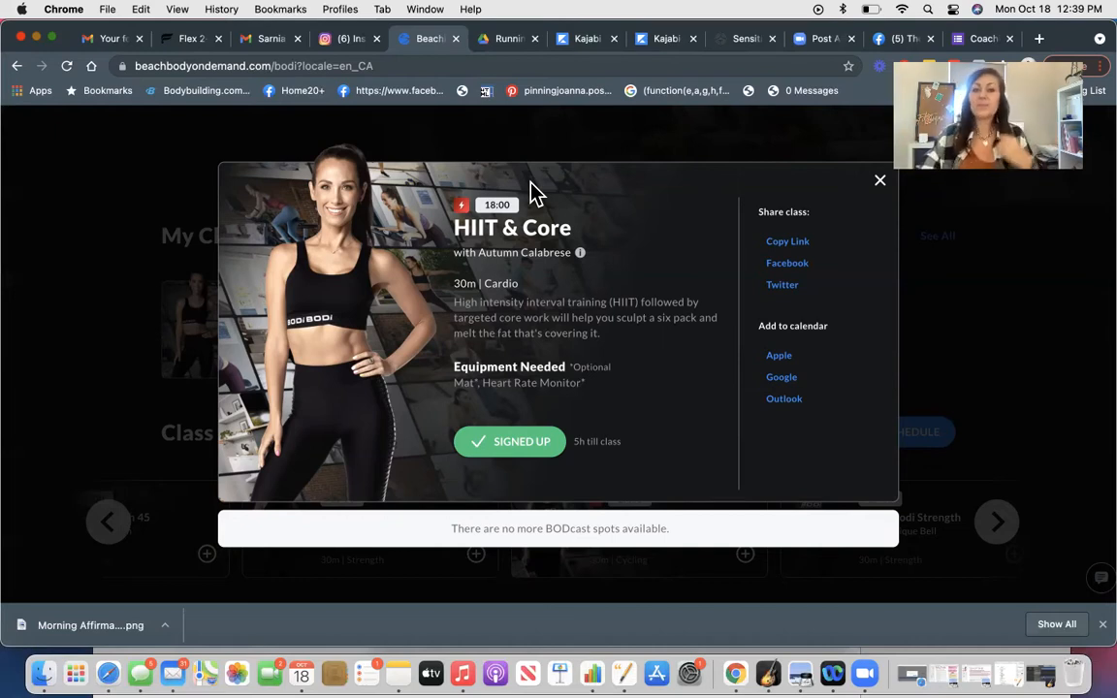
Close the HIIT & Core class details and return to the BODi Beta page.
{"action": "left_click", "coordinate": [880, 181]}
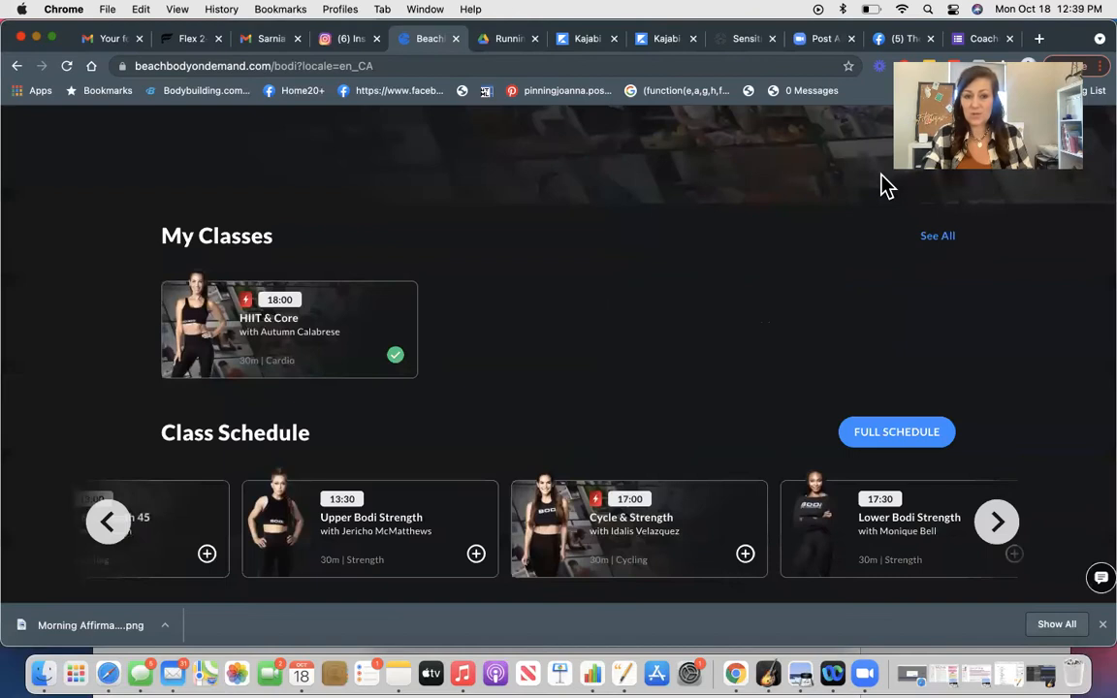
{"action": "scroll", "scroll_direction": "down", "scroll_amount": 3}
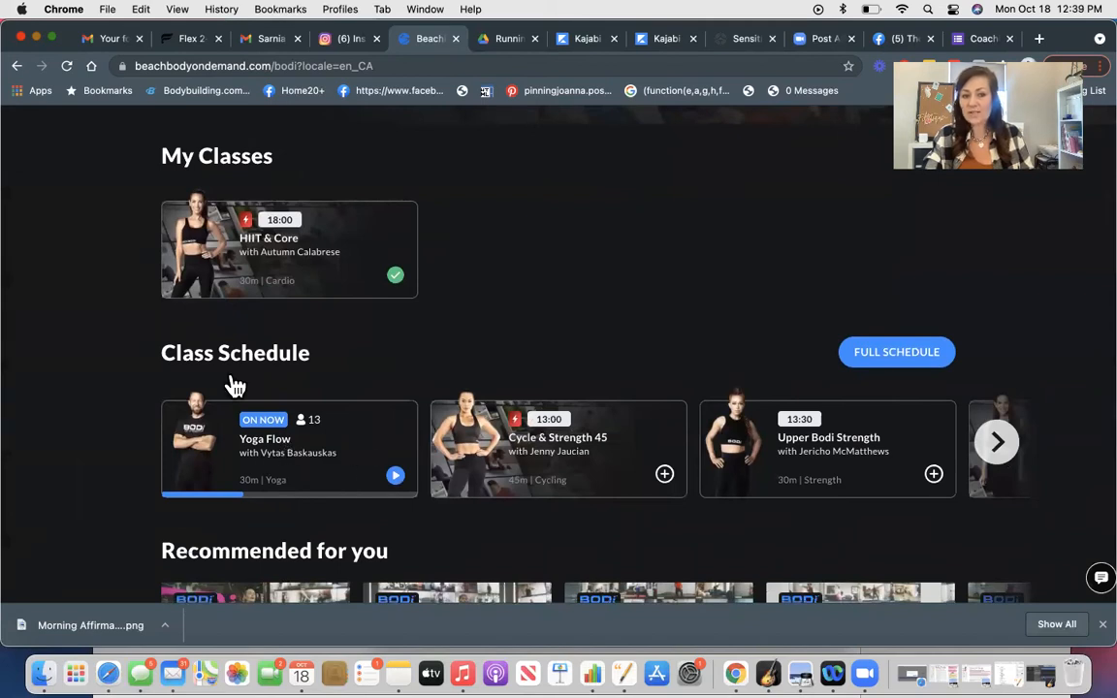
{"action": "left_click", "coordinate": [395, 475]}
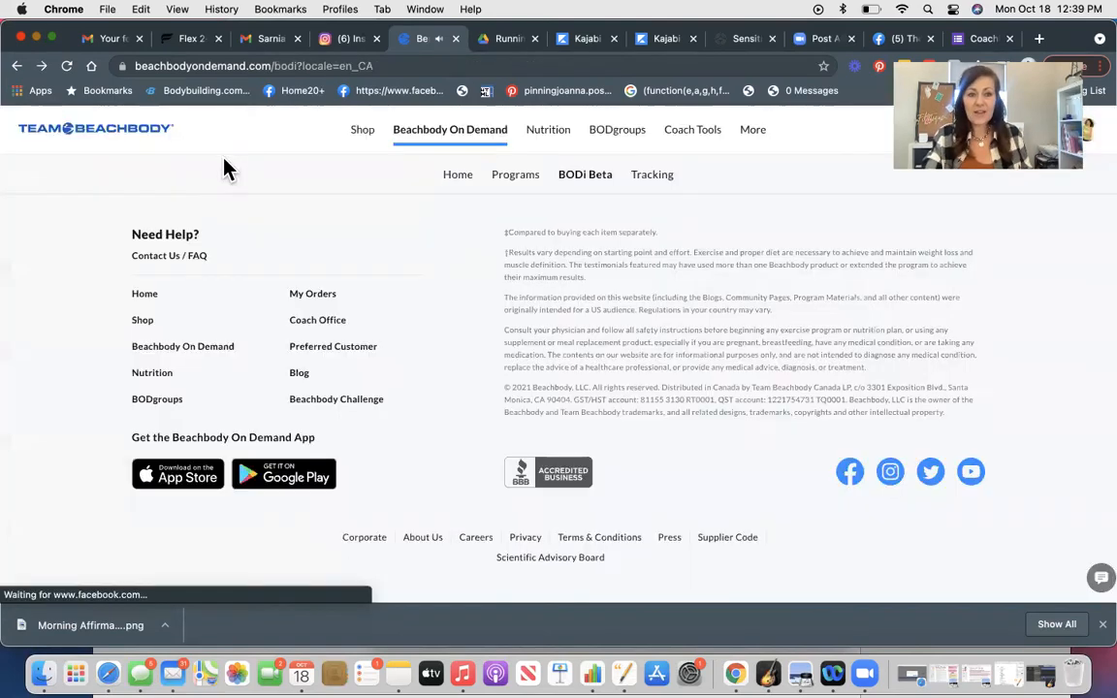
{"action": "mouse_move", "coordinate": [506, 429]}
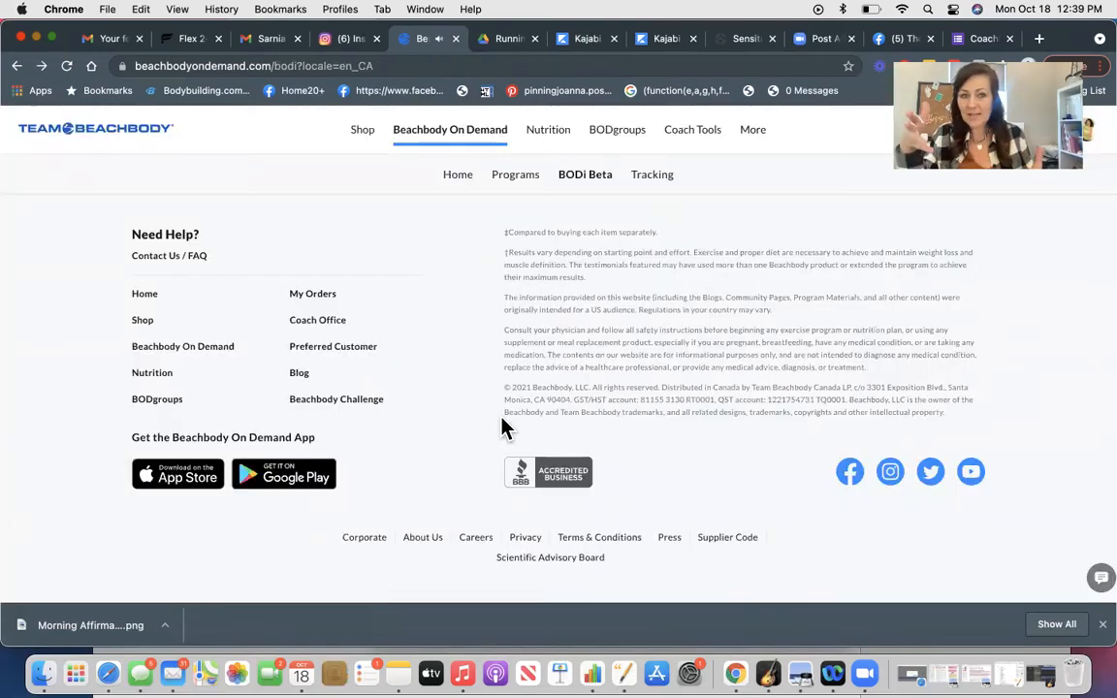
{"action": "scroll", "scroll_direction": "up", "scroll_amount": 3}
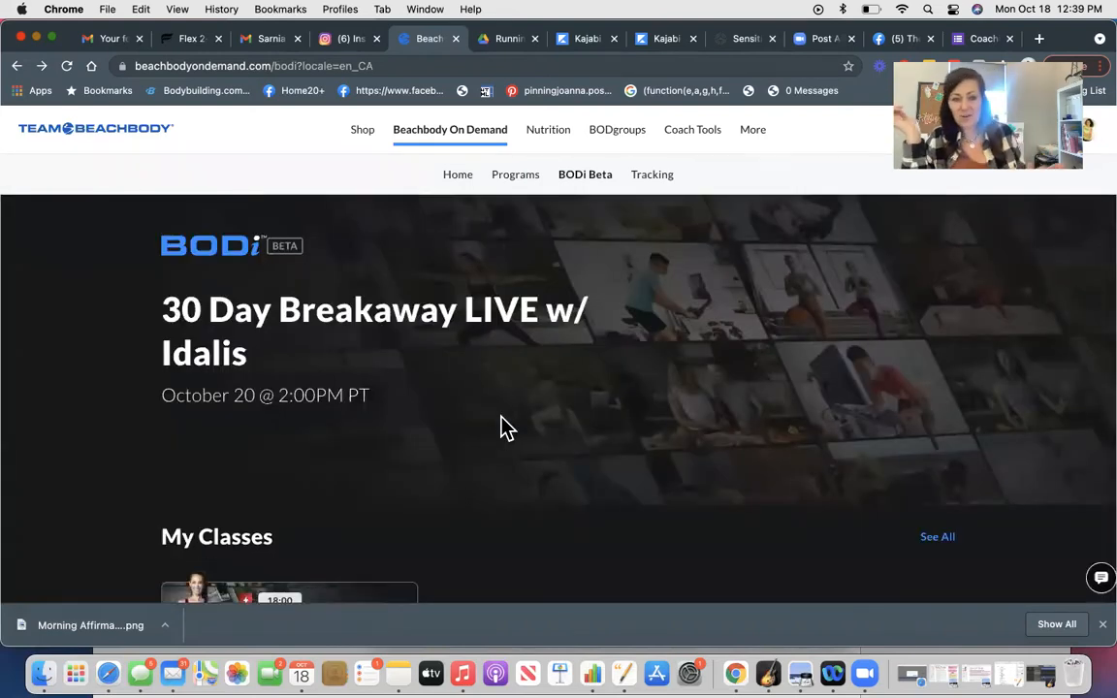
Scroll past Class Schedule and Recommended for you to the Browse Classes tiles.
{"action": "scroll", "scroll_direction": "down", "scroll_amount": 3}
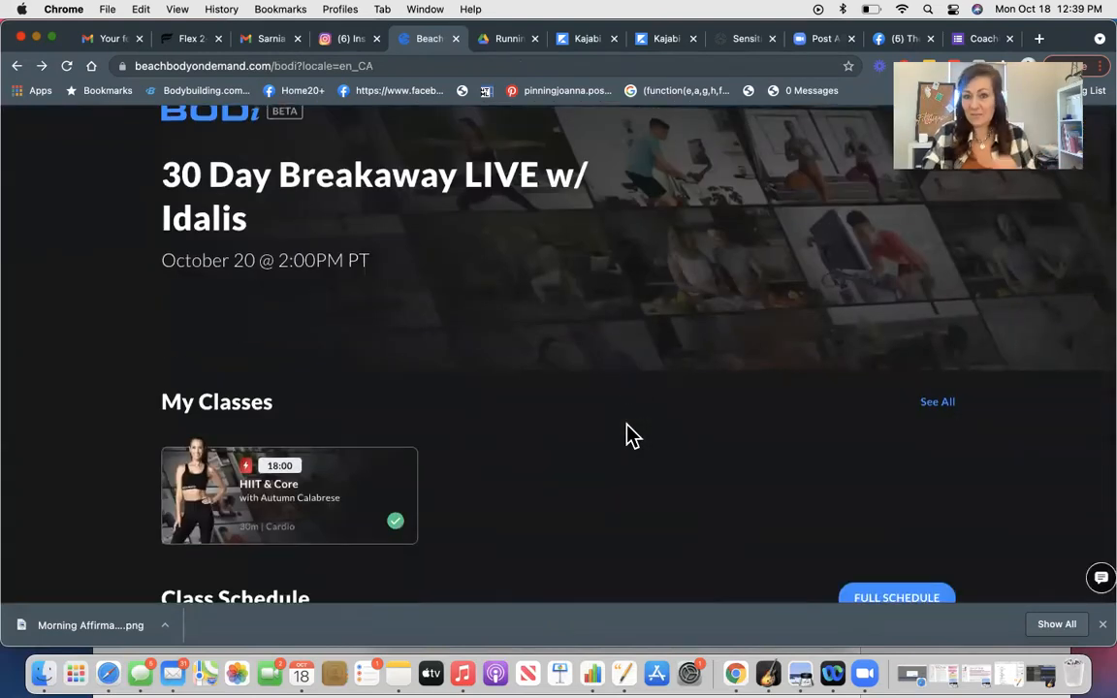
{"action": "scroll", "scroll_direction": "down", "scroll_amount": 3}
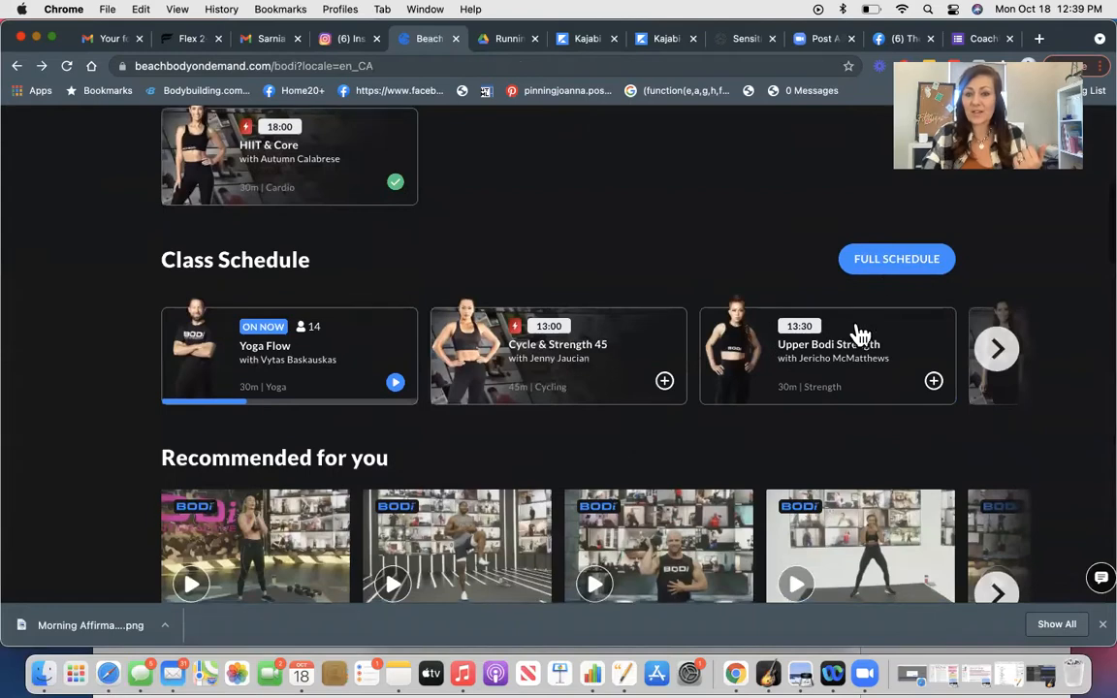
{"action": "scroll", "scroll_direction": "down", "scroll_amount": 3}
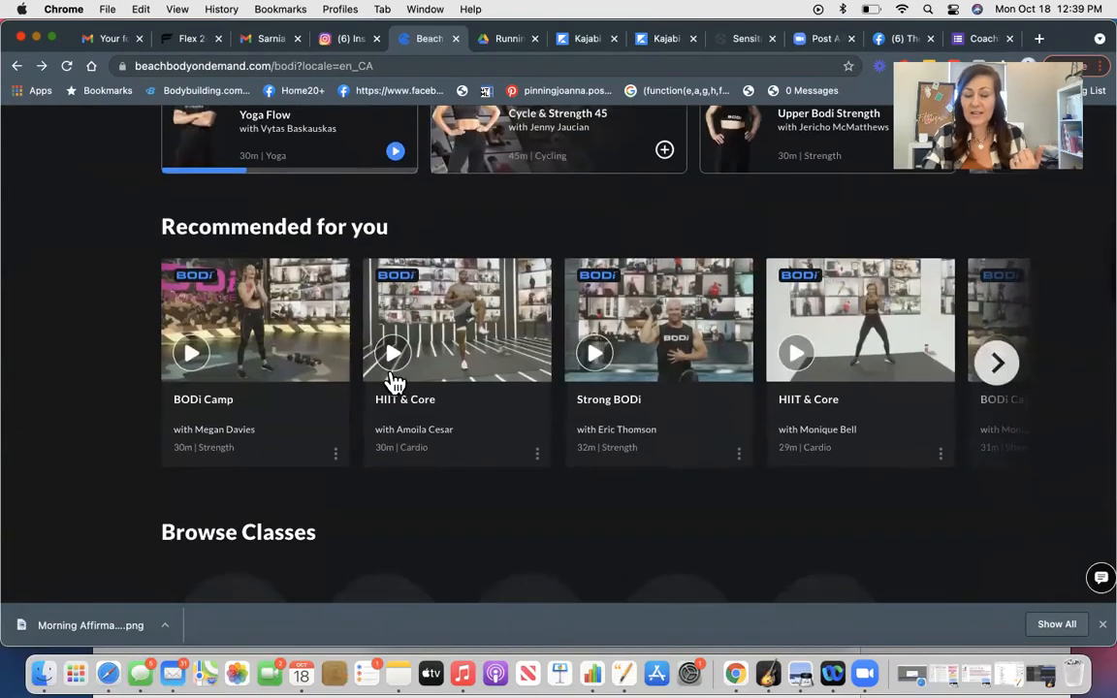
{"action": "scroll", "scroll_direction": "down", "scroll_amount": 3}
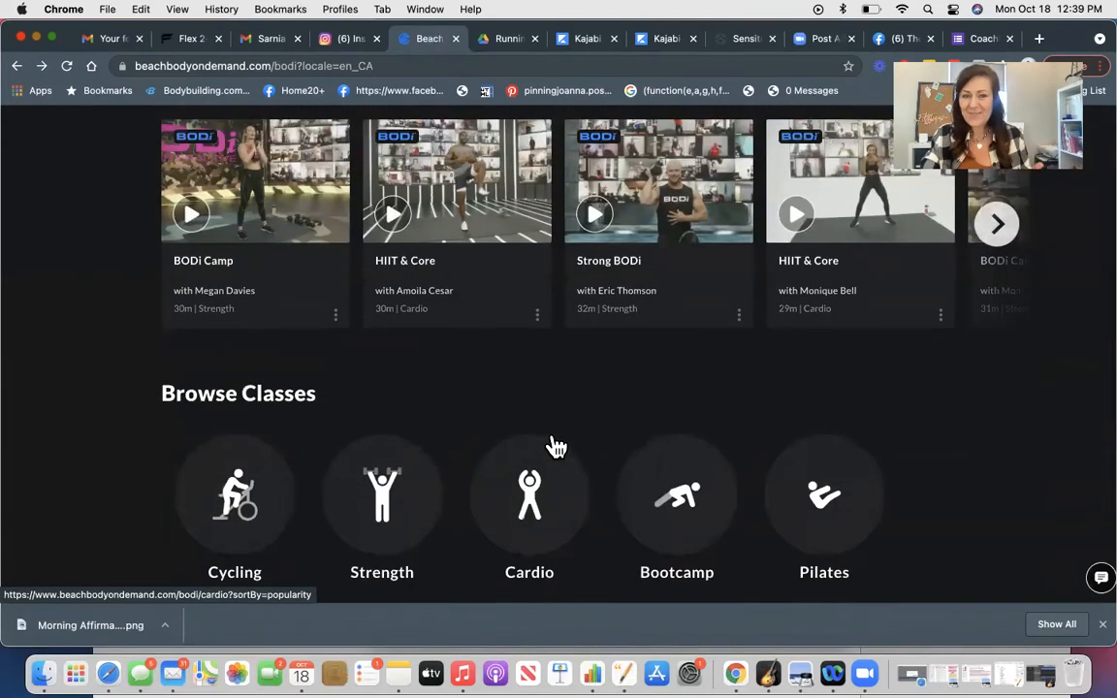
{"action": "scroll", "scroll_direction": "down", "scroll_amount": 3}
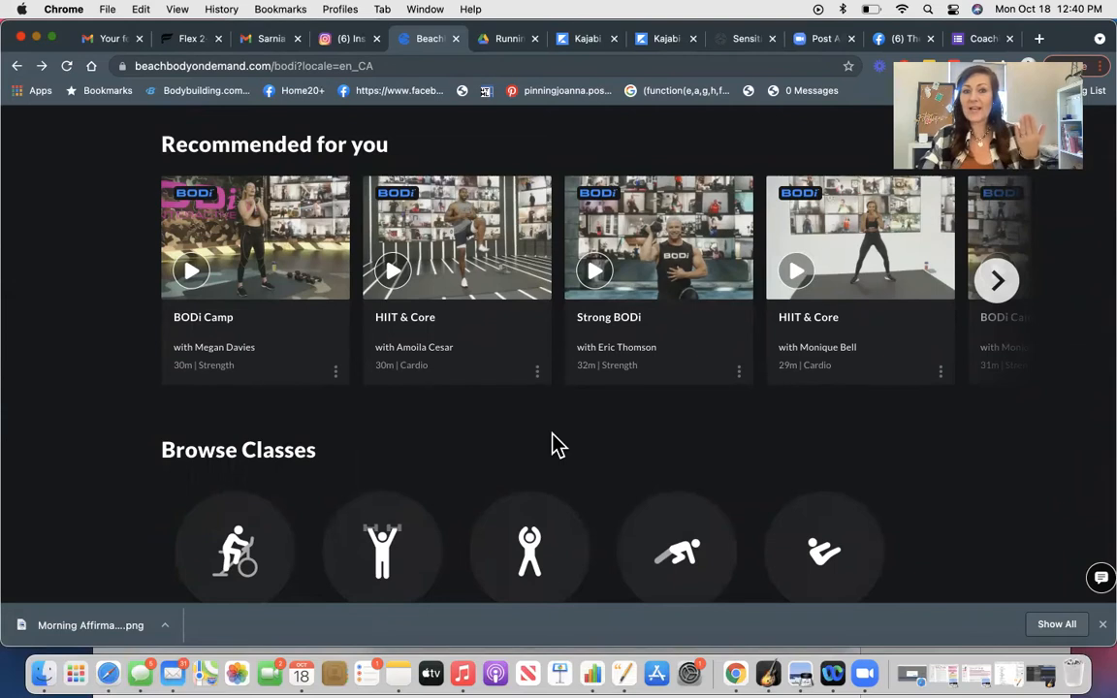
{"action": "scroll", "scroll_direction": "down", "scroll_amount": 3}
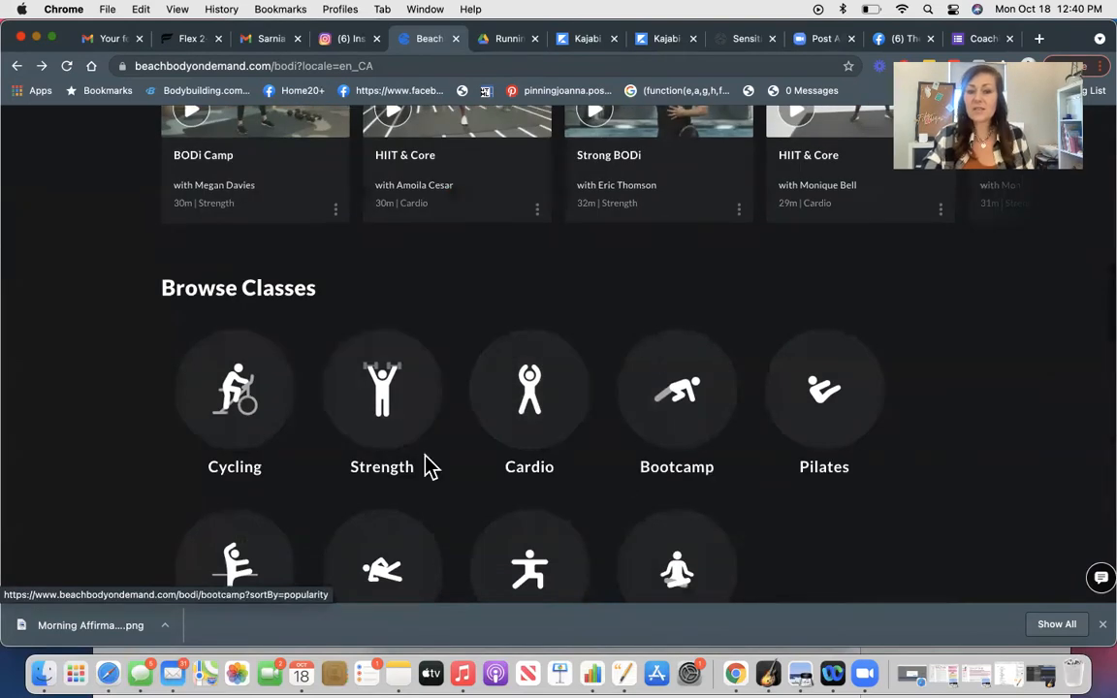
{"action": "scroll", "scroll_direction": "down", "scroll_amount": 3}
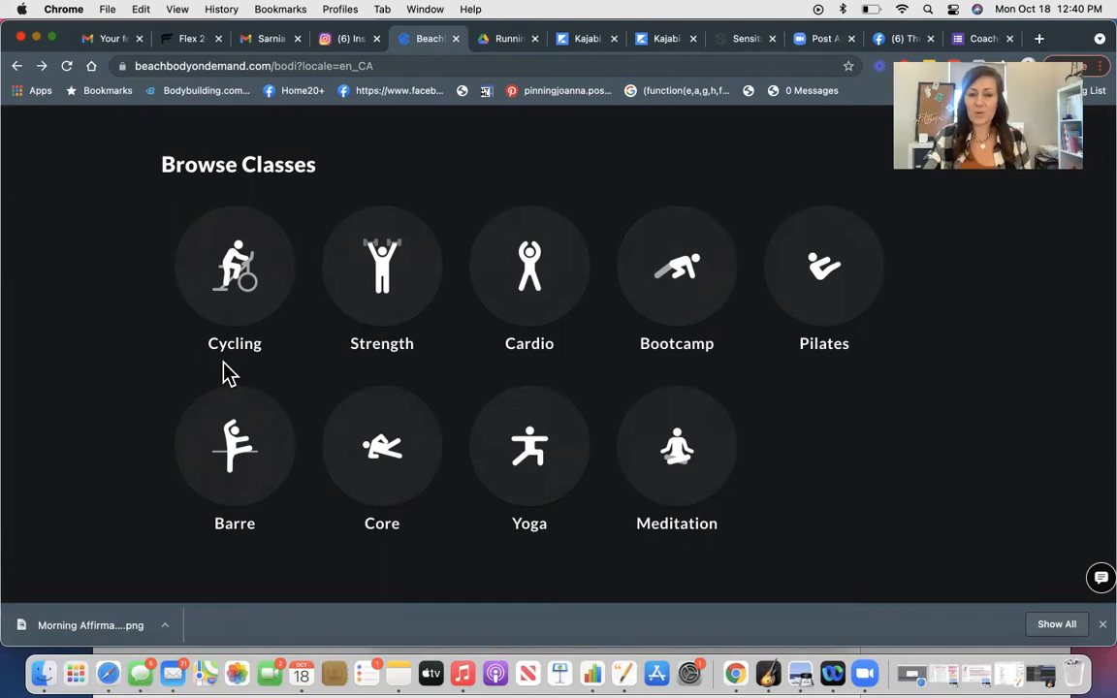
Open the Bootcamp category and browse its Full Schedule.
{"action": "left_click", "coordinate": [676, 266]}
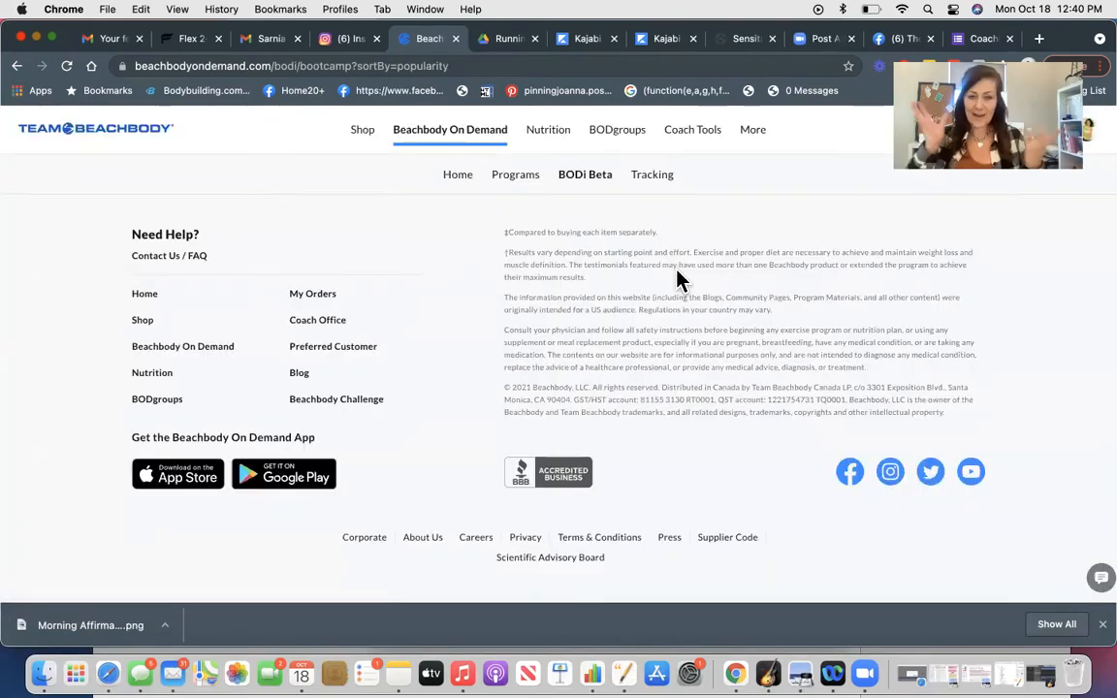
{"action": "scroll", "scroll_direction": "up", "scroll_amount": 3}
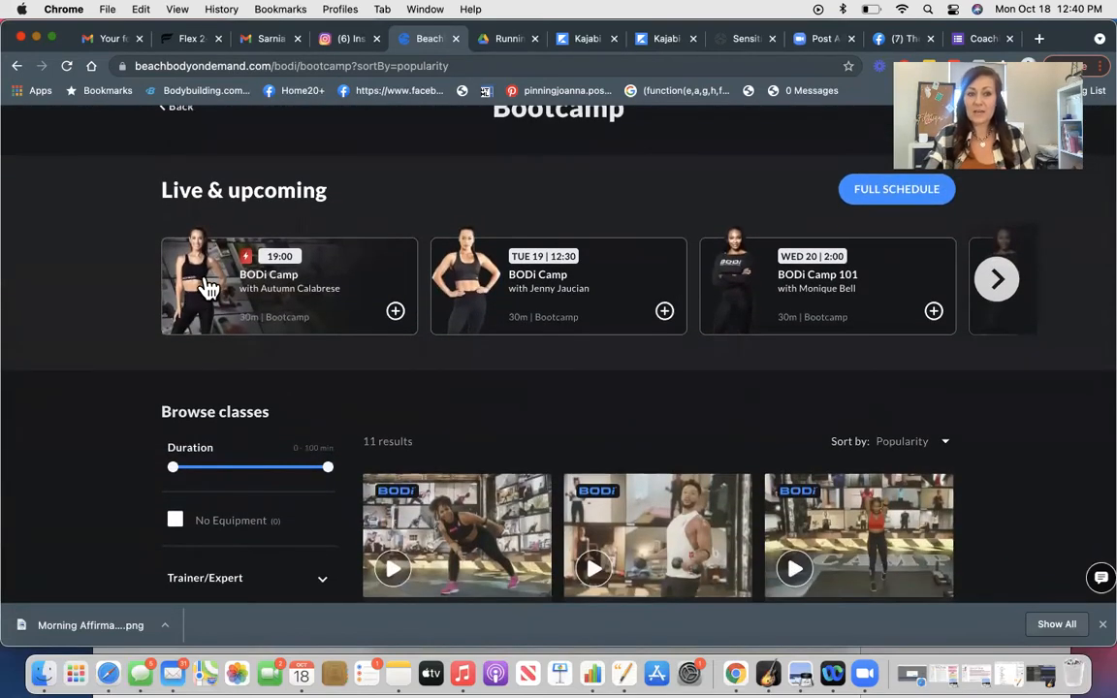
{"action": "mouse_move", "coordinate": [953, 280]}
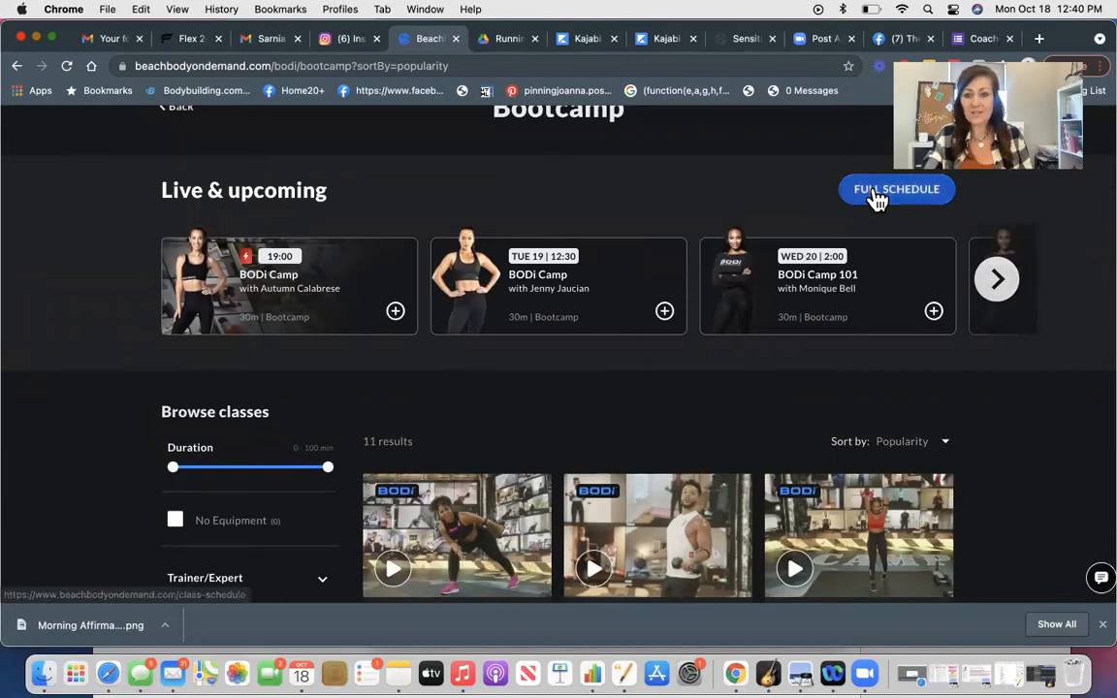
{"action": "left_click", "coordinate": [896, 189]}
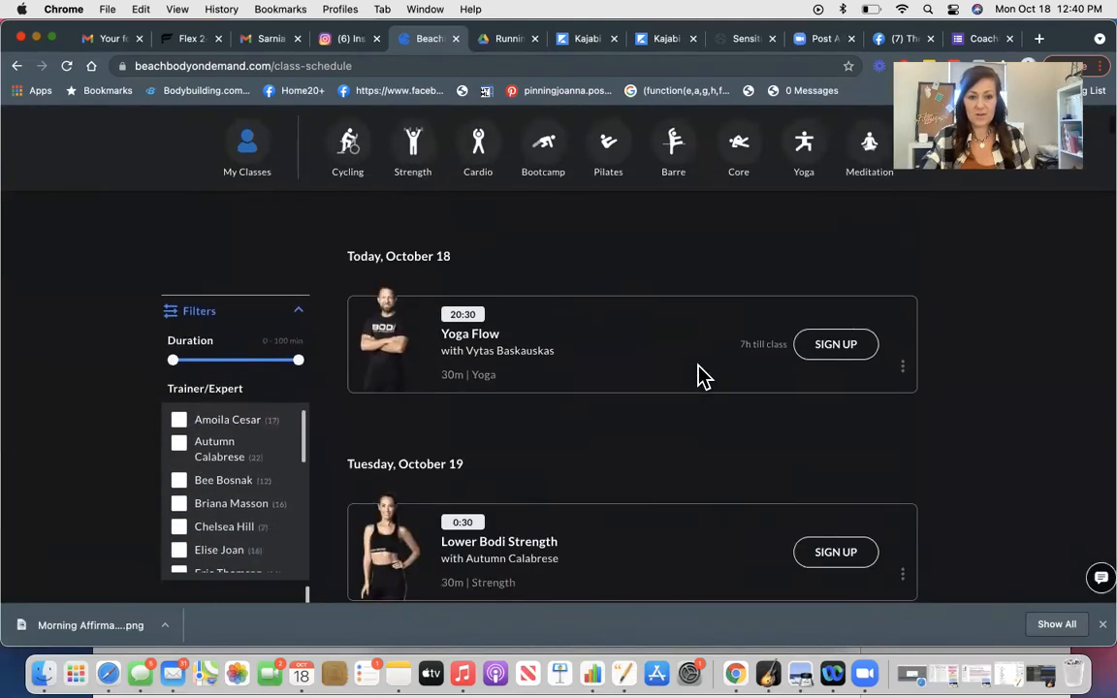
{"action": "scroll", "scroll_direction": "down", "scroll_amount": 3}
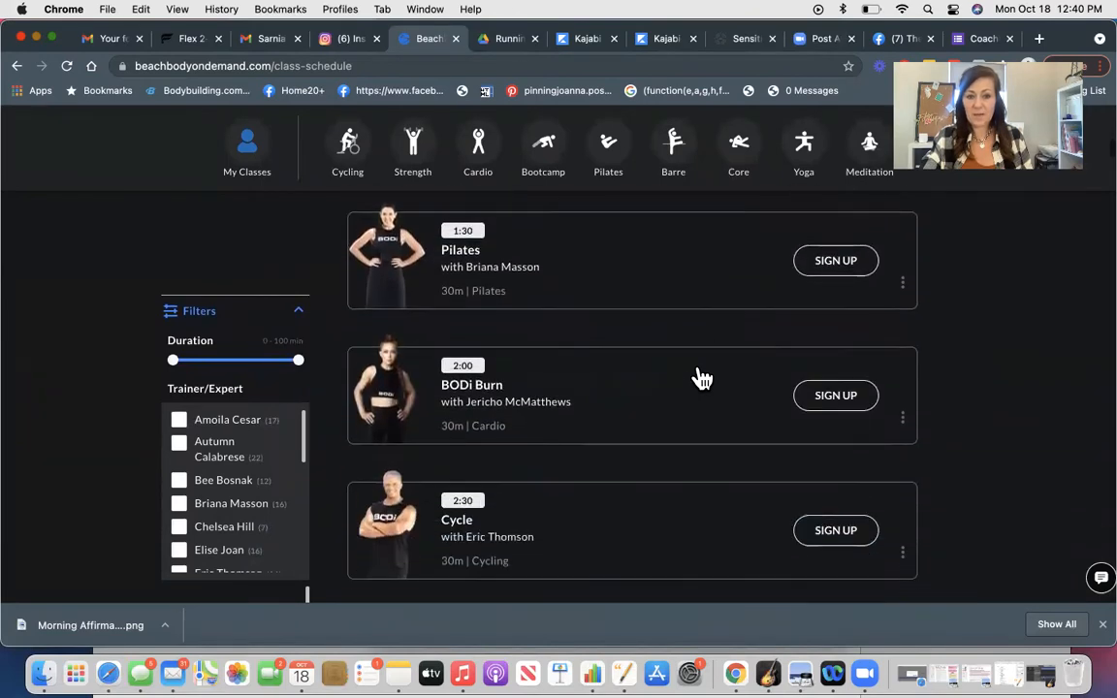
{"action": "scroll", "scroll_direction": "down", "scroll_amount": 3}
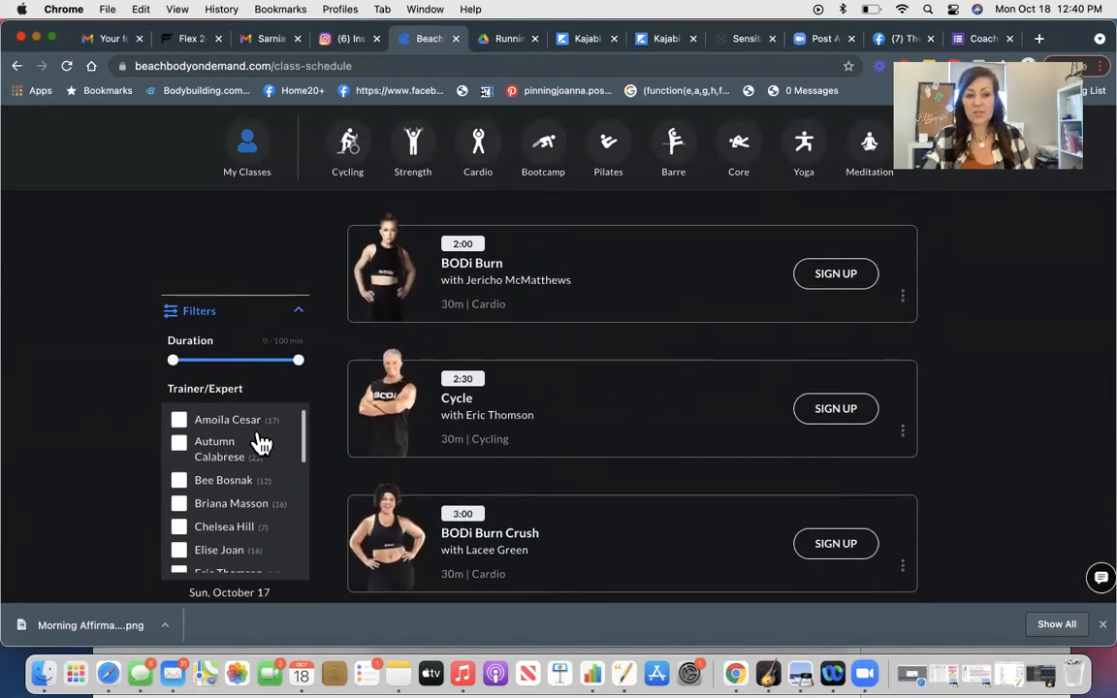
{"action": "left_click_drag", "start_coordinate": [171, 359], "coordinate": [248, 360]}
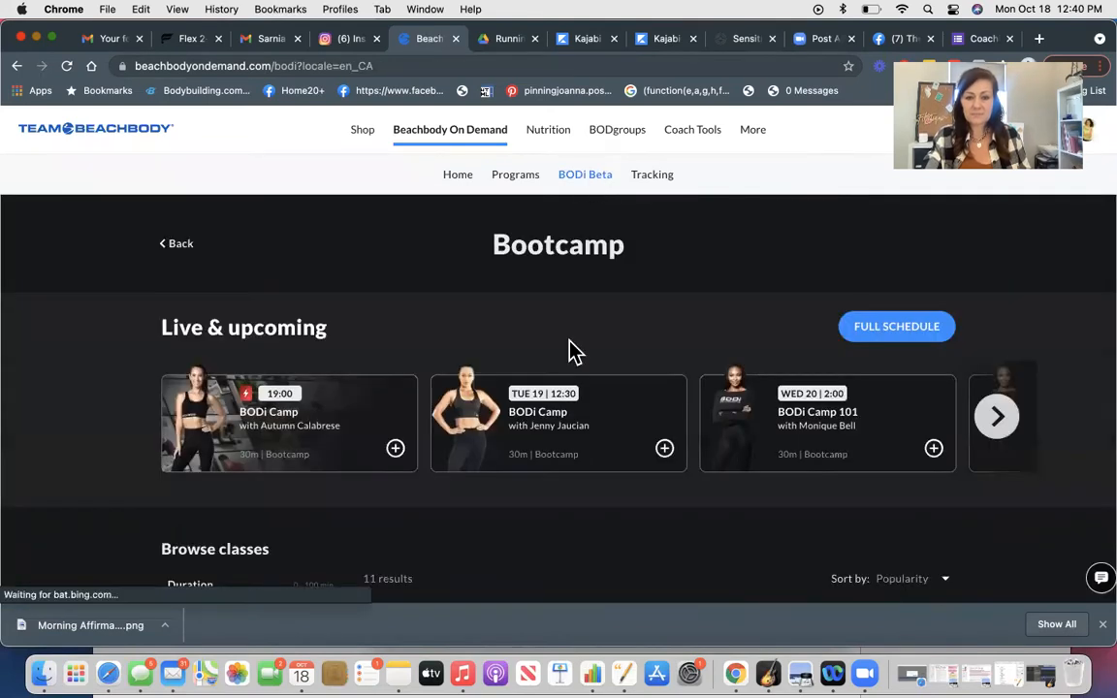
{"action": "scroll", "scroll_direction": "down", "scroll_amount": 3}
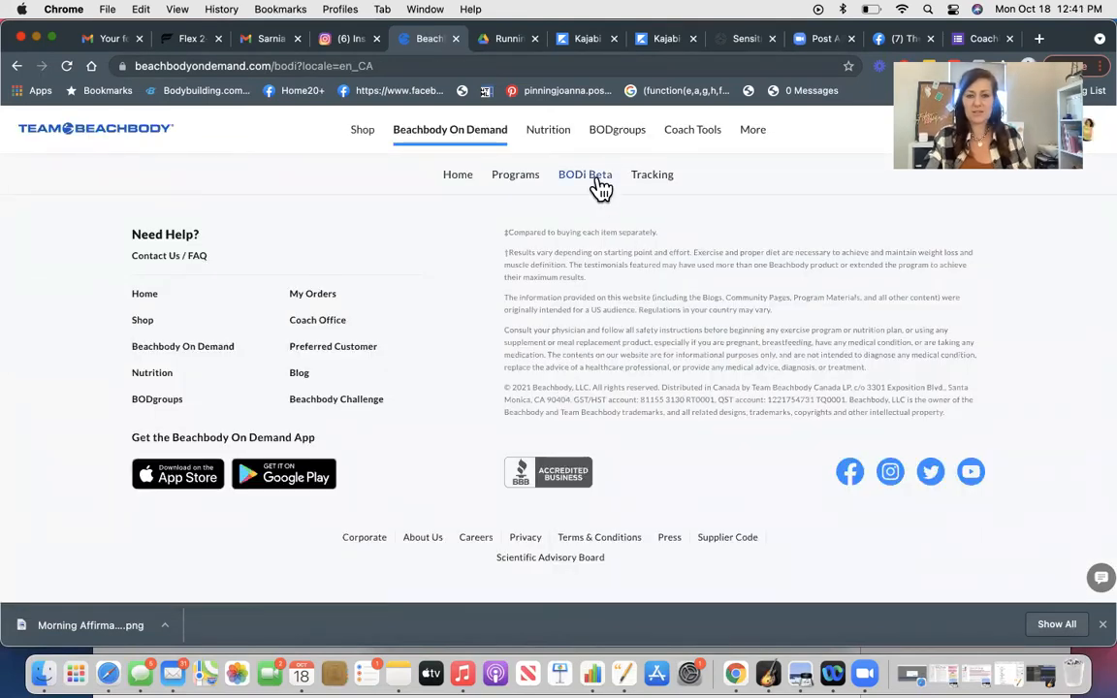
Leave the Full Schedule and scroll through the 11 on-demand Bootcamp results.
{"action": "left_click", "coordinate": [584, 174]}
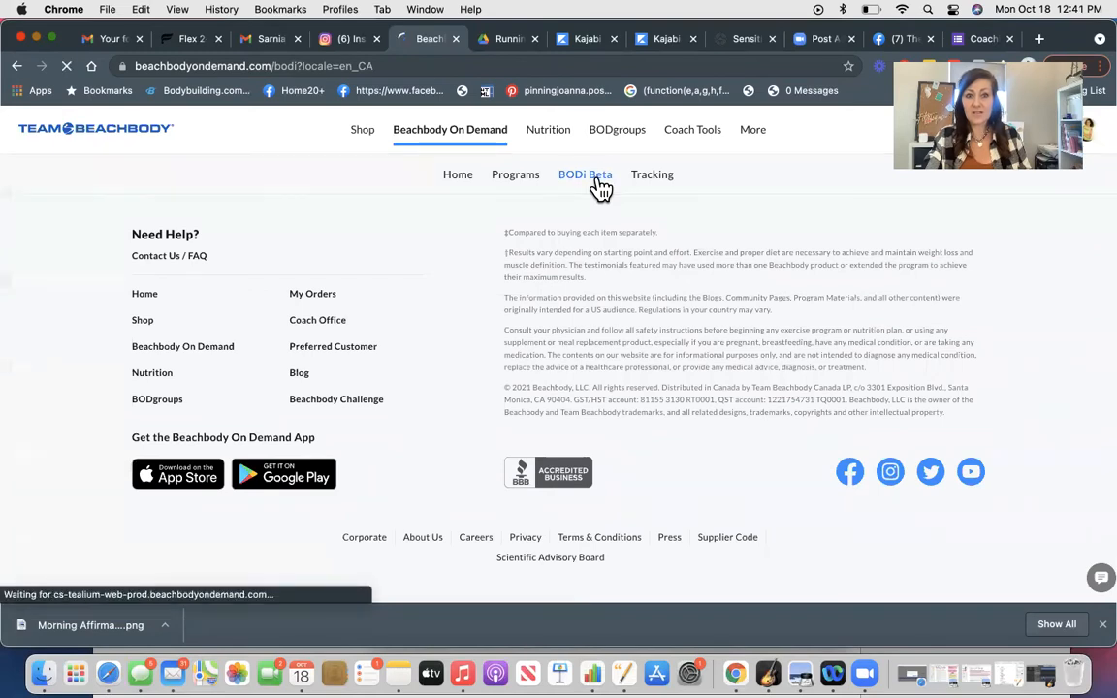
{"action": "left_click", "coordinate": [585, 174]}
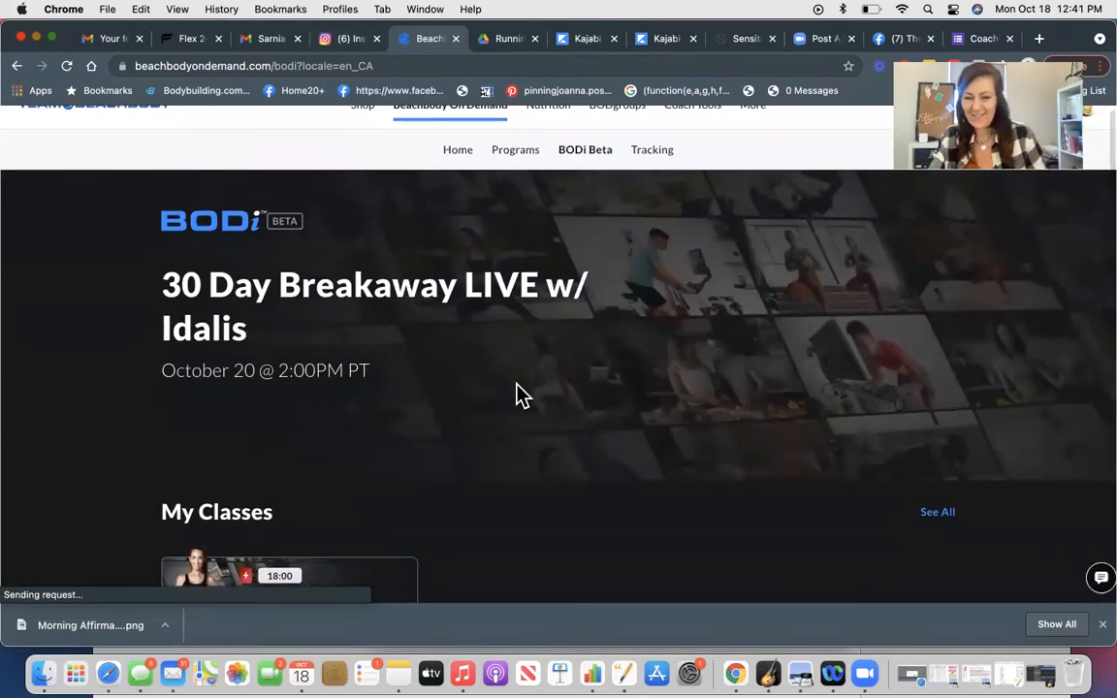
{"action": "scroll", "scroll_direction": "down", "scroll_amount": 3}
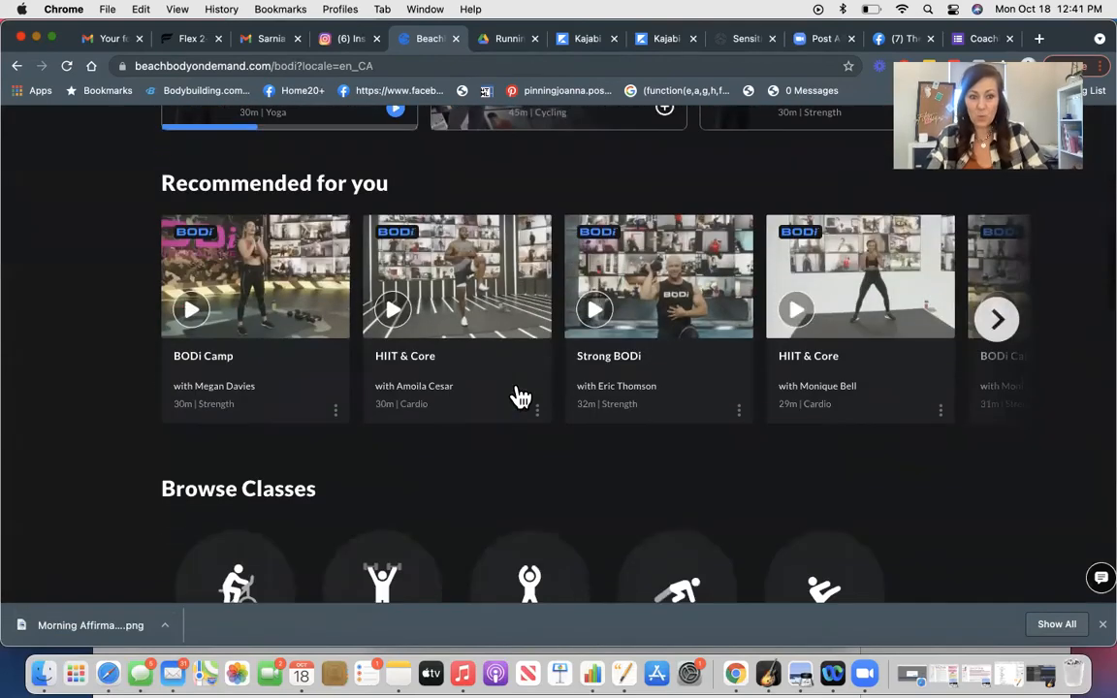
{"action": "scroll", "scroll_direction": "down", "scroll_amount": 3}
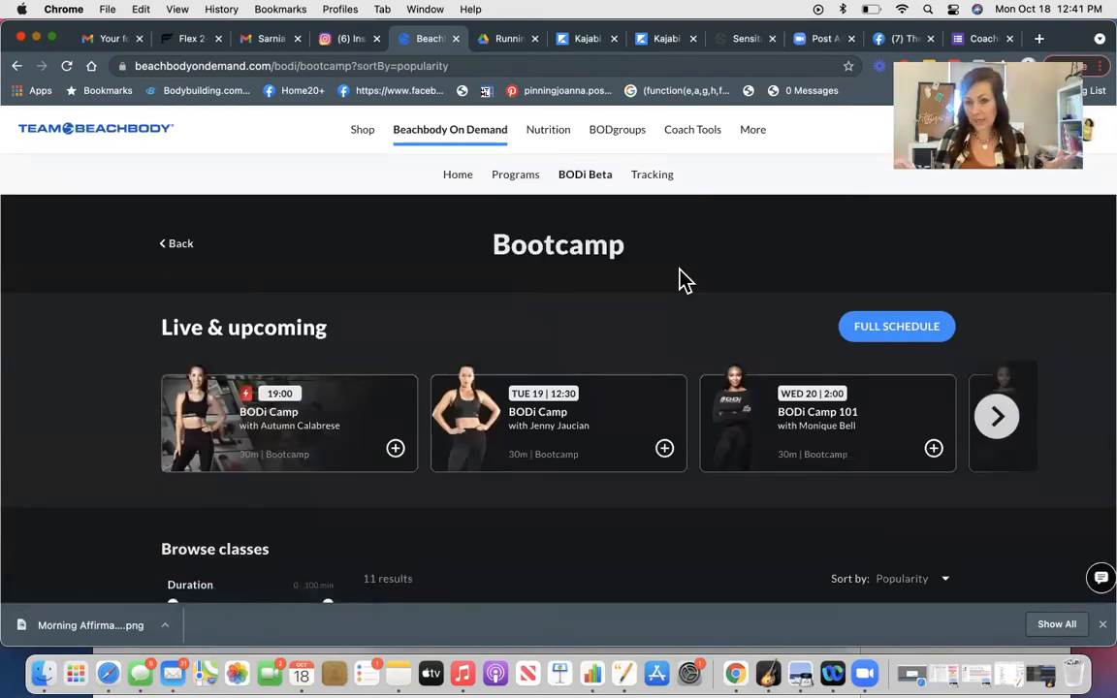
{"action": "scroll", "scroll_direction": "down", "scroll_amount": 3}
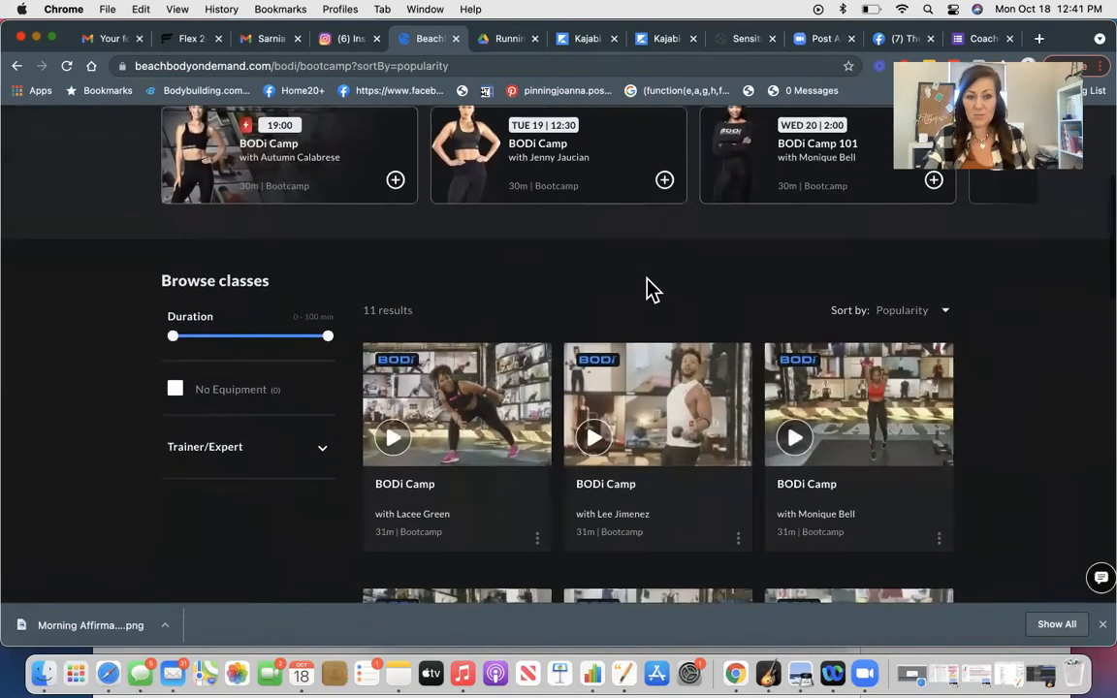
{"action": "scroll", "scroll_direction": "down", "scroll_amount": 3}
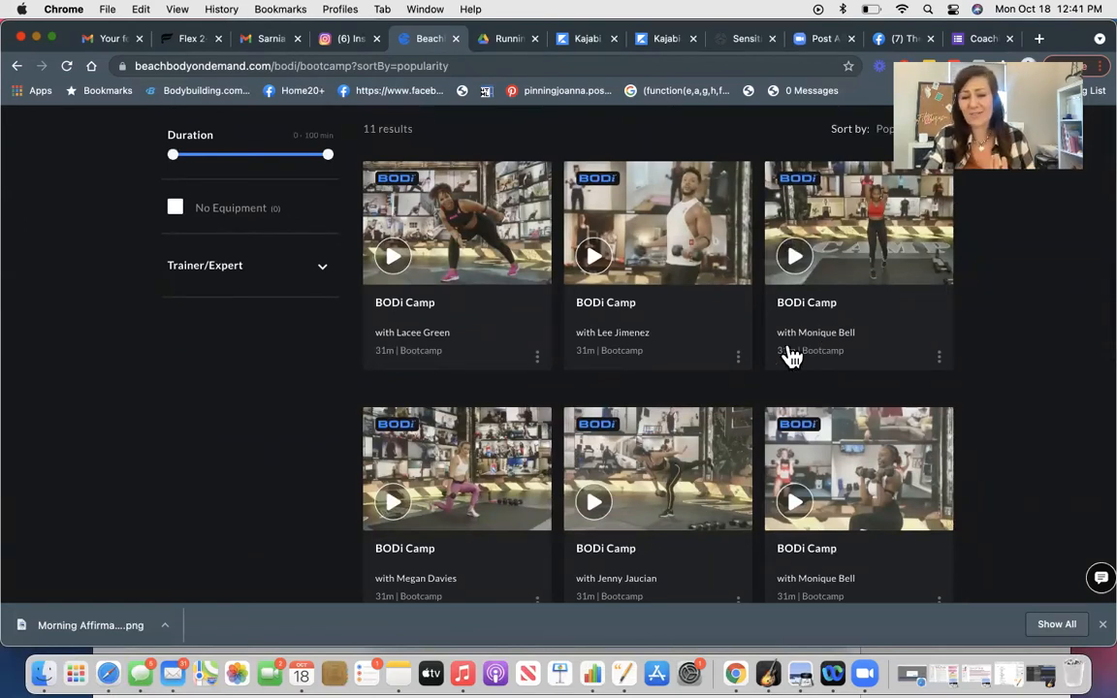
{"action": "scroll", "scroll_direction": "down", "scroll_amount": 3}
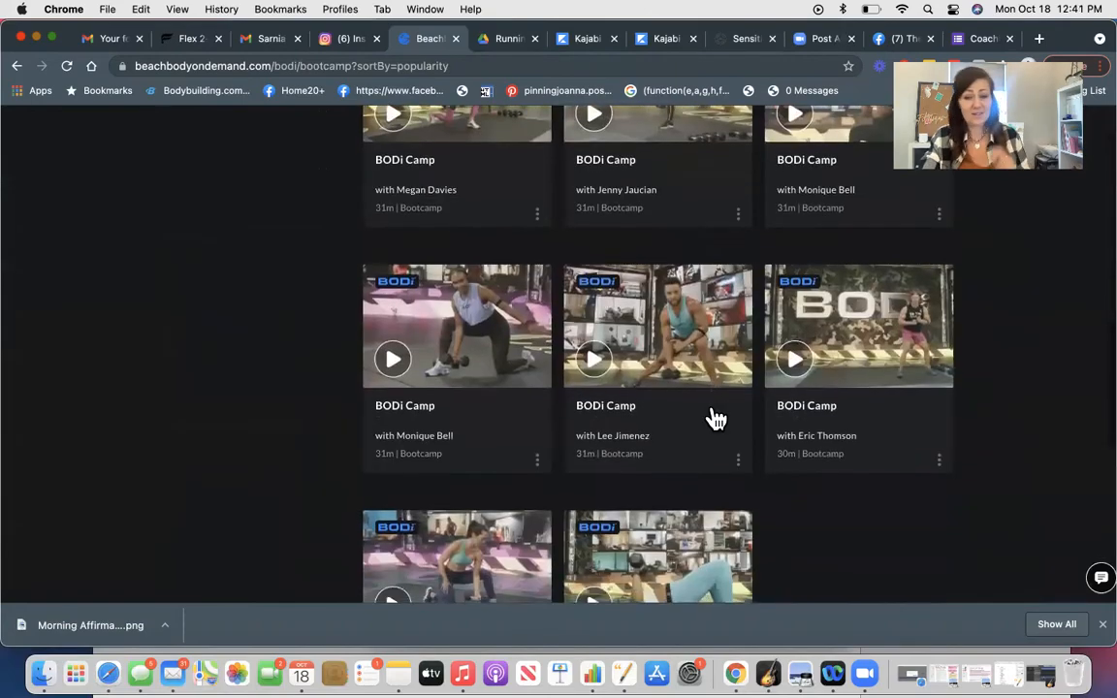
{"action": "scroll", "scroll_direction": "down", "scroll_amount": 3}
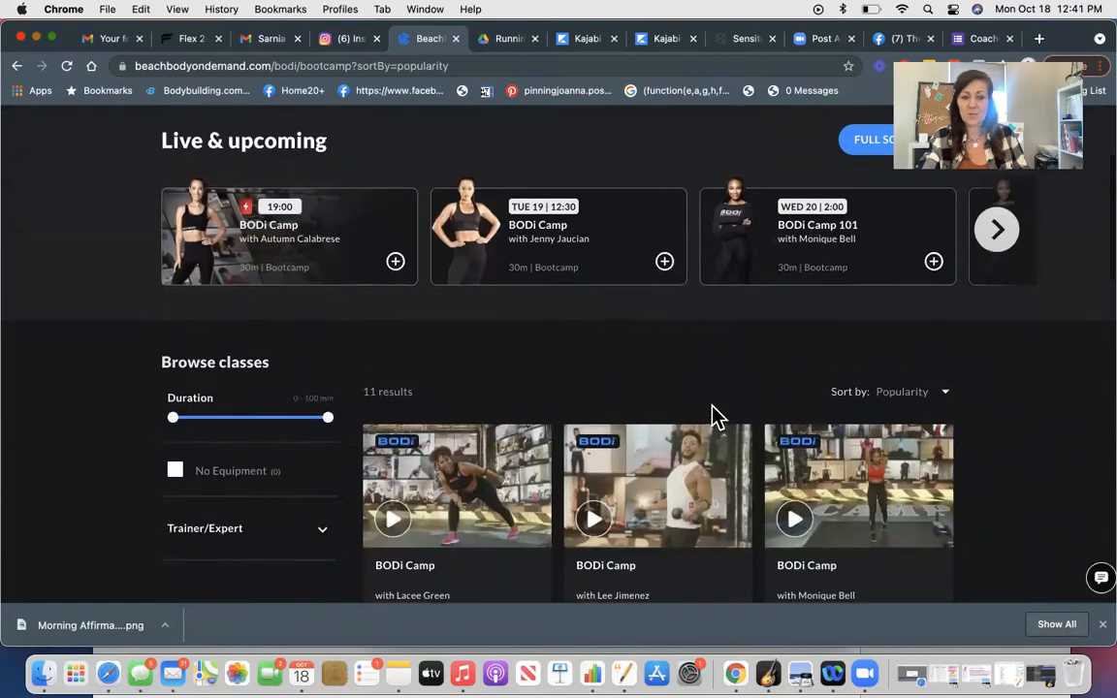
{"action": "scroll", "scroll_direction": "down", "scroll_amount": 3}
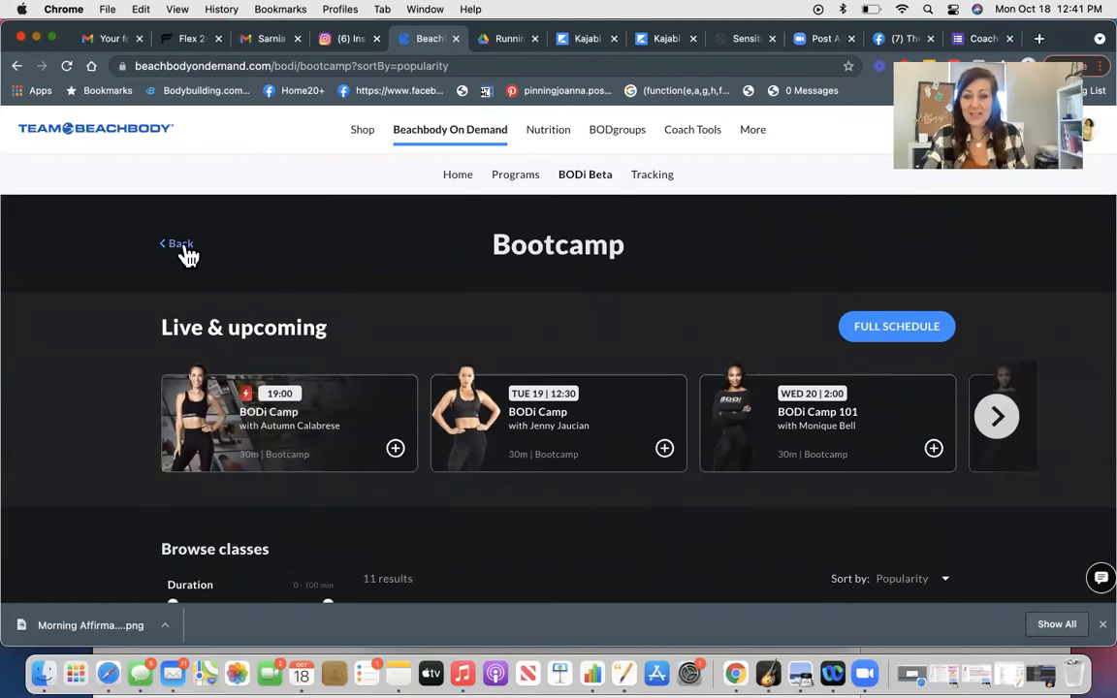
Go back to the BODi Beta home page and scroll to Browse Classes.
{"action": "left_click", "coordinate": [175, 243]}
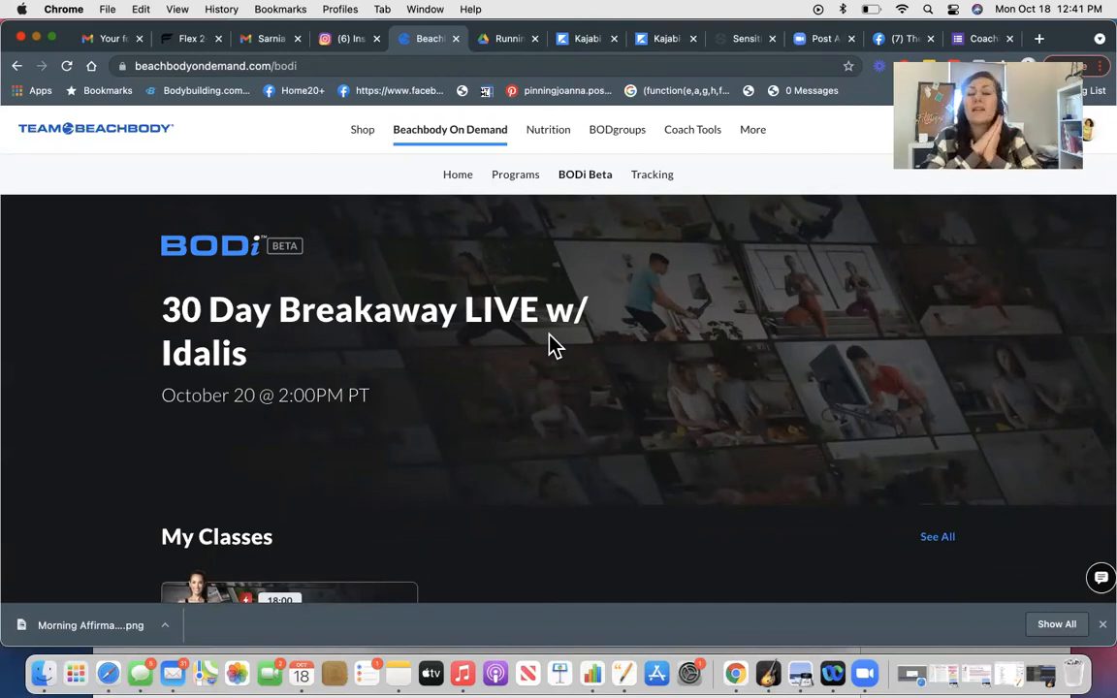
{"action": "mouse_move", "coordinate": [601, 378]}
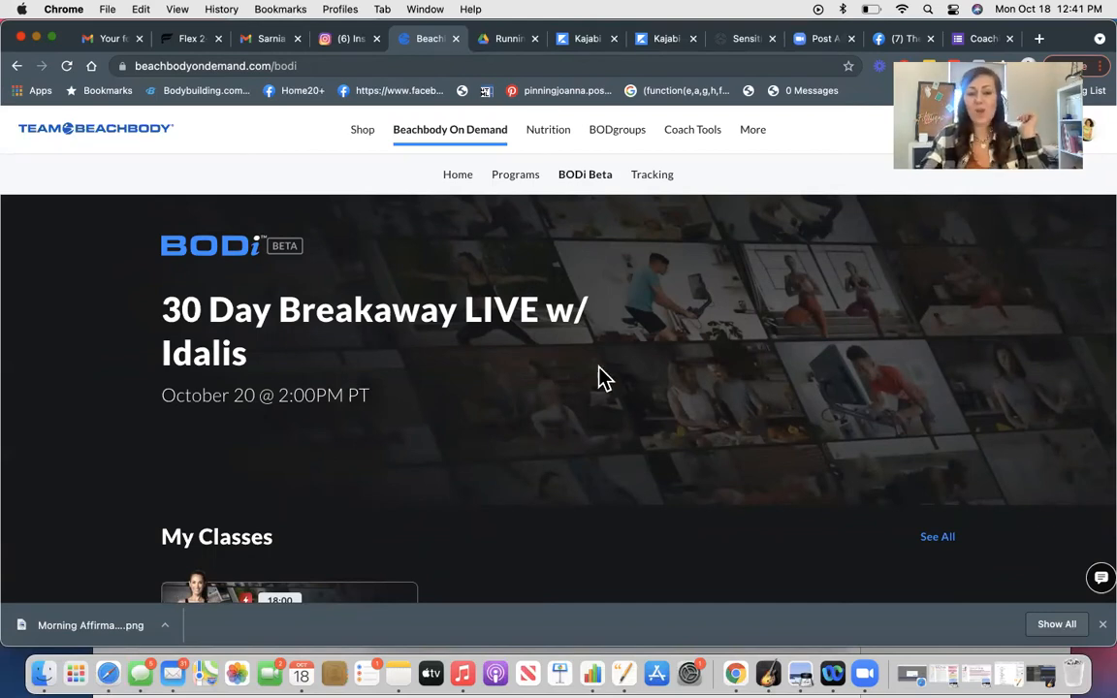
{"action": "scroll", "scroll_direction": "down", "scroll_amount": 3}
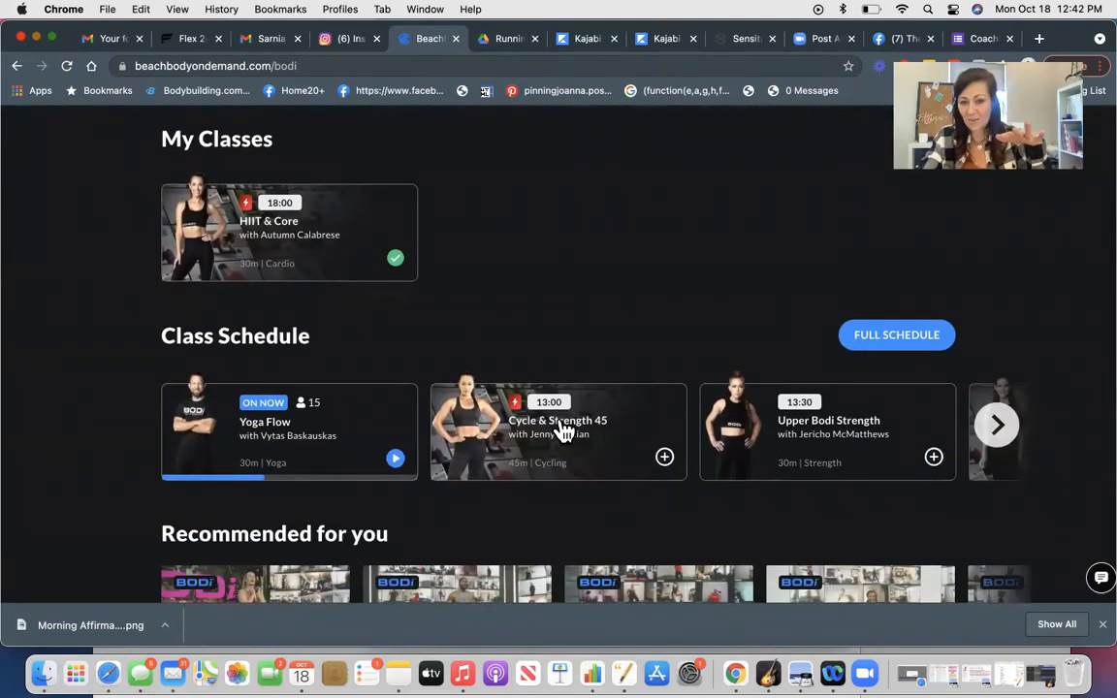
{"action": "mouse_move", "coordinate": [524, 482]}
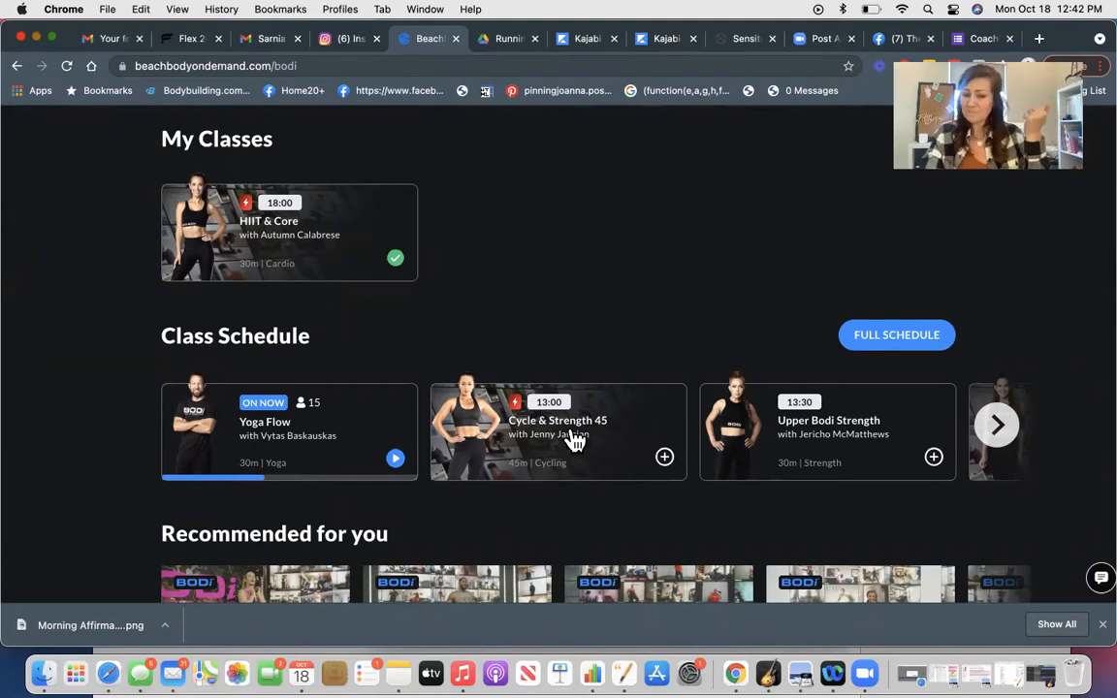
{"action": "scroll", "scroll_direction": "down", "scroll_amount": 3}
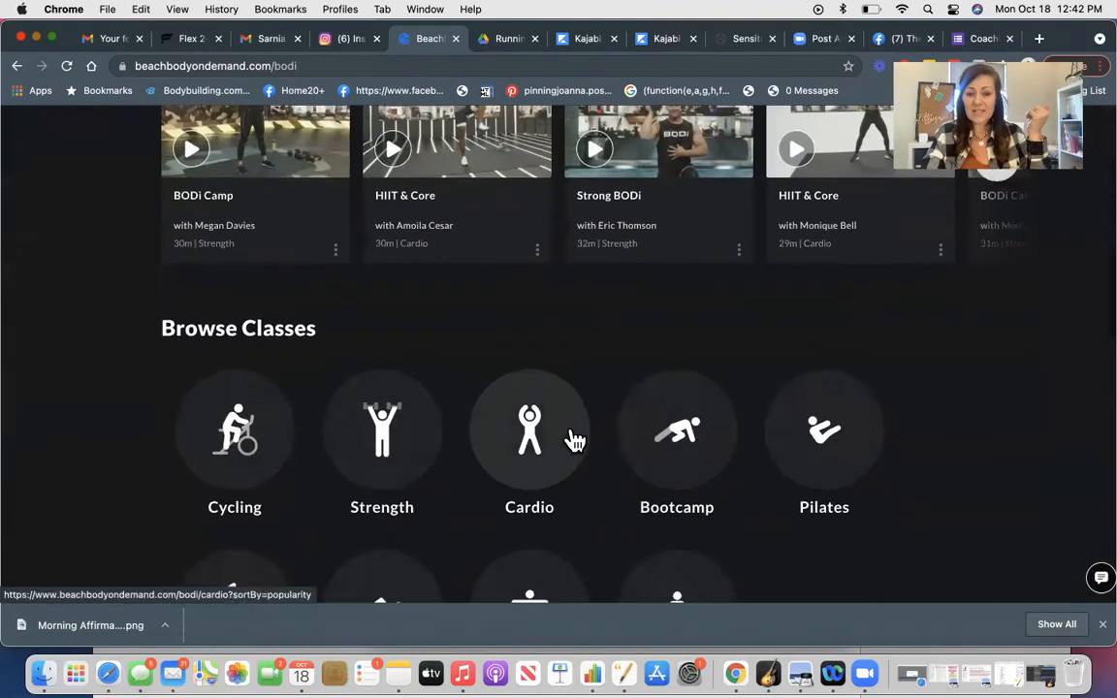
Open the Cycling category and scroll through its 74 cycling class results.
{"action": "left_click", "coordinate": [234, 431]}
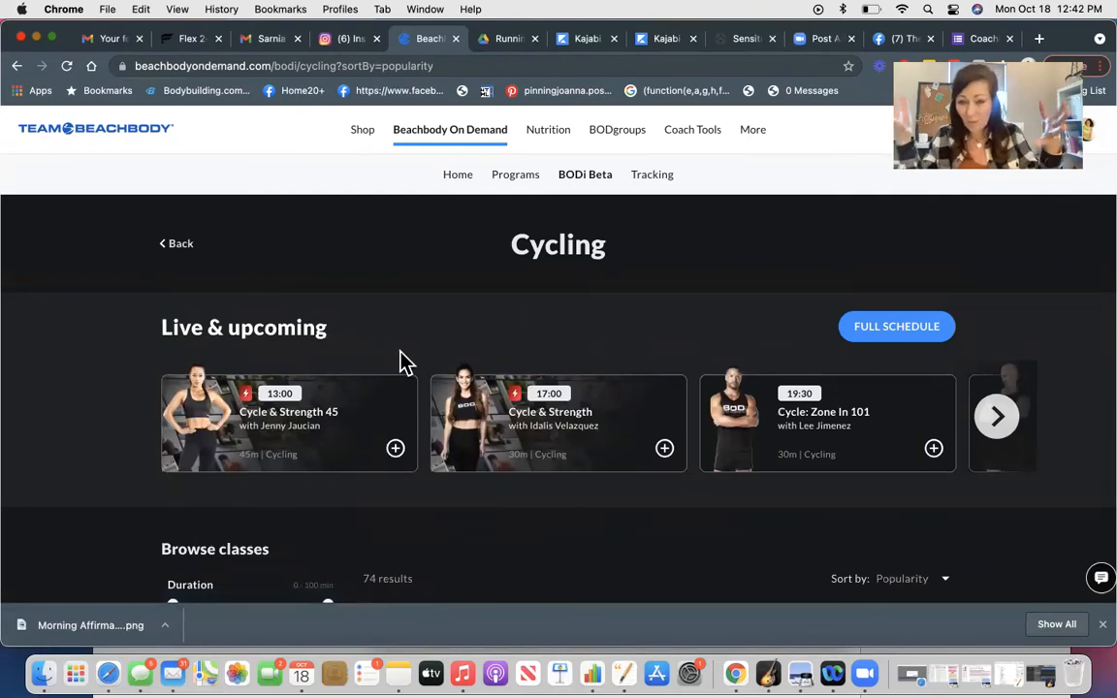
{"action": "scroll", "scroll_direction": "down", "scroll_amount": 3}
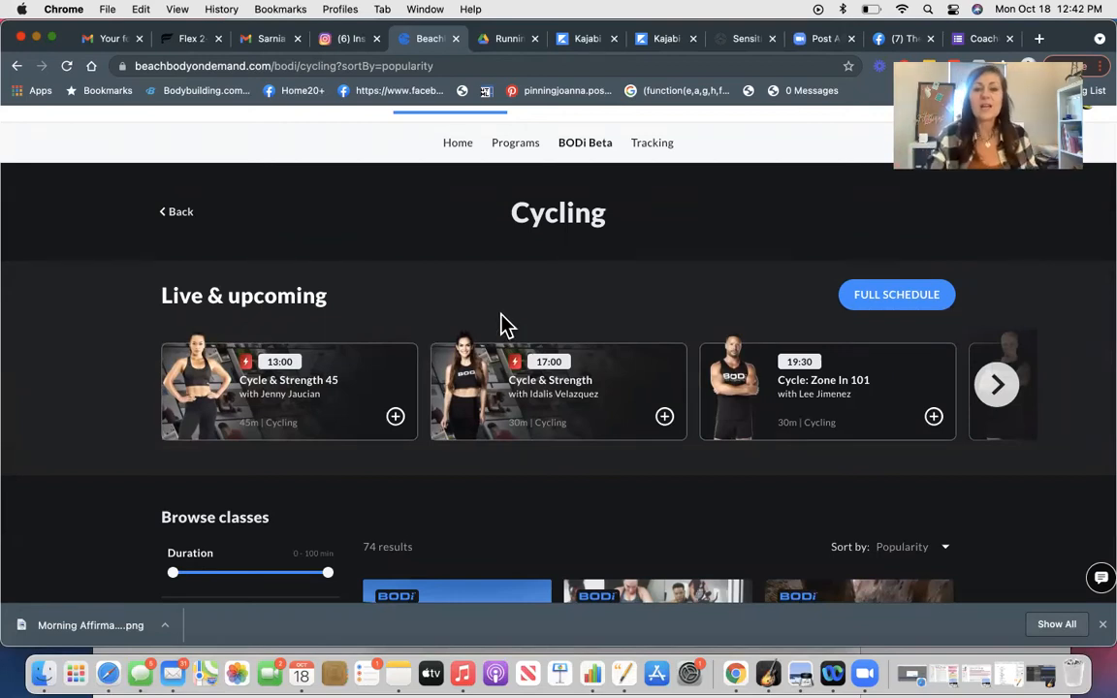
{"action": "scroll", "scroll_direction": "down", "scroll_amount": 3}
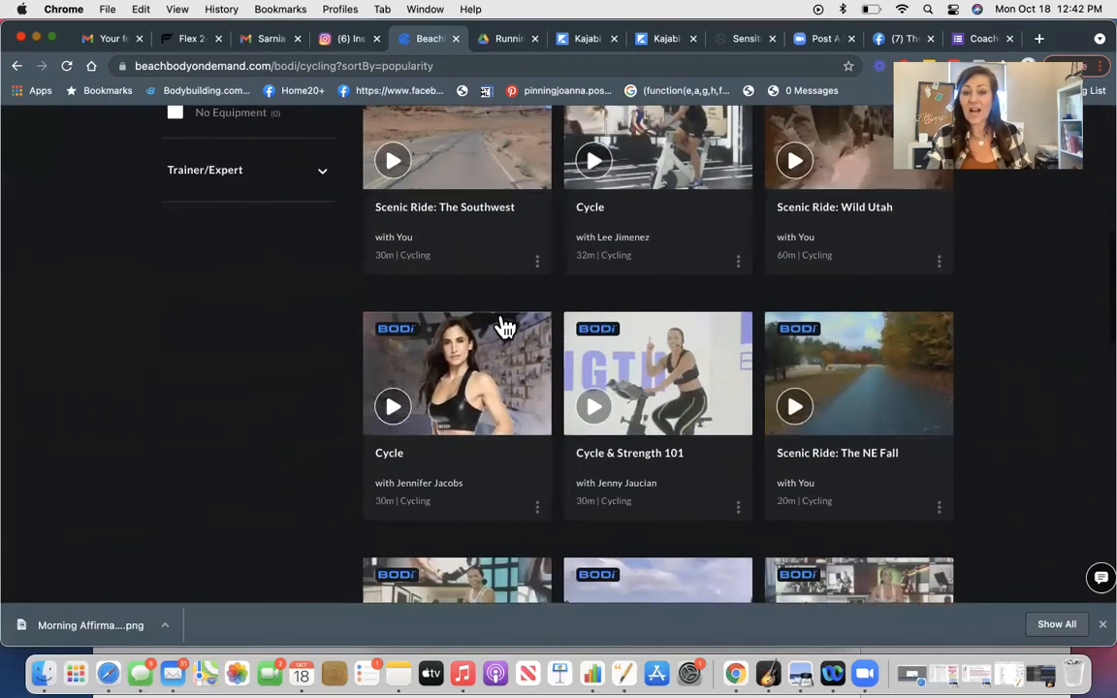
{"action": "scroll", "scroll_direction": "down", "scroll_amount": 3}
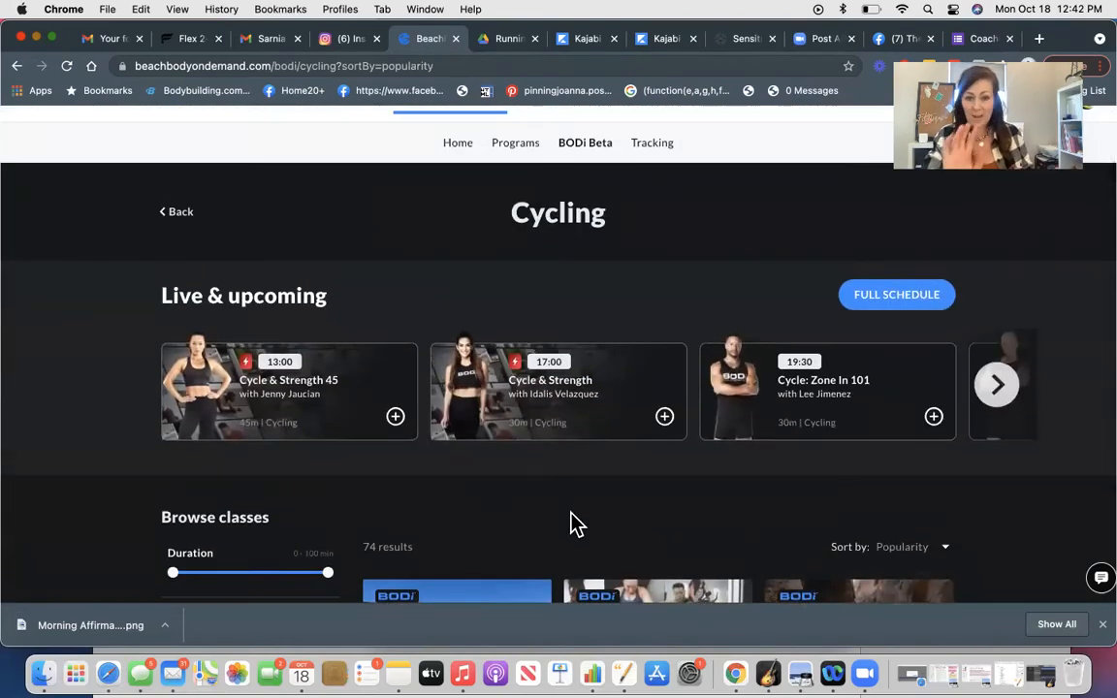
{"action": "mouse_move", "coordinate": [381, 320]}
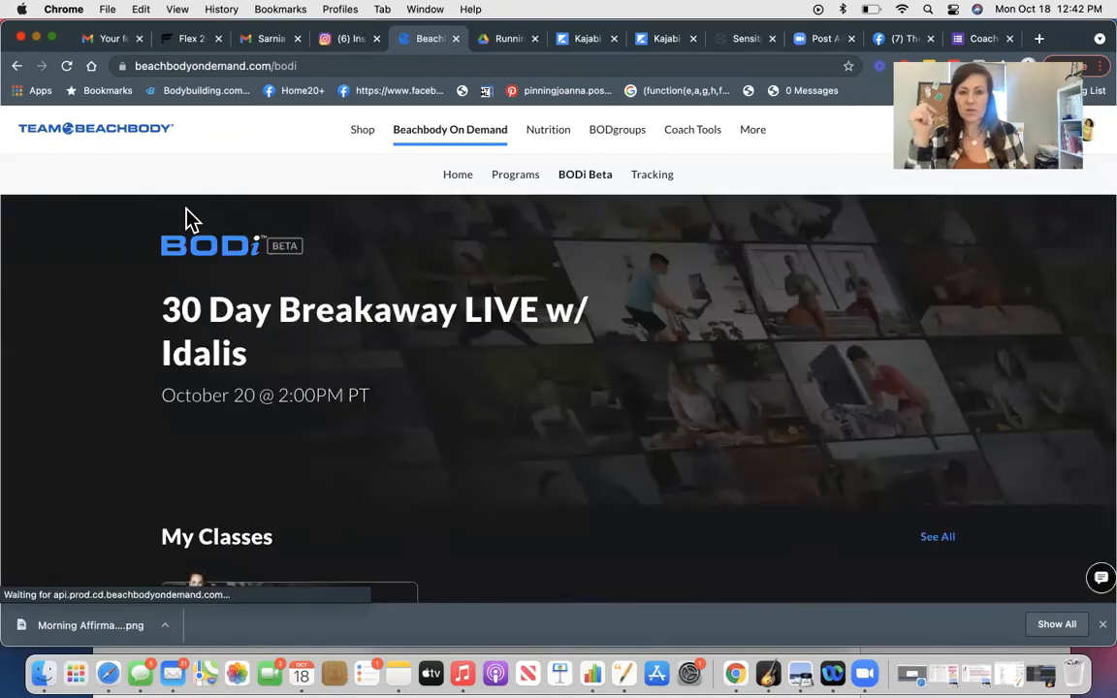
Scroll to BODi Nutrition Programs, showing 2B Mindset and Portion Fix.
{"action": "scroll", "scroll_direction": "down", "scroll_amount": 3}
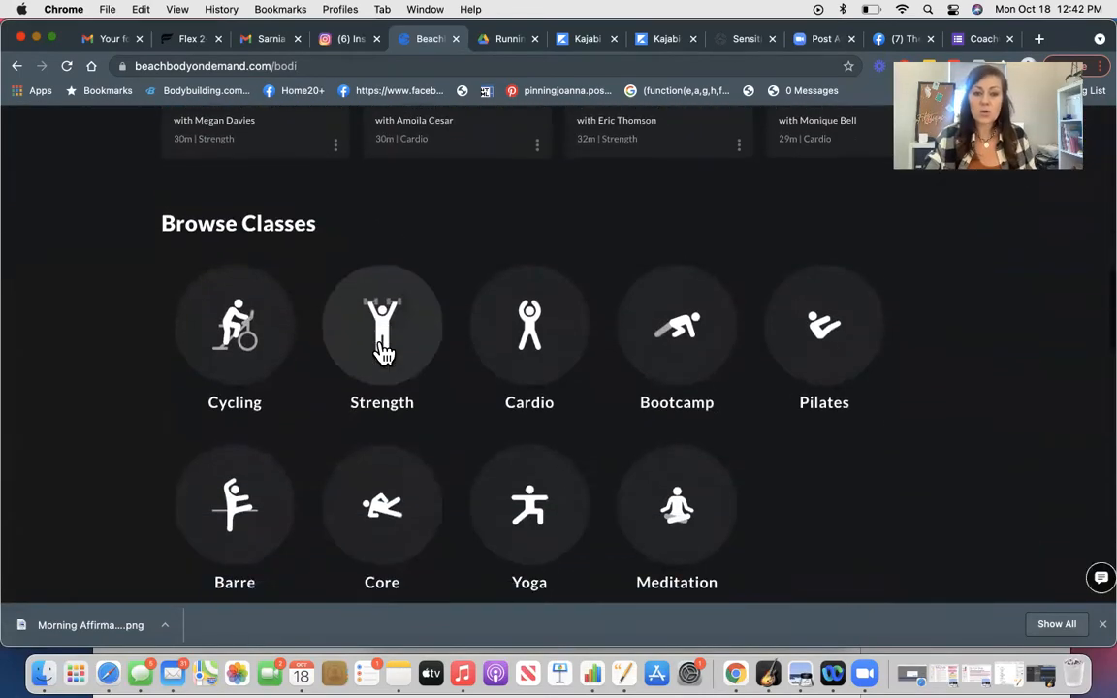
{"action": "scroll", "scroll_direction": "down", "scroll_amount": 3}
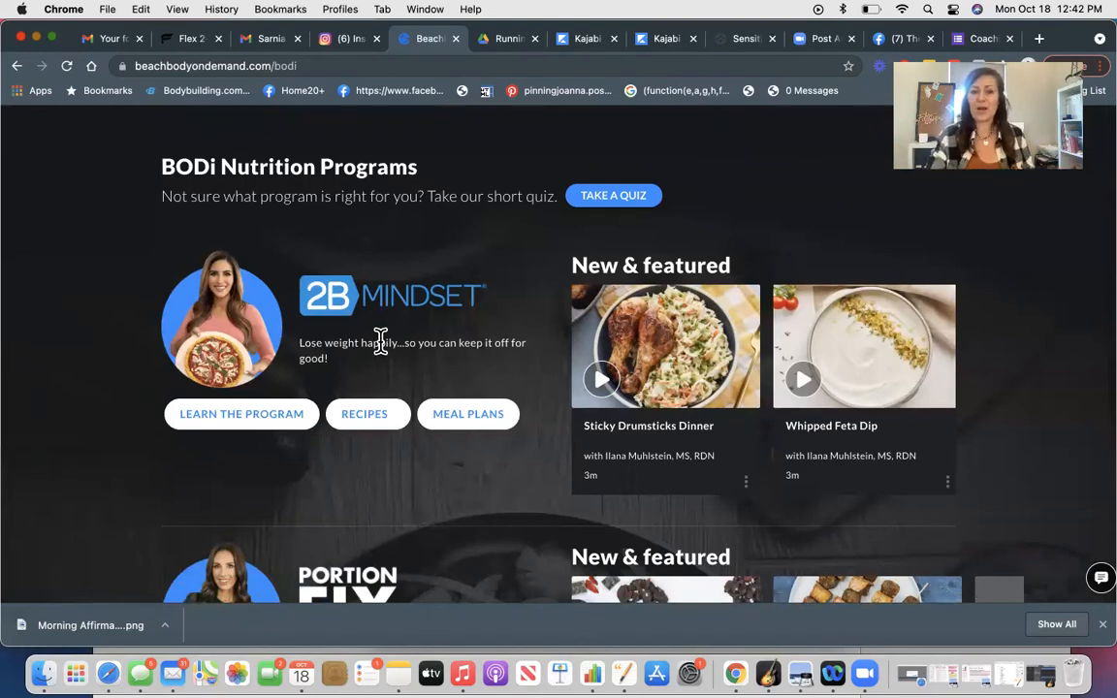
{"action": "scroll", "scroll_direction": "down", "scroll_amount": 3}
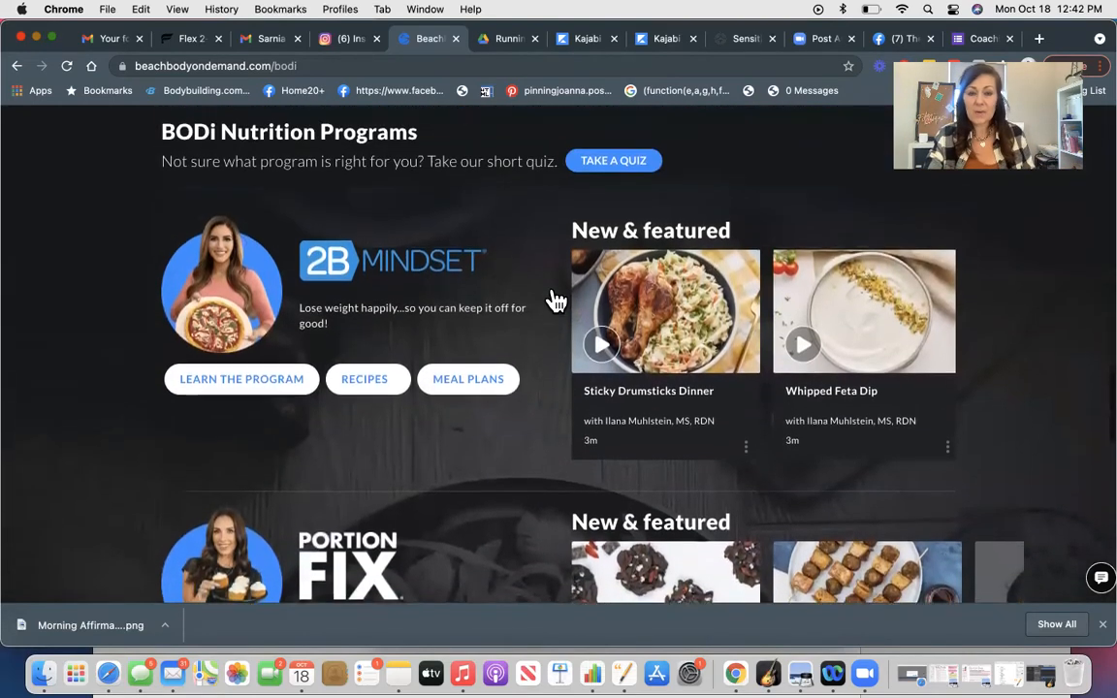
{"action": "scroll", "scroll_direction": "up", "scroll_amount": 3}
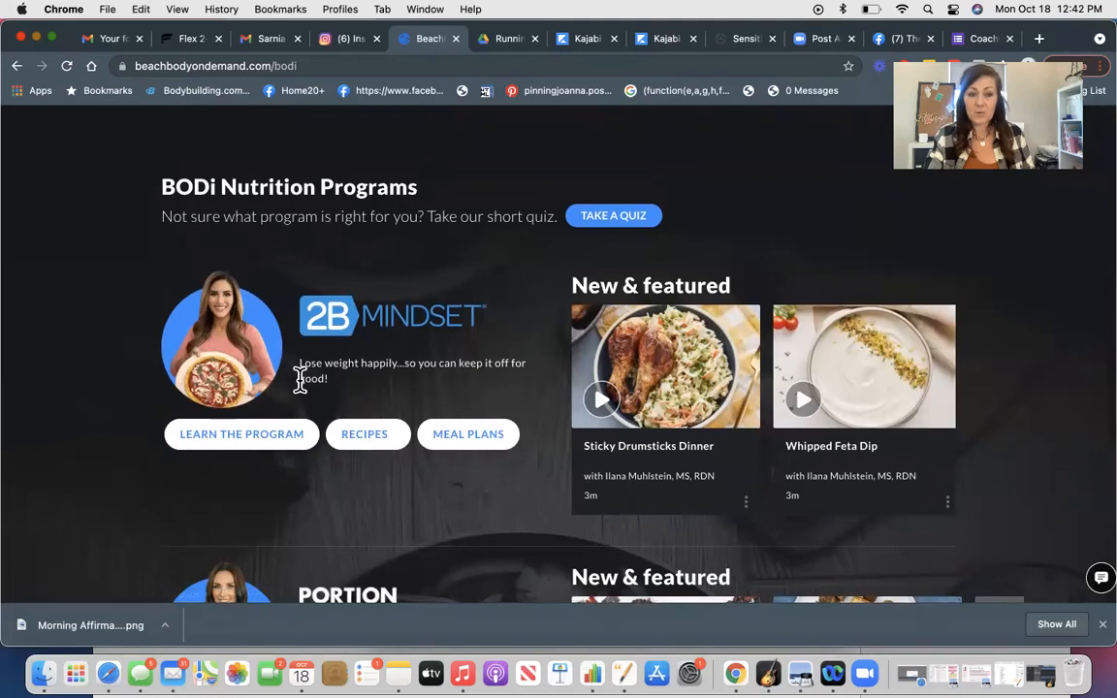
{"action": "scroll", "scroll_direction": "down", "scroll_amount": 3}
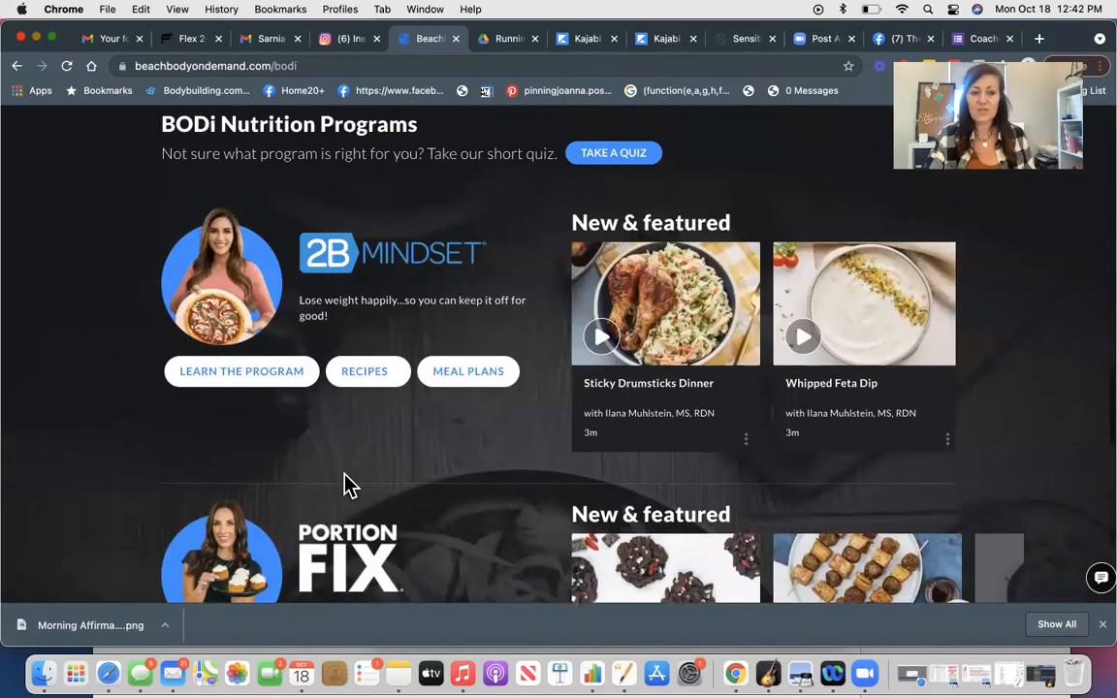
{"action": "mouse_move", "coordinate": [376, 386]}
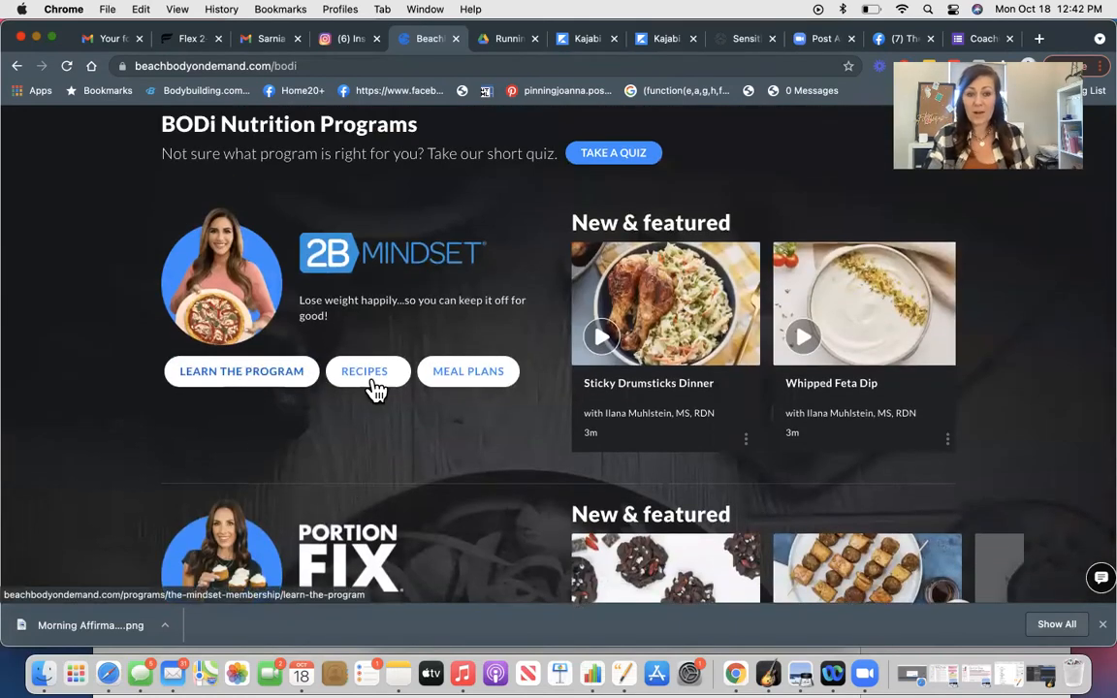
{"action": "mouse_move", "coordinate": [469, 371]}
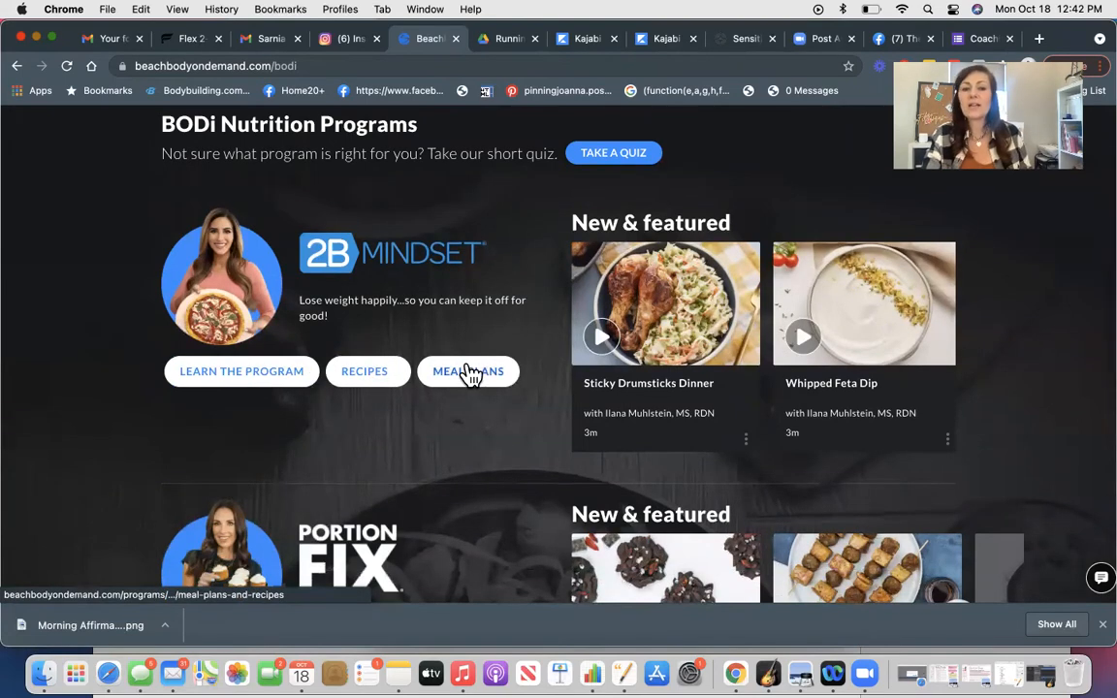
Open 2B Mindset Meal Plans and page through more Monthly Topic videos.
{"action": "left_click", "coordinate": [469, 372]}
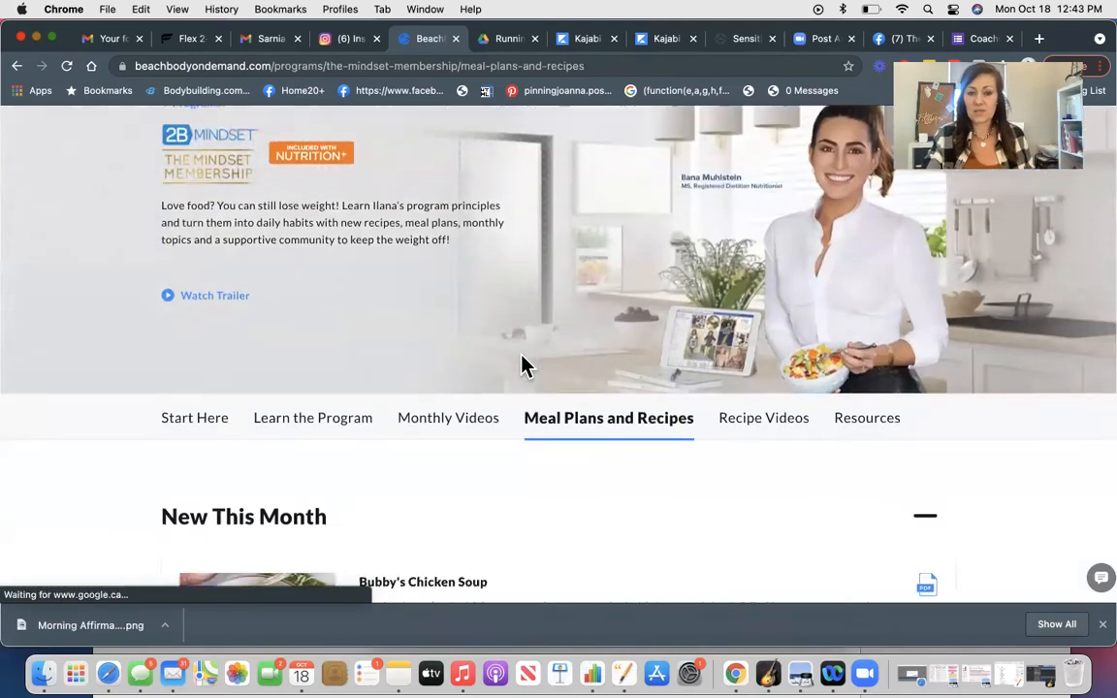
{"action": "scroll", "scroll_direction": "down", "scroll_amount": 3}
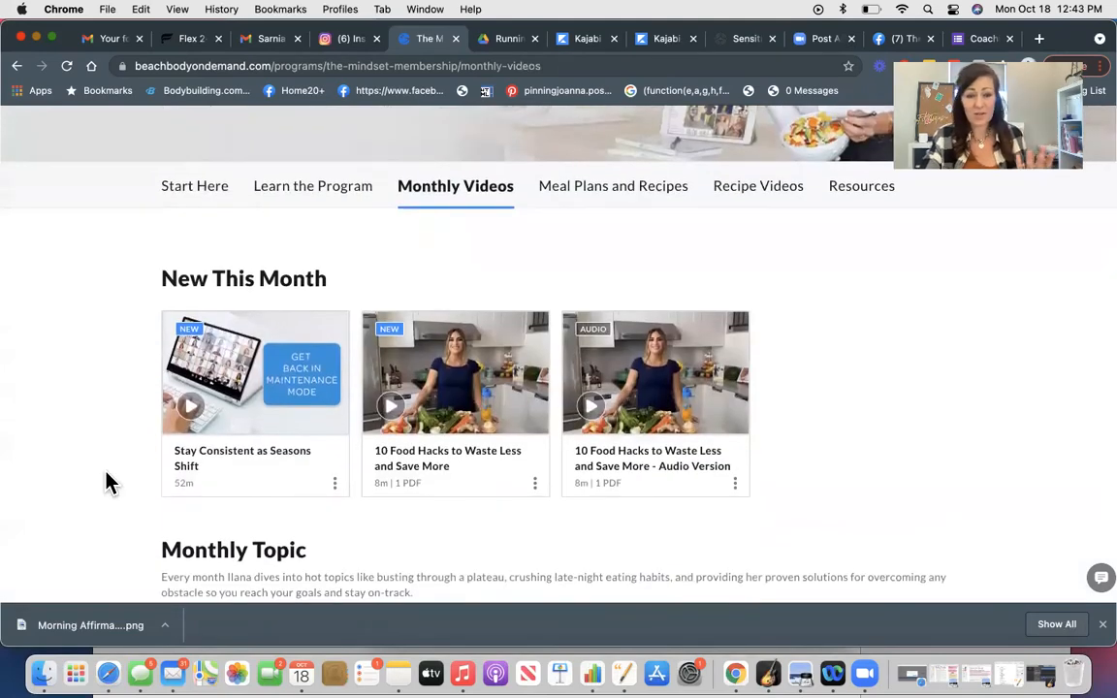
{"action": "scroll", "scroll_direction": "down", "scroll_amount": 3}
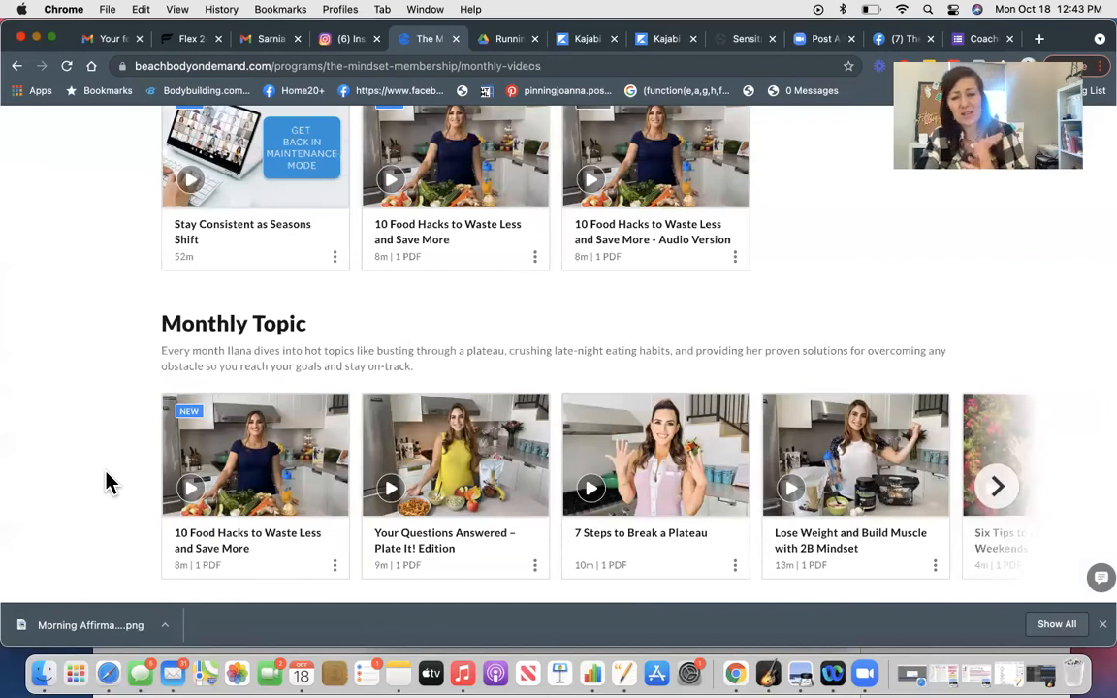
{"action": "left_click", "coordinate": [997, 486]}
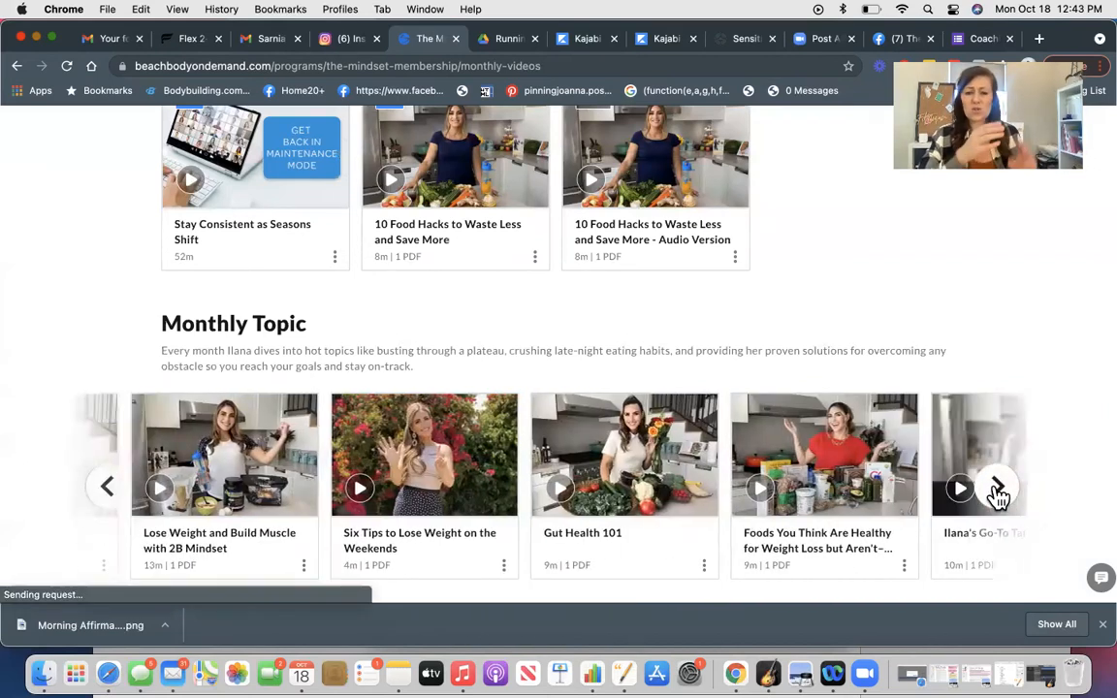
{"action": "left_click", "coordinate": [997, 489]}
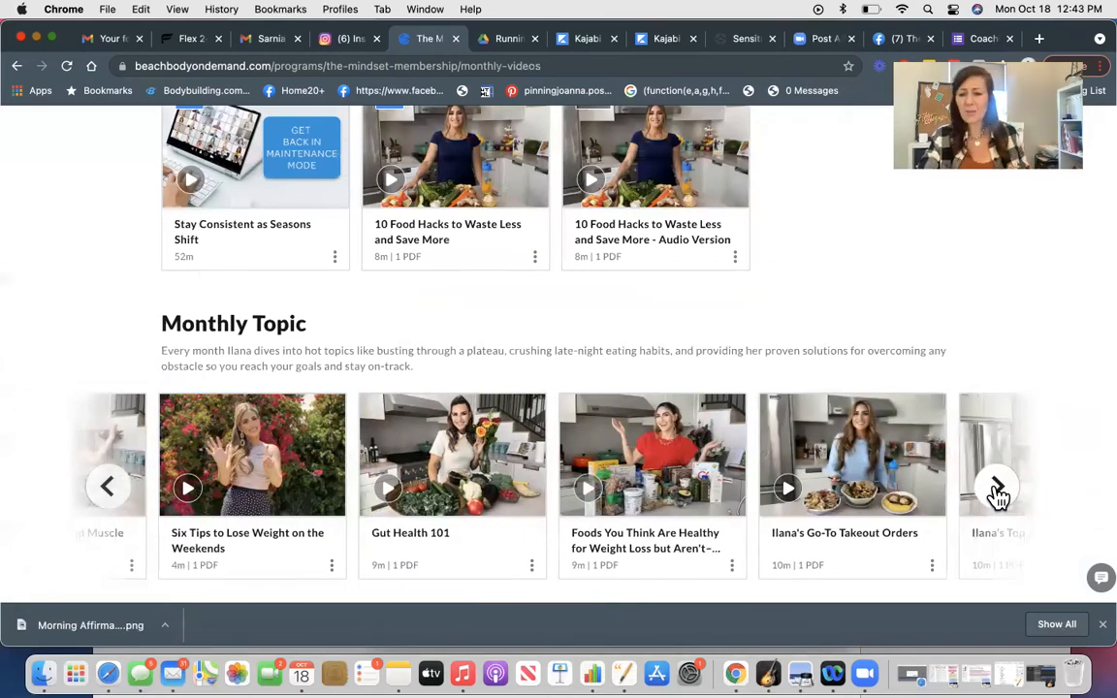
{"action": "left_click", "coordinate": [996, 489]}
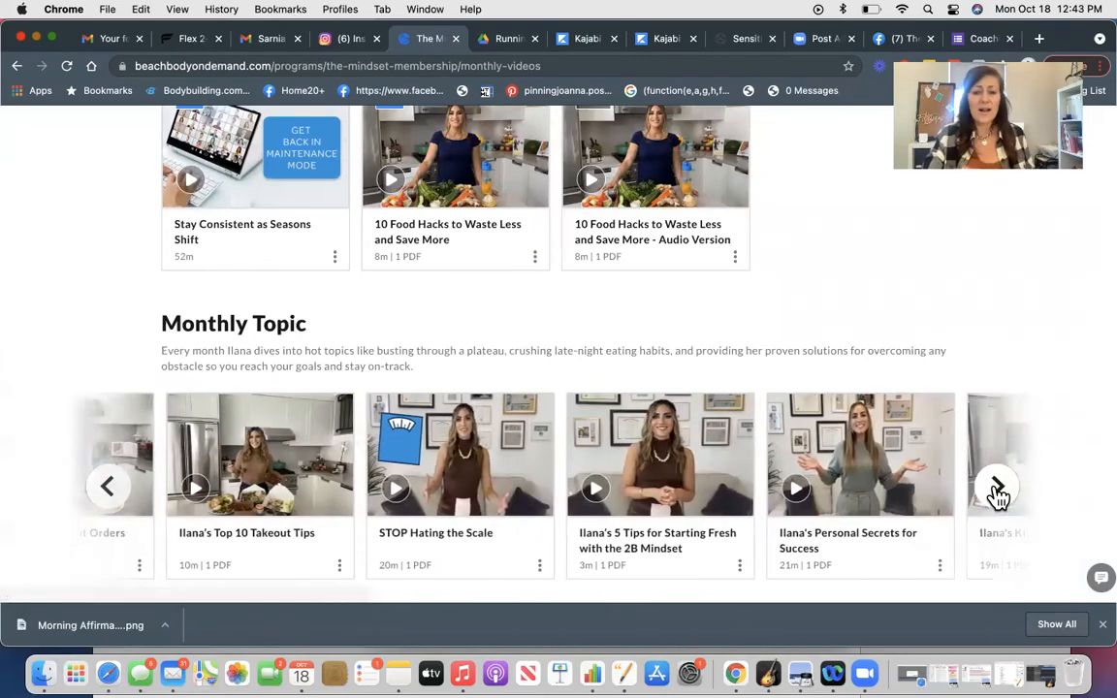
{"action": "left_click", "coordinate": [997, 486]}
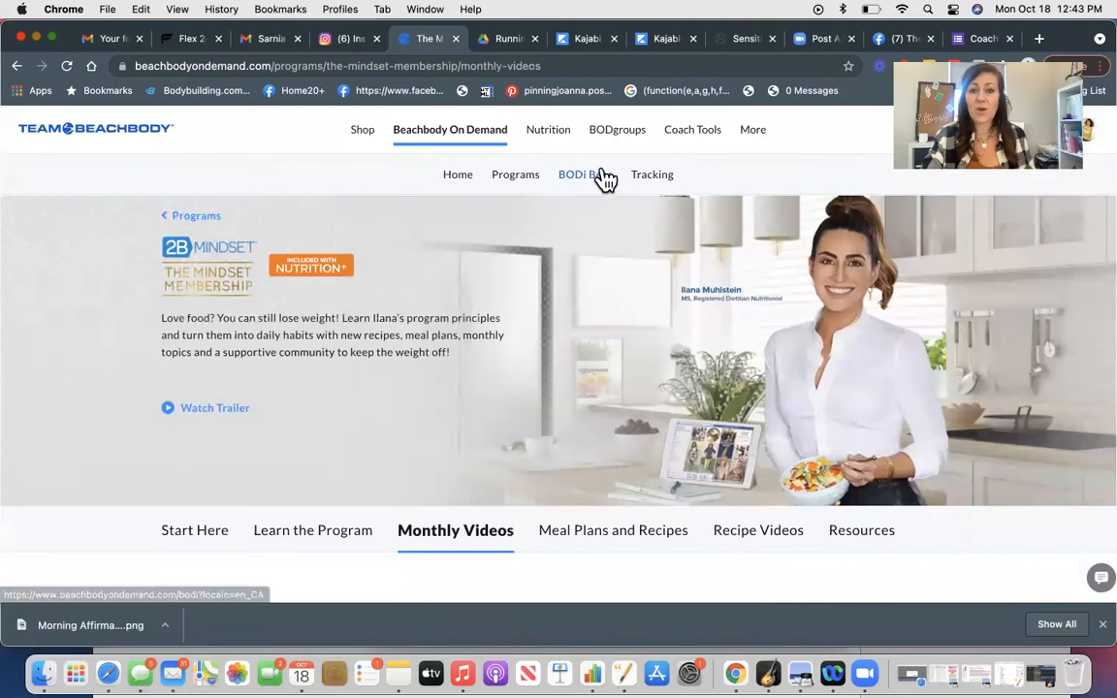
Return to BODi Beta, scroll to Exclusive Collections, then back to the top.
{"action": "left_click", "coordinate": [580, 175]}
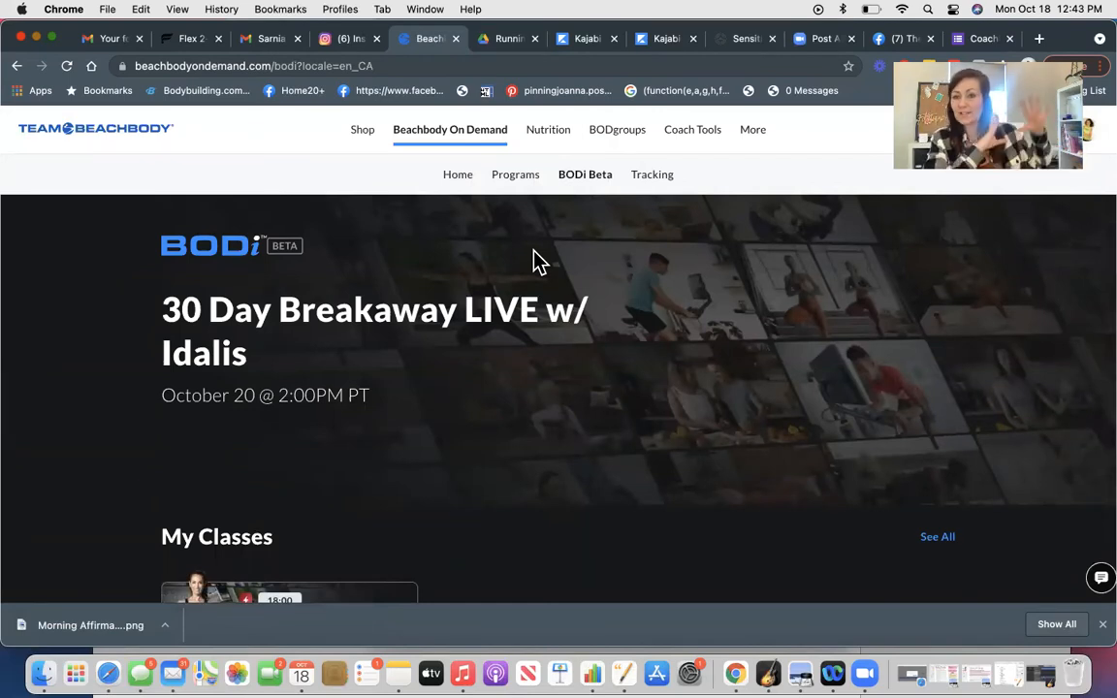
{"action": "scroll", "scroll_direction": "down", "scroll_amount": 3}
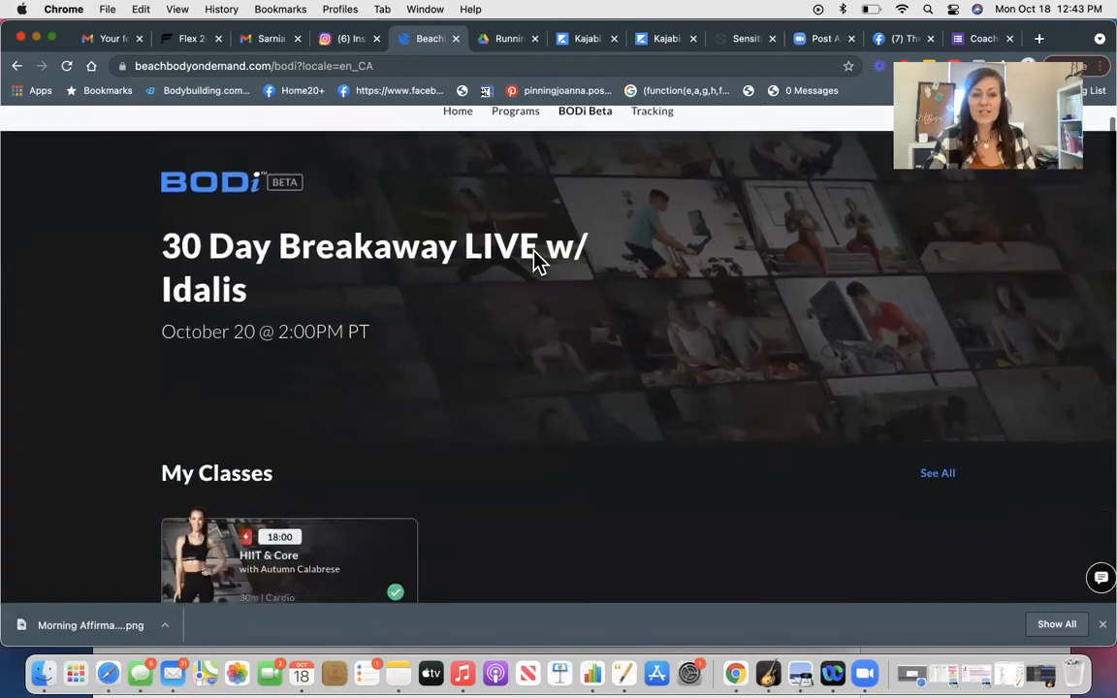
{"action": "scroll", "scroll_direction": "down", "scroll_amount": 3}
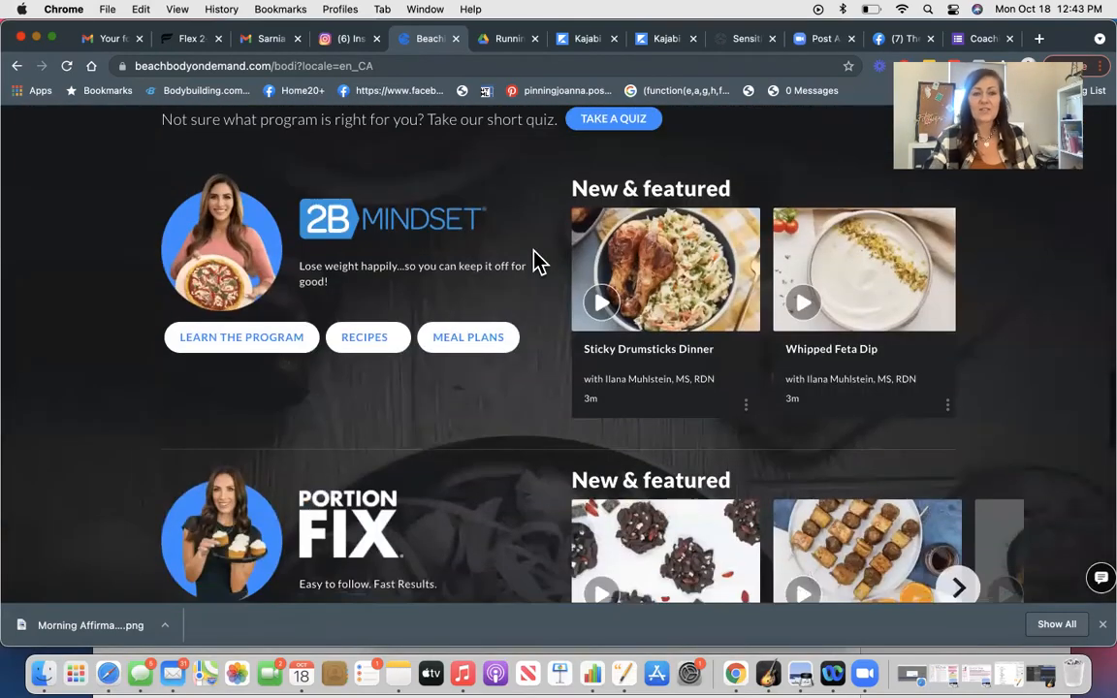
{"action": "scroll", "scroll_direction": "down", "scroll_amount": 3}
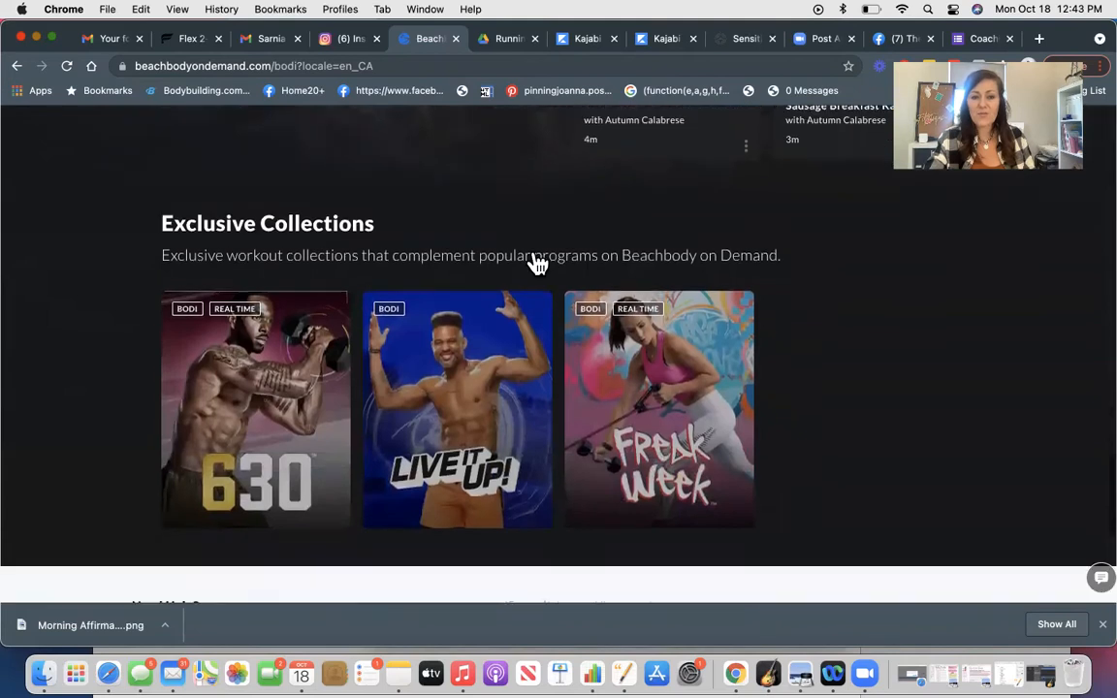
{"action": "scroll", "scroll_direction": "down", "scroll_amount": 3}
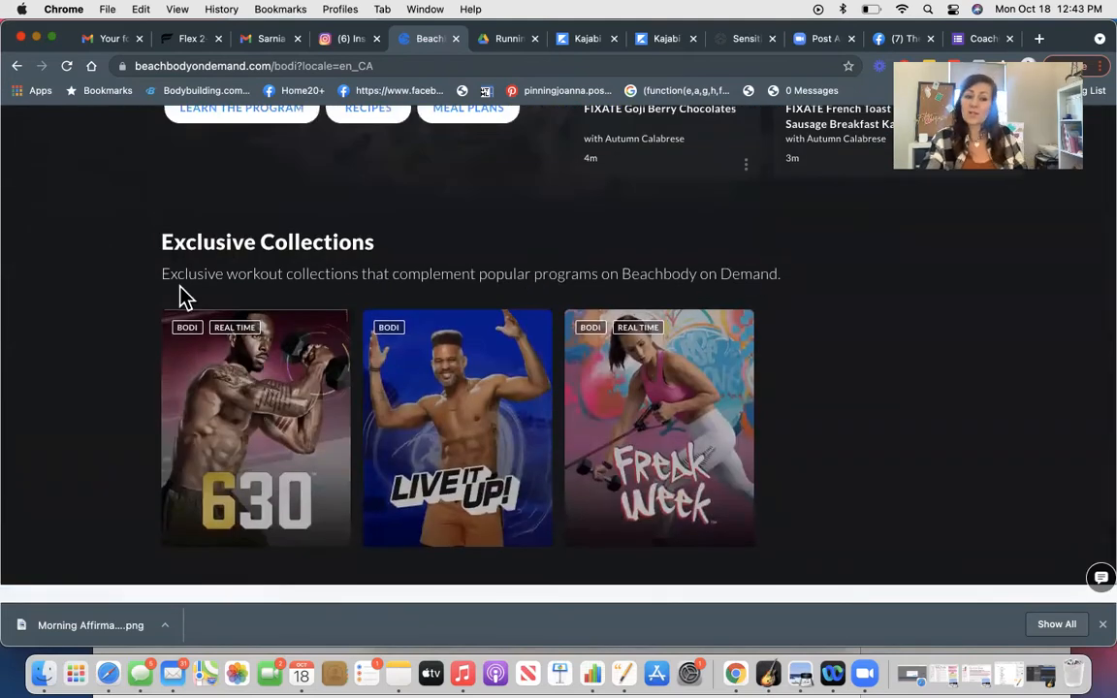
{"action": "mouse_move", "coordinate": [360, 419]}
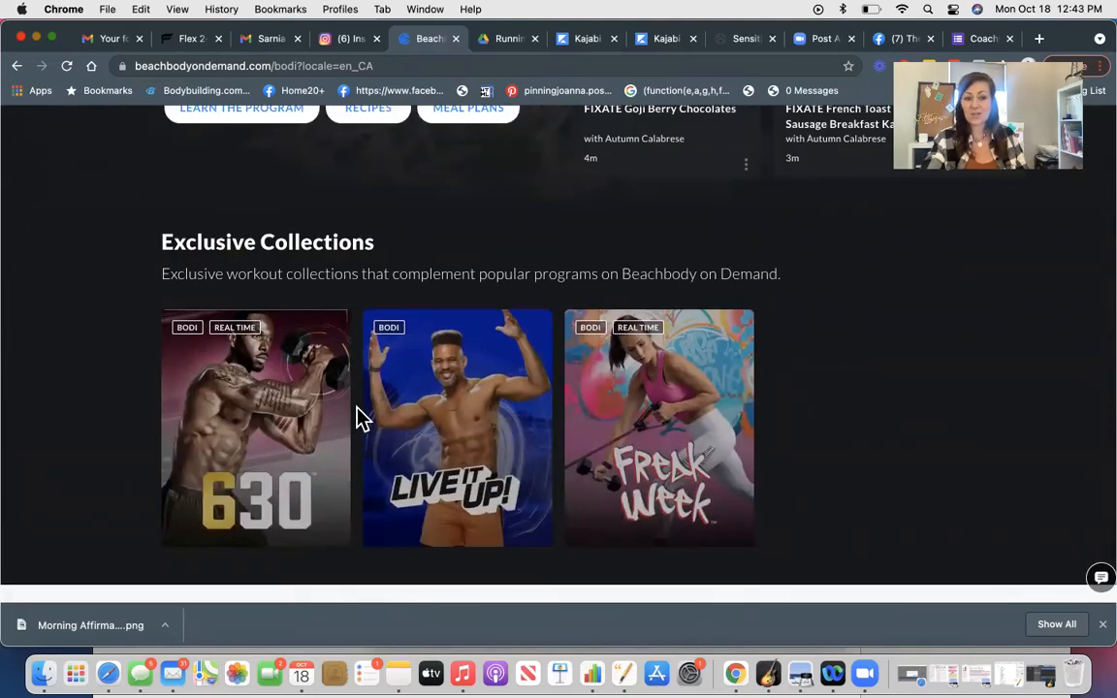
{"action": "mouse_move", "coordinate": [260, 465]}
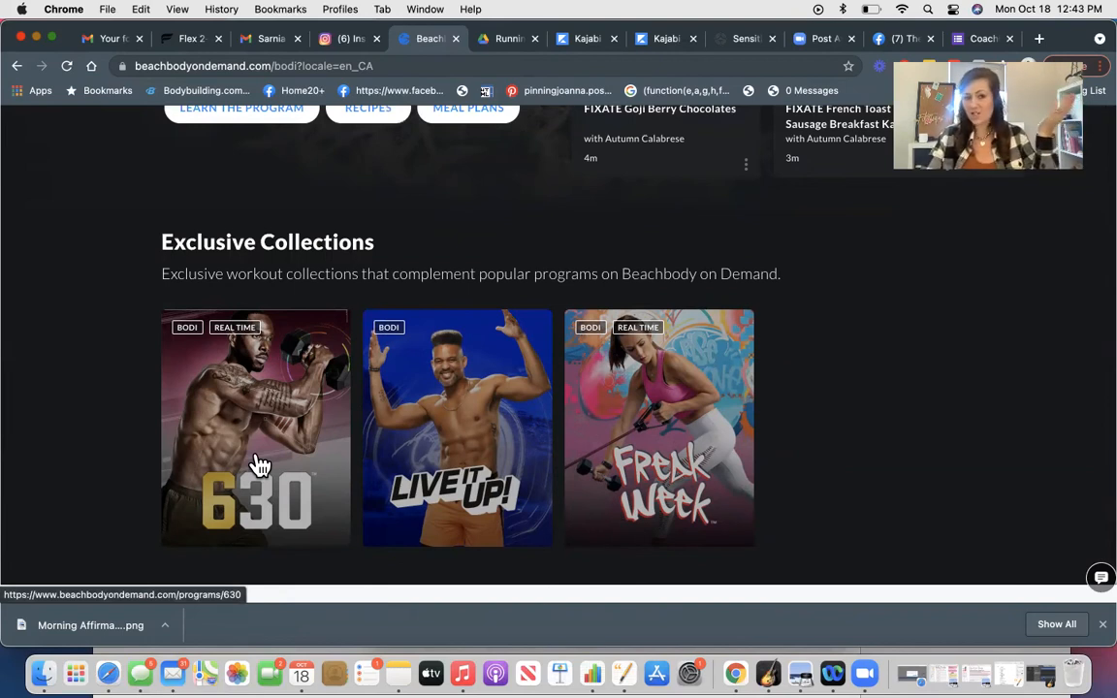
{"action": "mouse_move", "coordinate": [666, 391]}
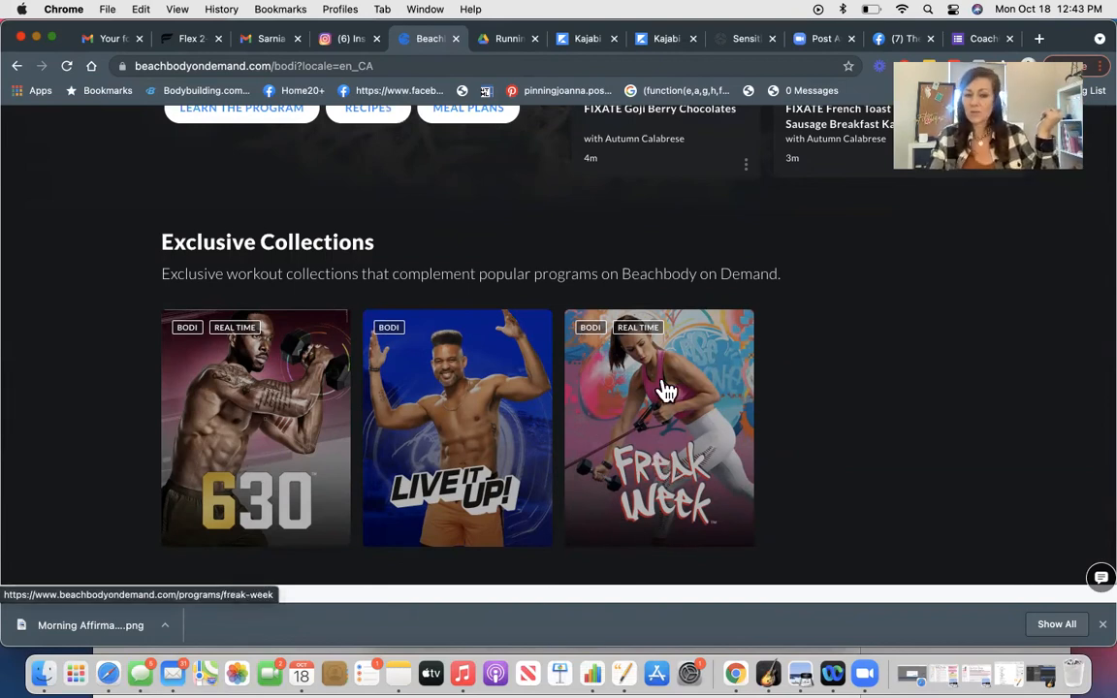
{"action": "mouse_move", "coordinate": [475, 405]}
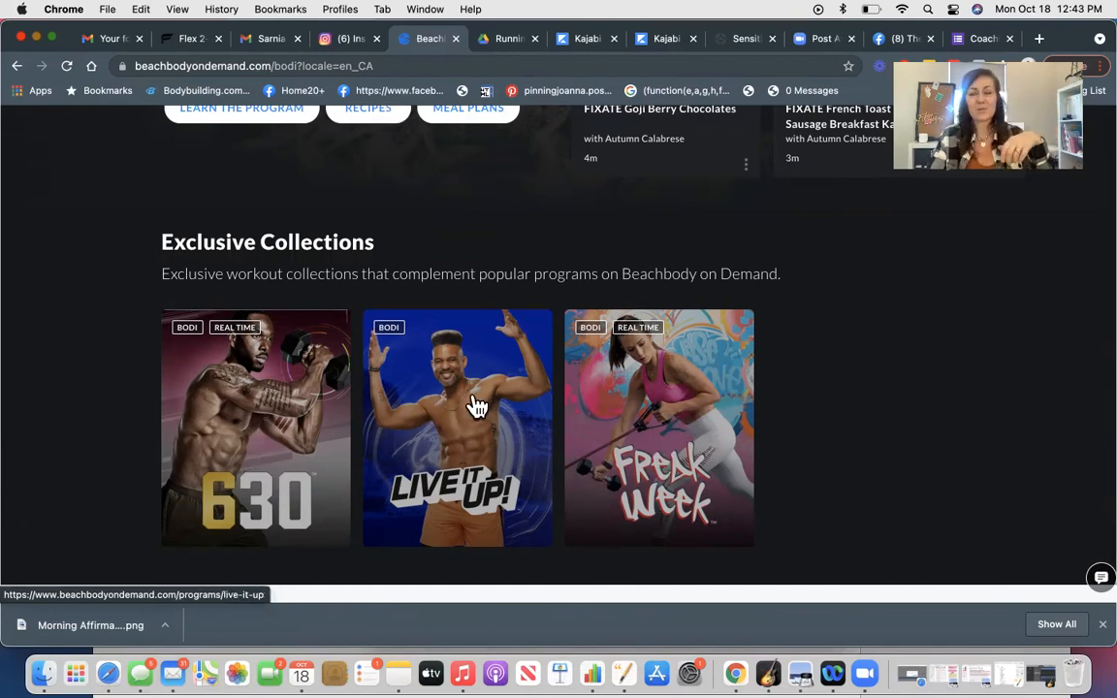
{"action": "mouse_move", "coordinate": [227, 392]}
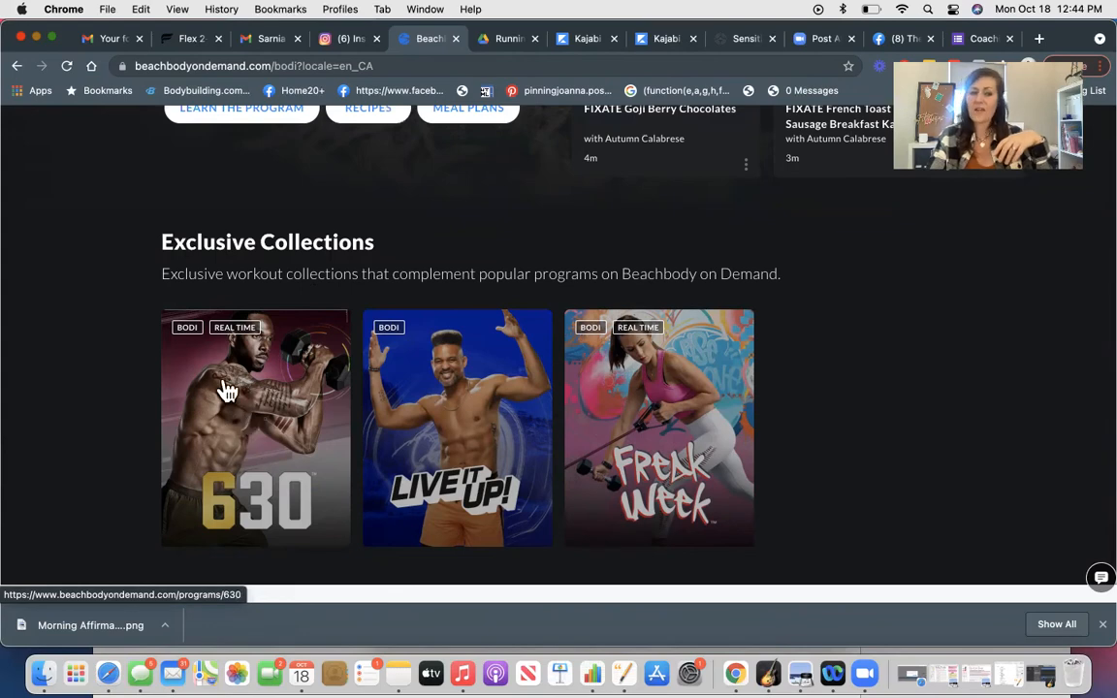
{"action": "scroll", "scroll_direction": "up", "scroll_amount": 3}
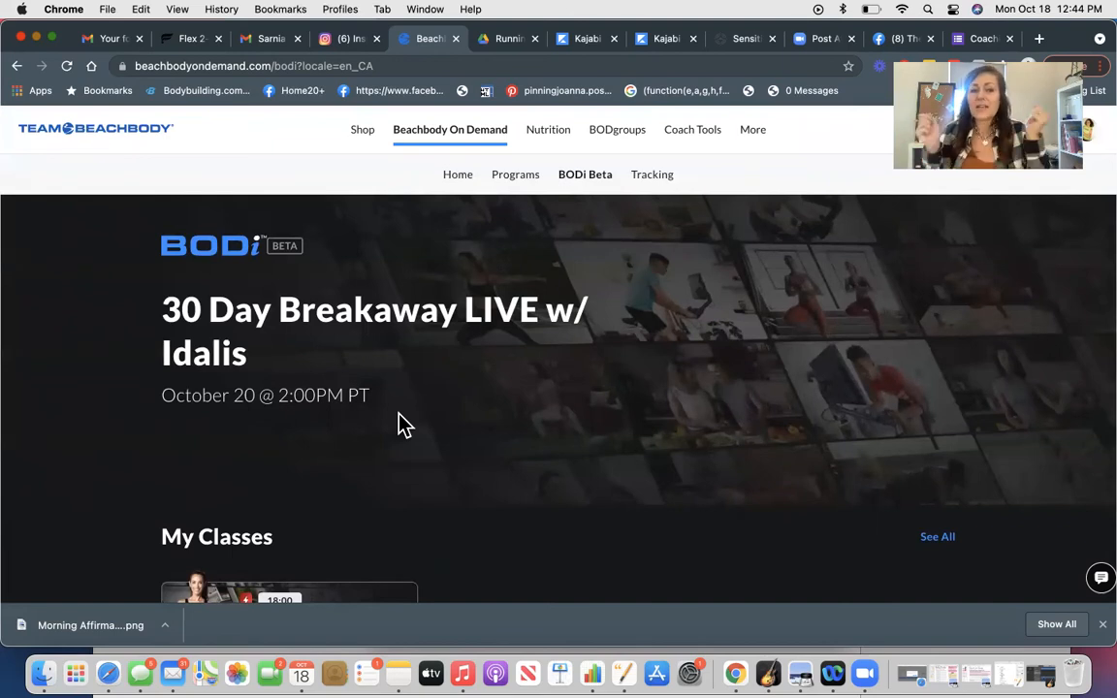
{"action": "left_click", "coordinate": [449, 129]}
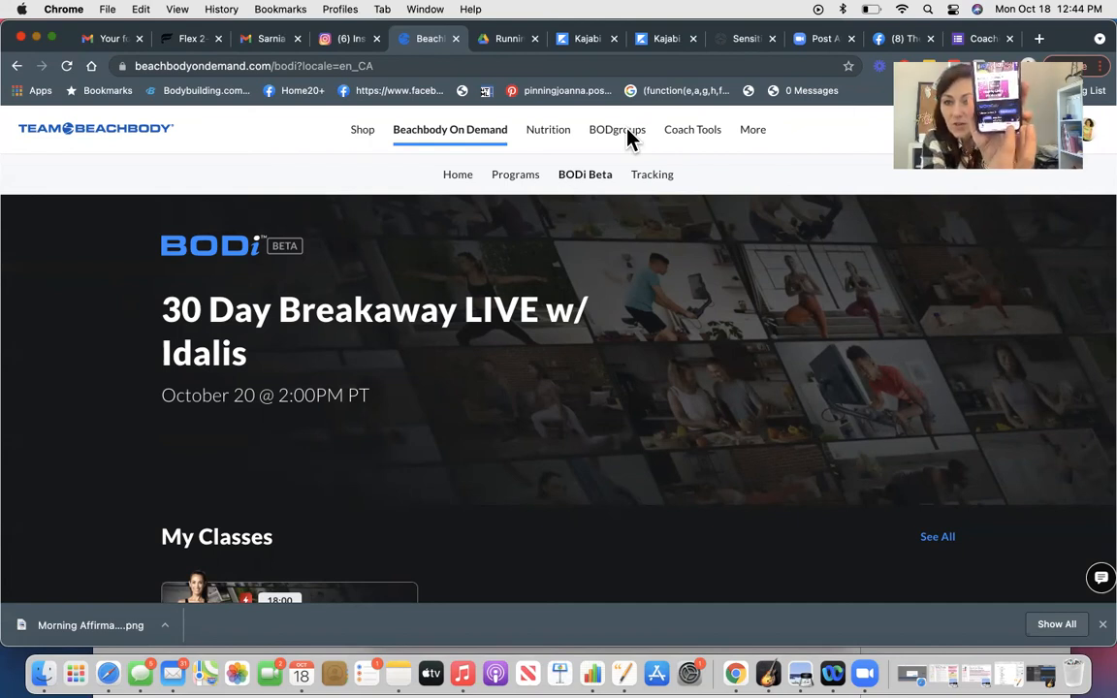
Go to BODgroups and open the BODi SHOP 21 Day Challenge group you run.
{"action": "left_click", "coordinate": [617, 129]}
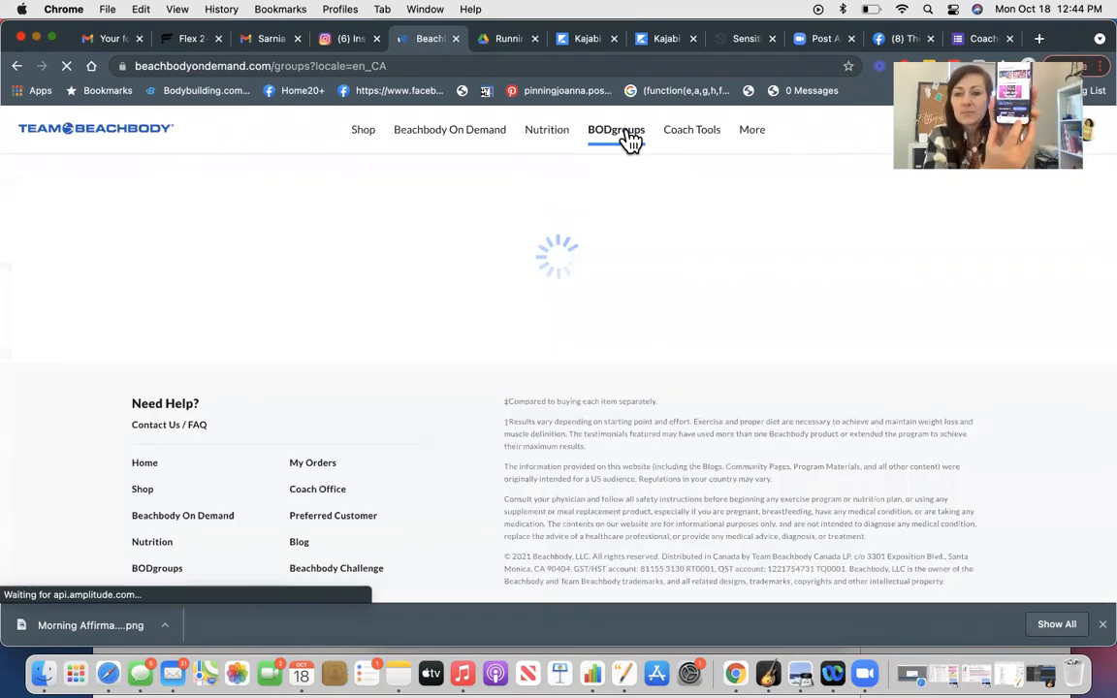
{"action": "left_click", "coordinate": [616, 129]}
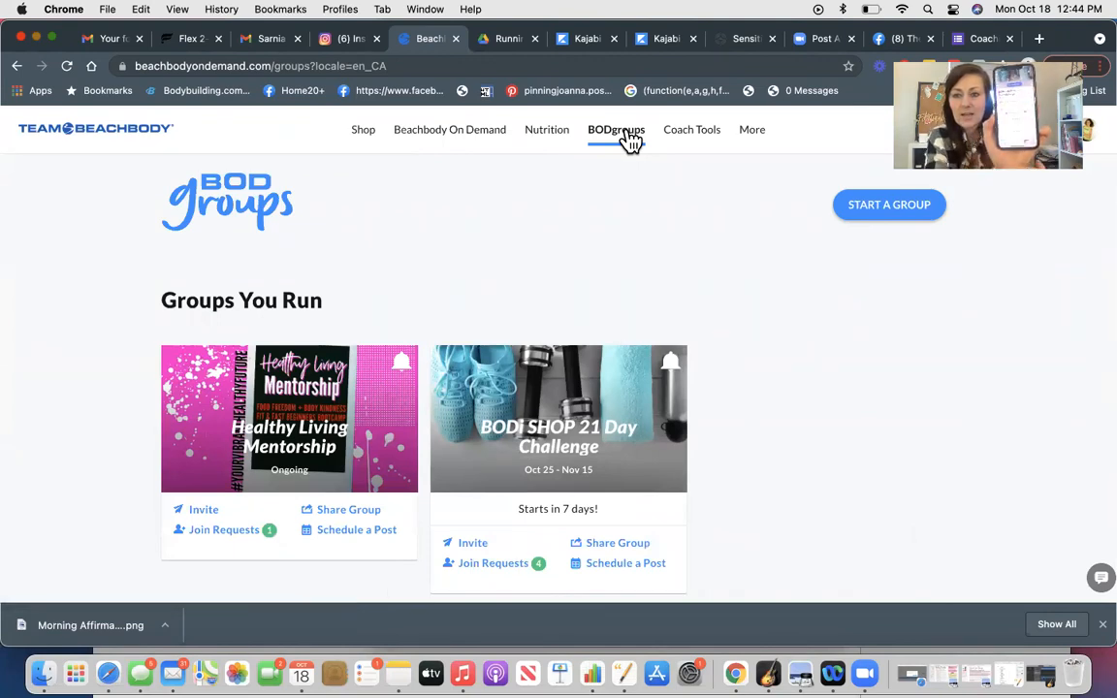
{"action": "left_click", "coordinate": [558, 418]}
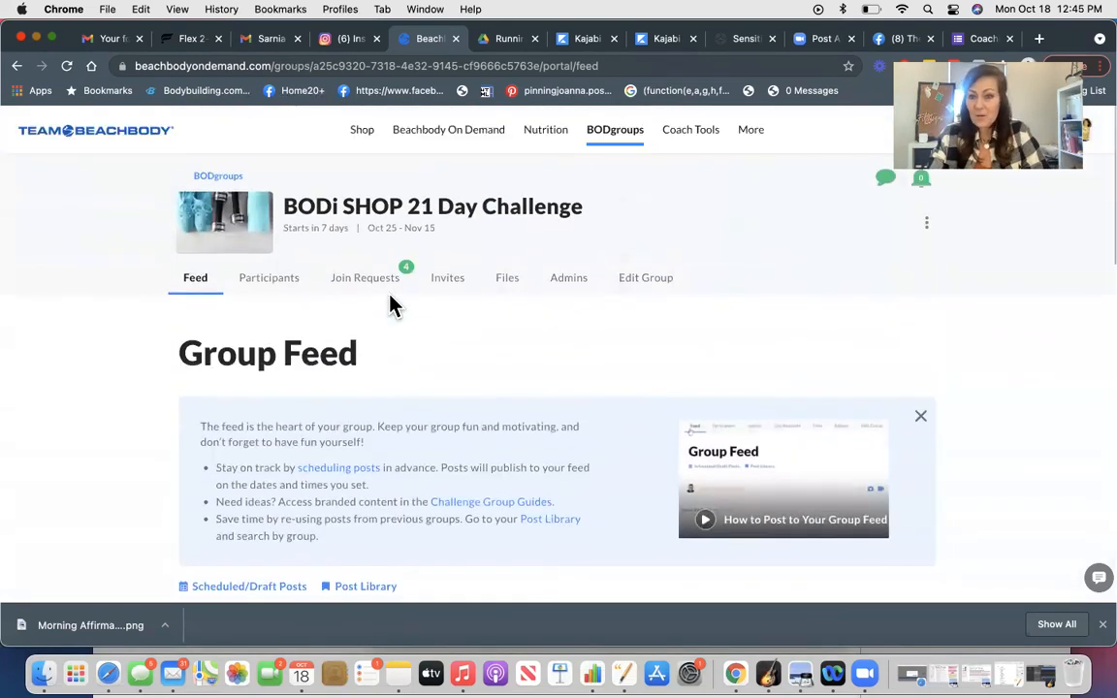
{"action": "mouse_move", "coordinate": [507, 278]}
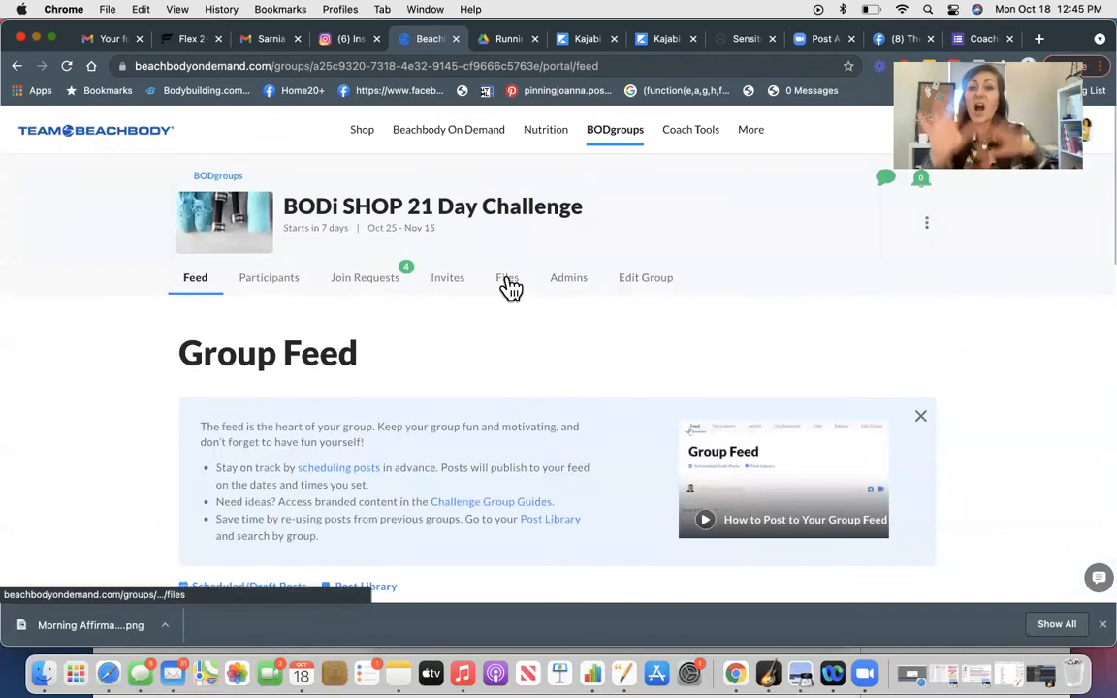